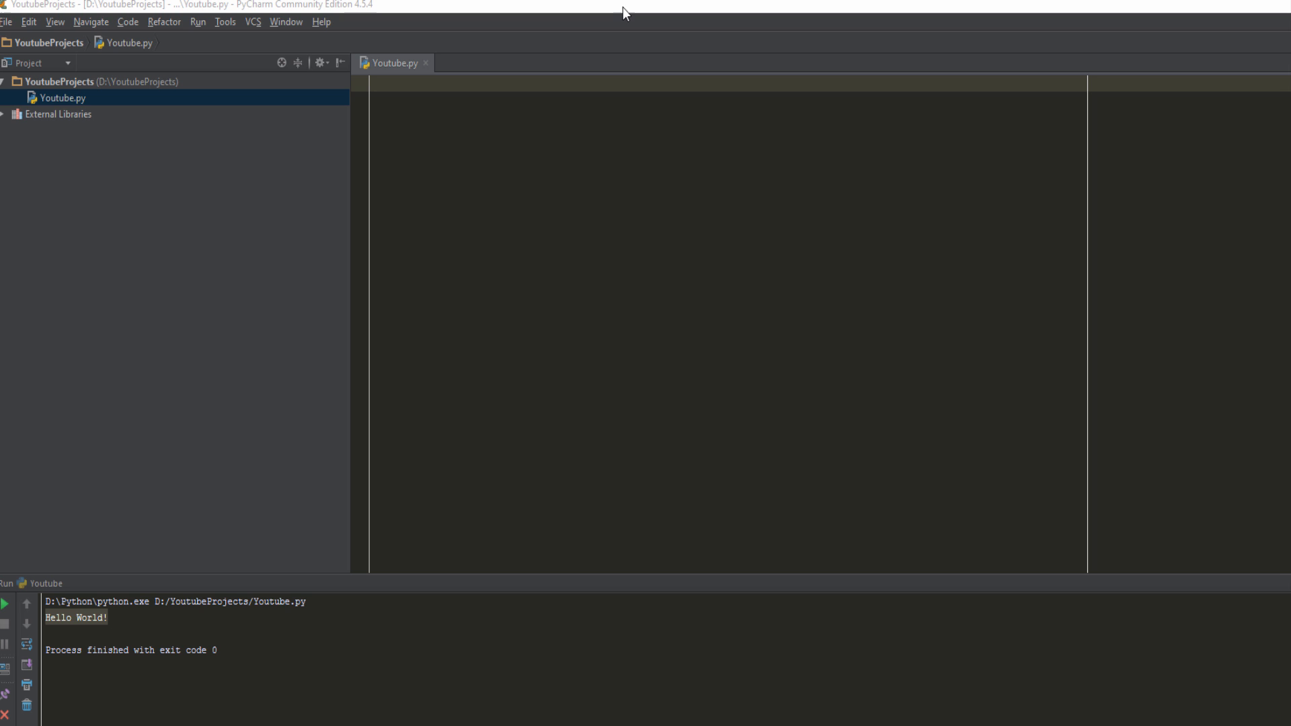
mouse_move(613, 37)
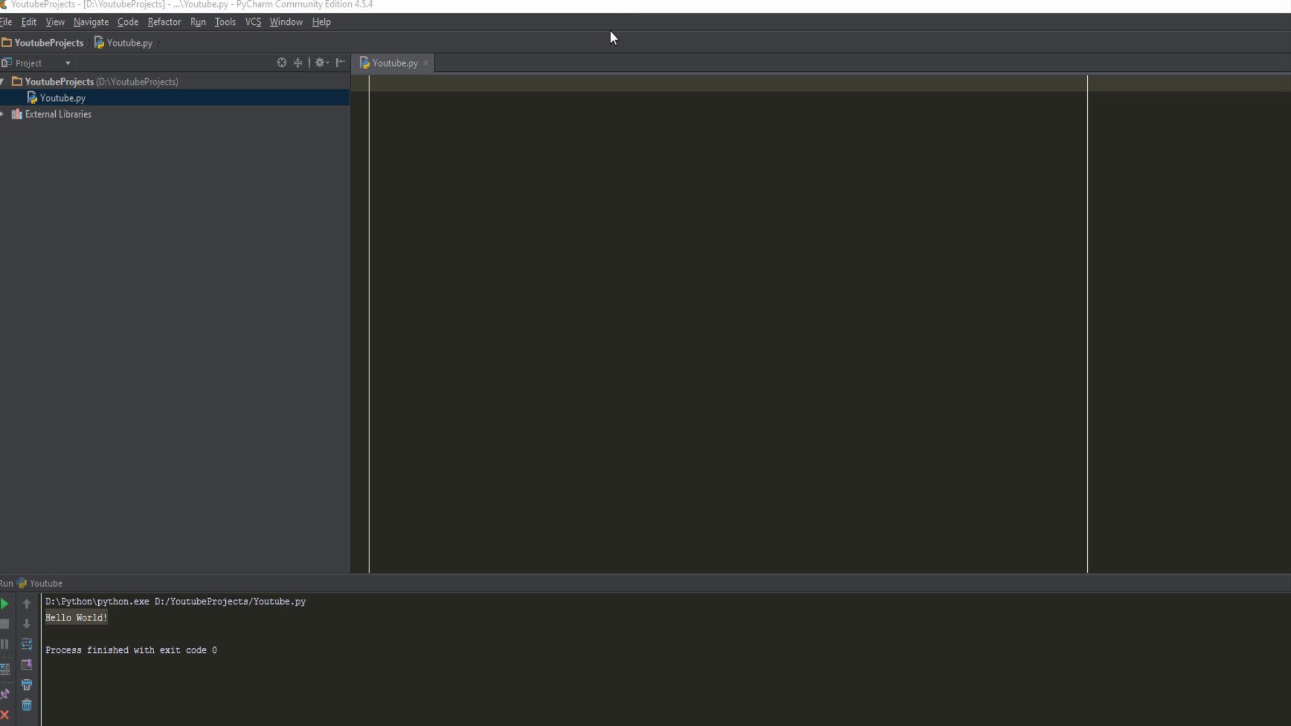
mouse_move(395, 116)
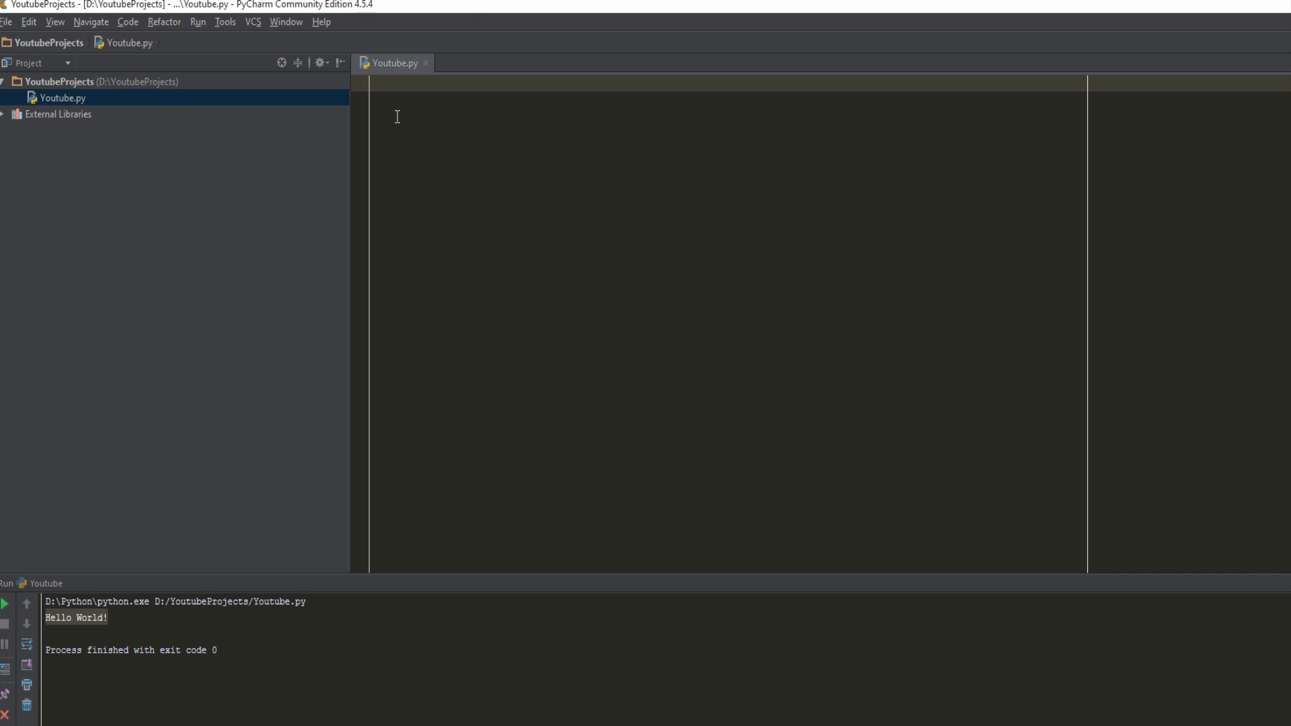
mouse_move(420, 227)
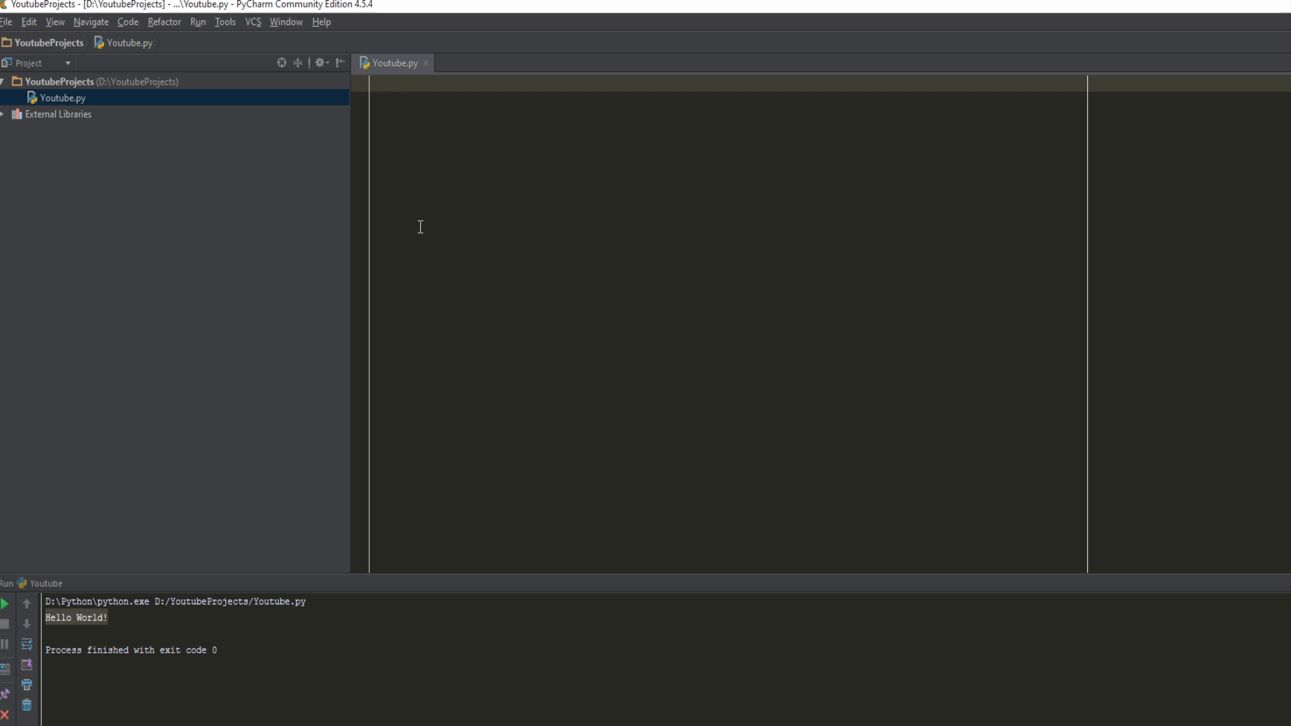
mouse_move(436, 215)
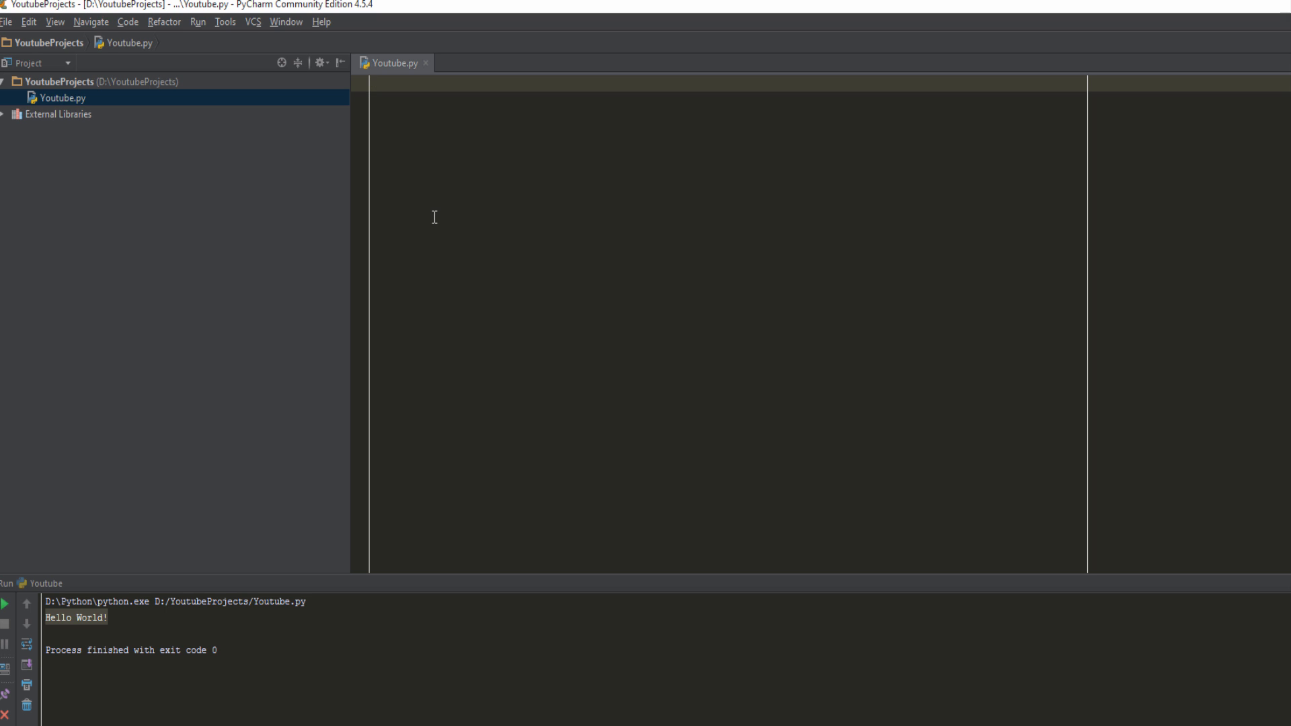
mouse_move(168, 184)
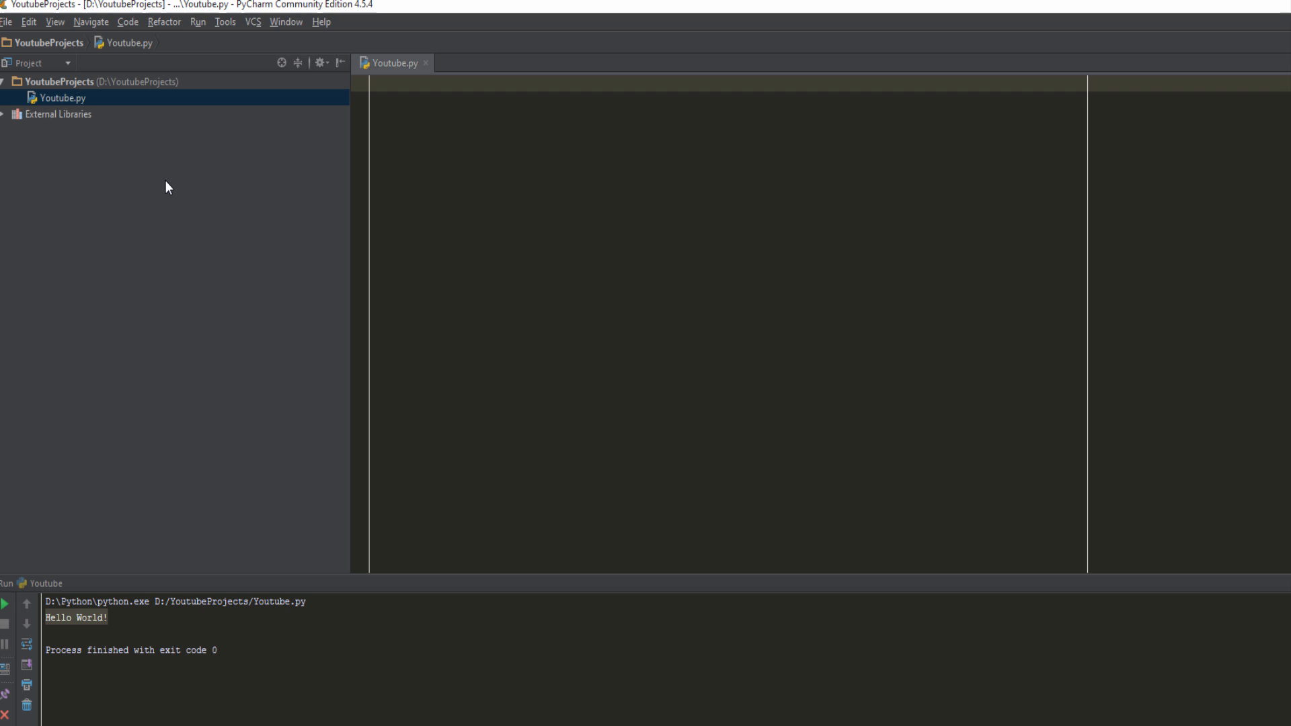
- Write the first print statement reading "Player's Health: 100", clearing stray letters from the quotes
type("print(\"")
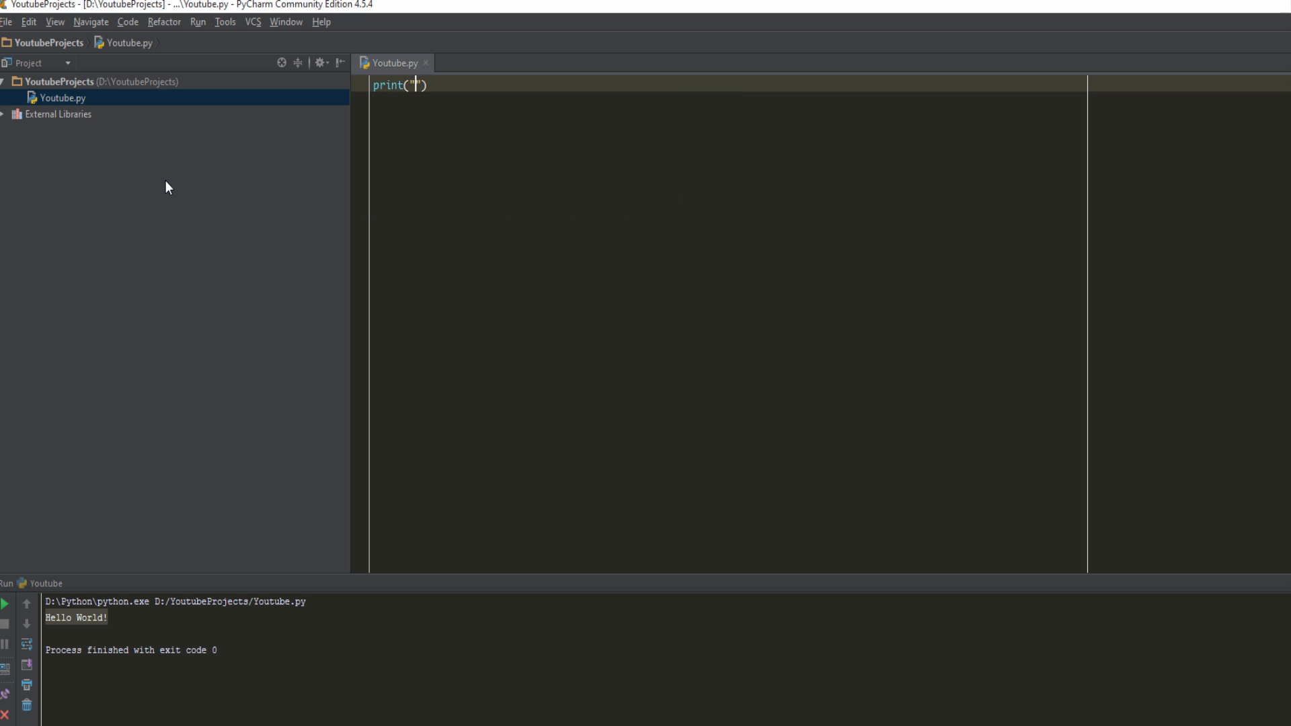
type("\"")
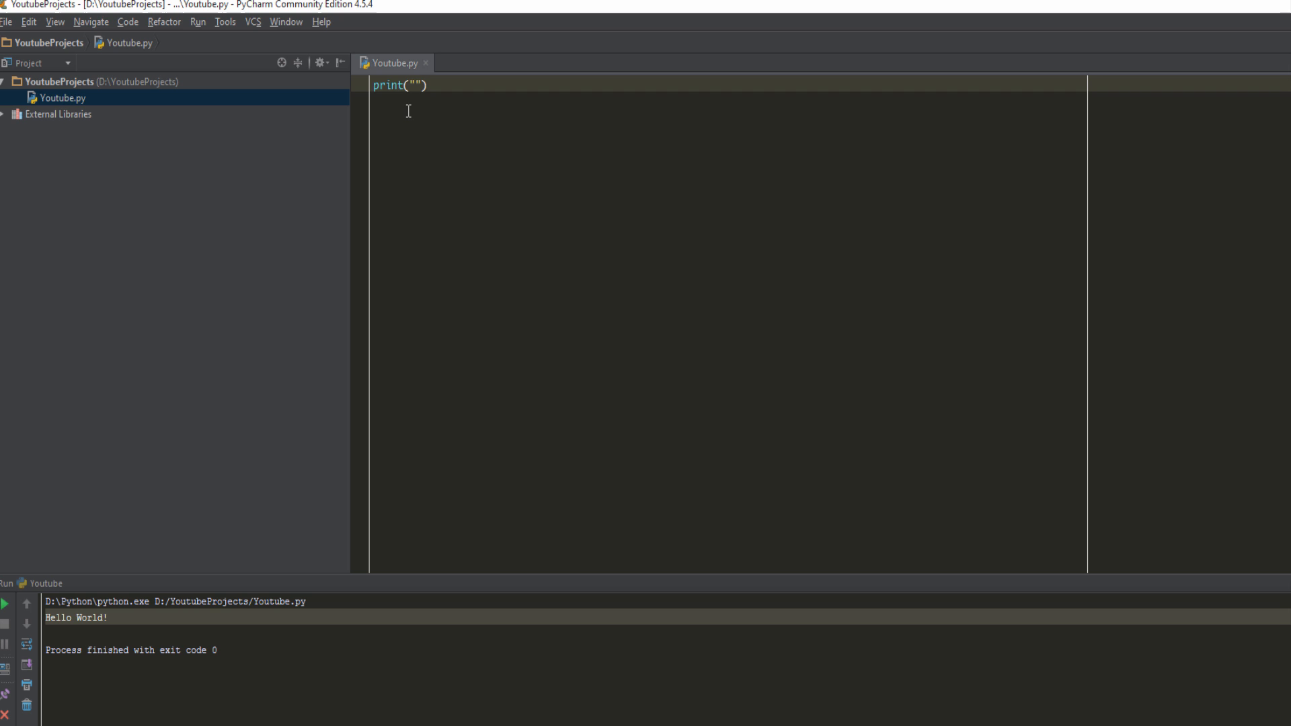
type("knasd")
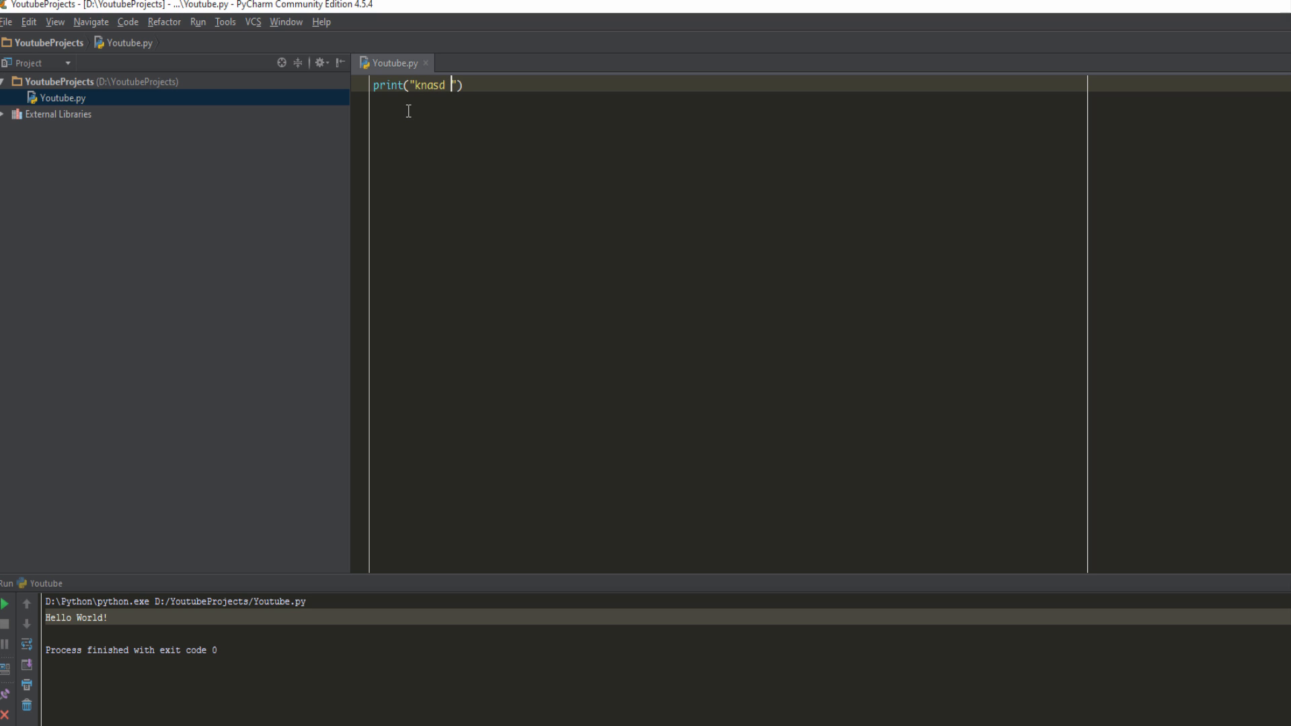
key("backspace")
type("Healt")
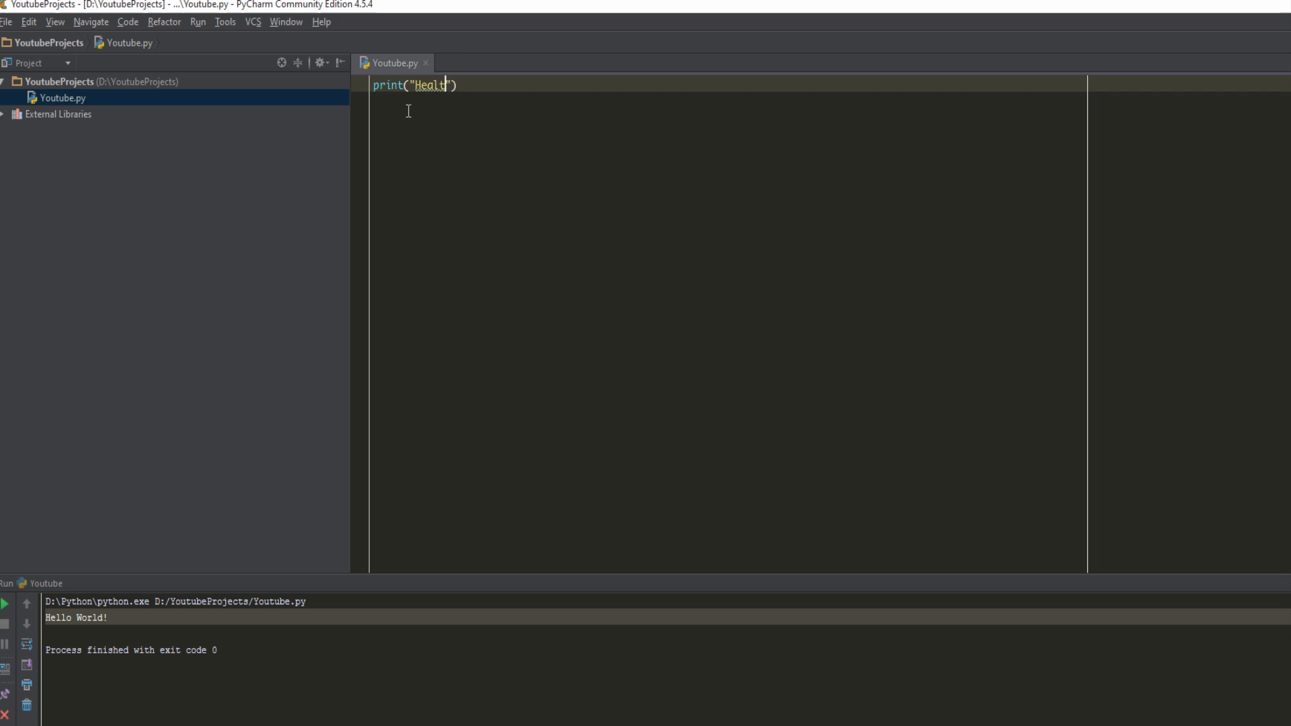
type("Players")
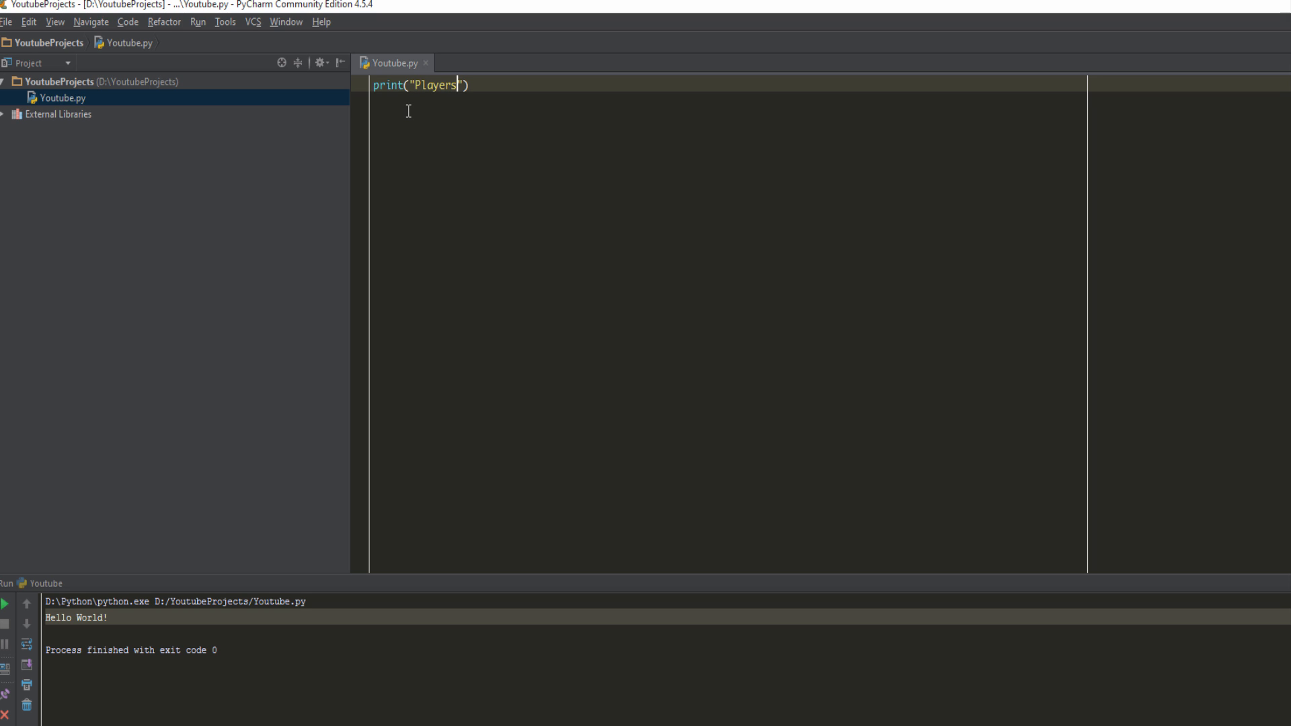
type("'s Health")
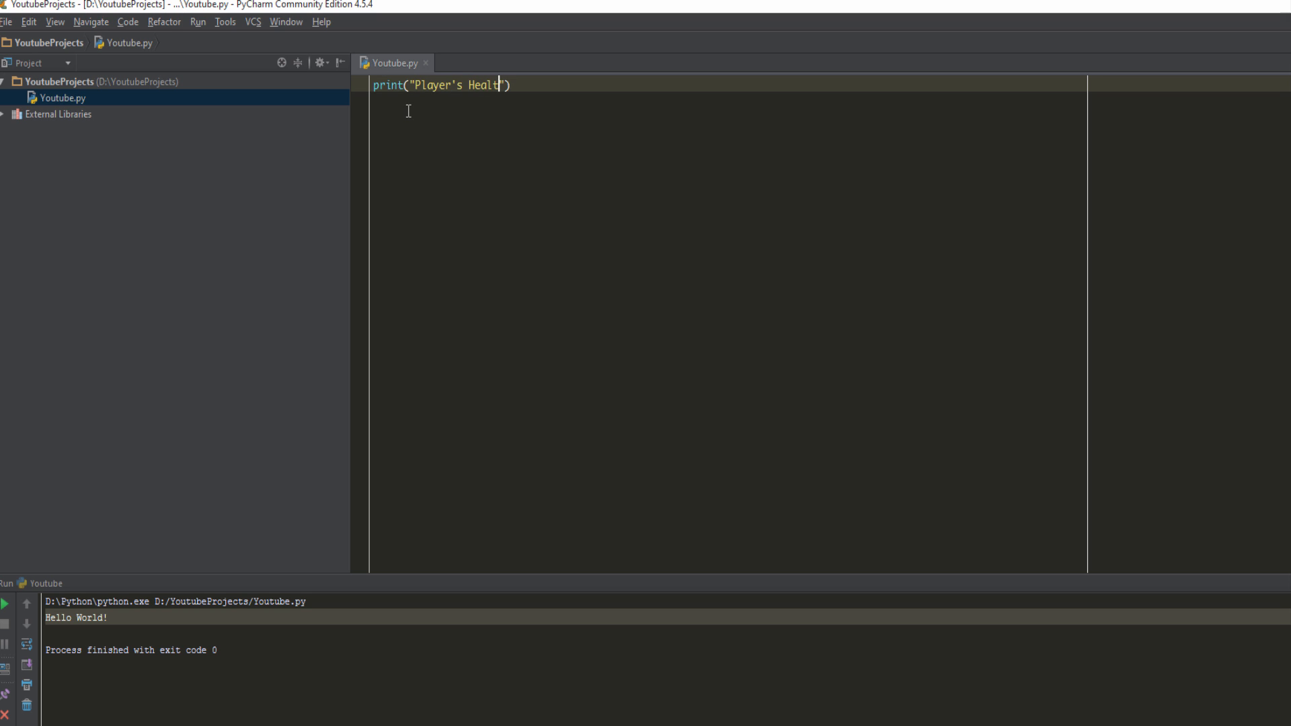
type(": 100")
left_click(728, 101)
type("print")
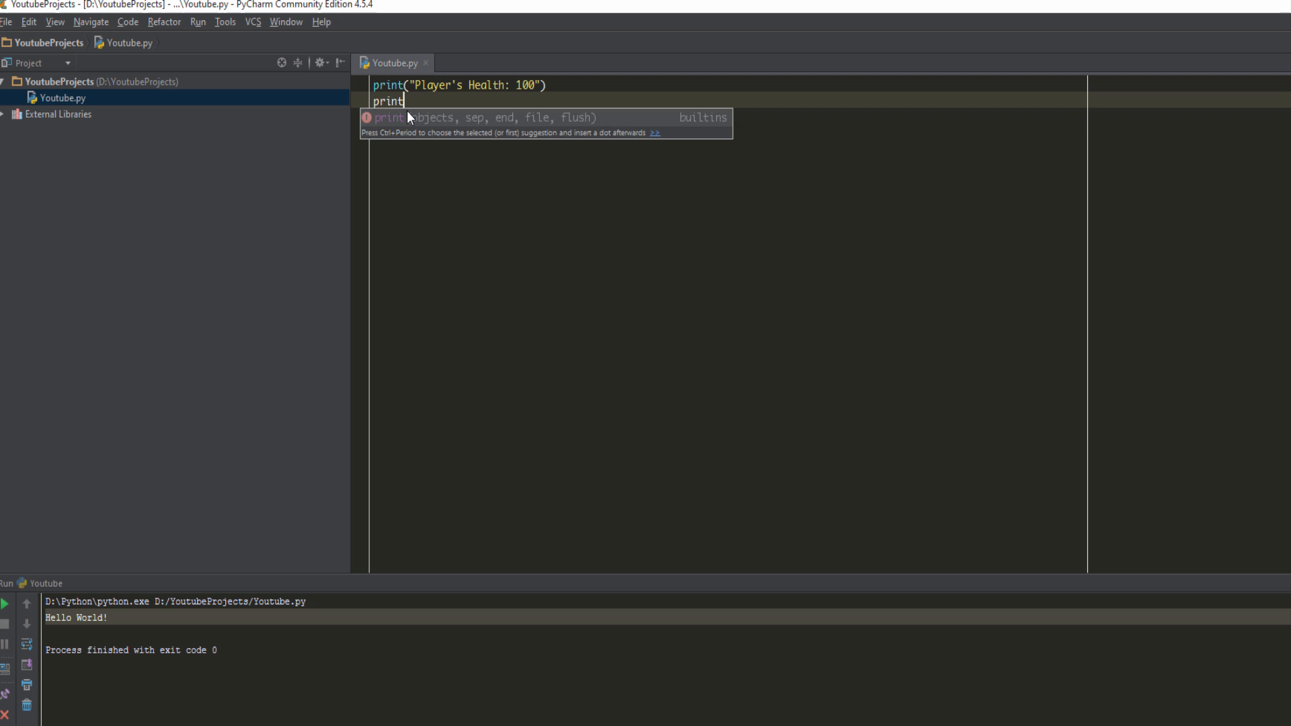
- Add a second print statement reading "Enemy attacks player with 20 damage"
type("(\"Pla")
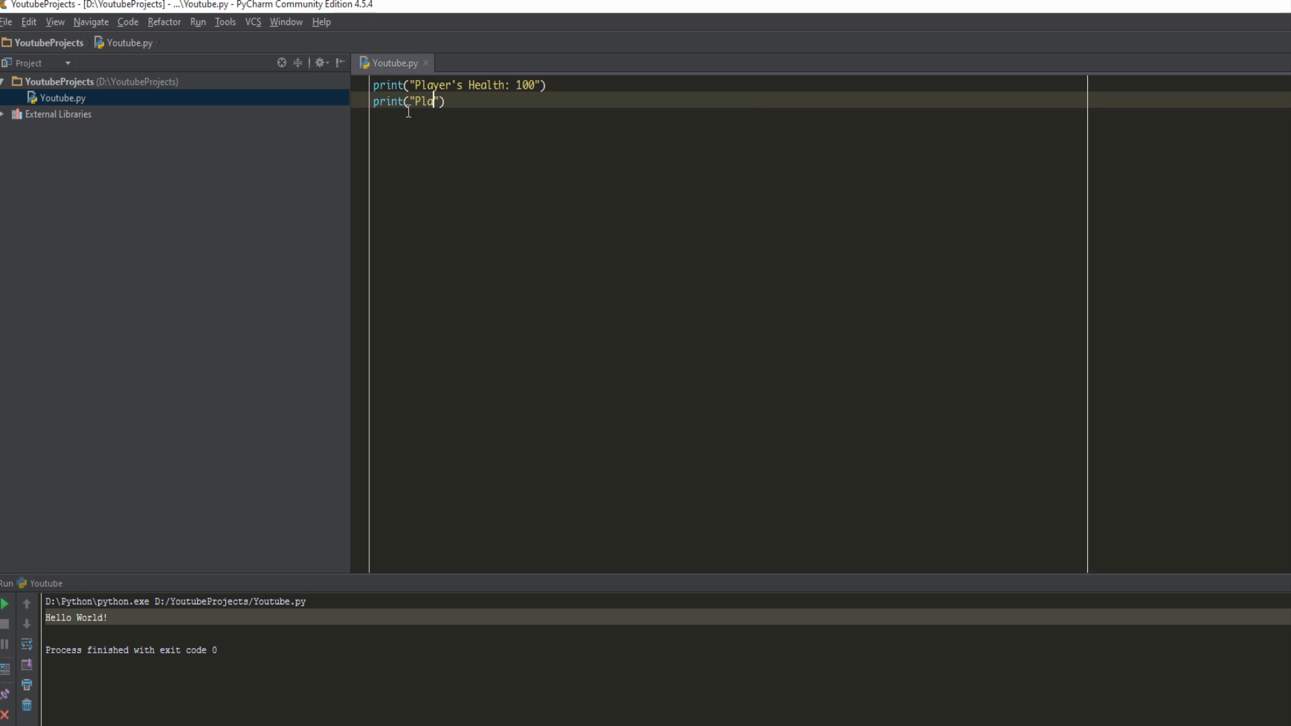
type("Enemy attach")
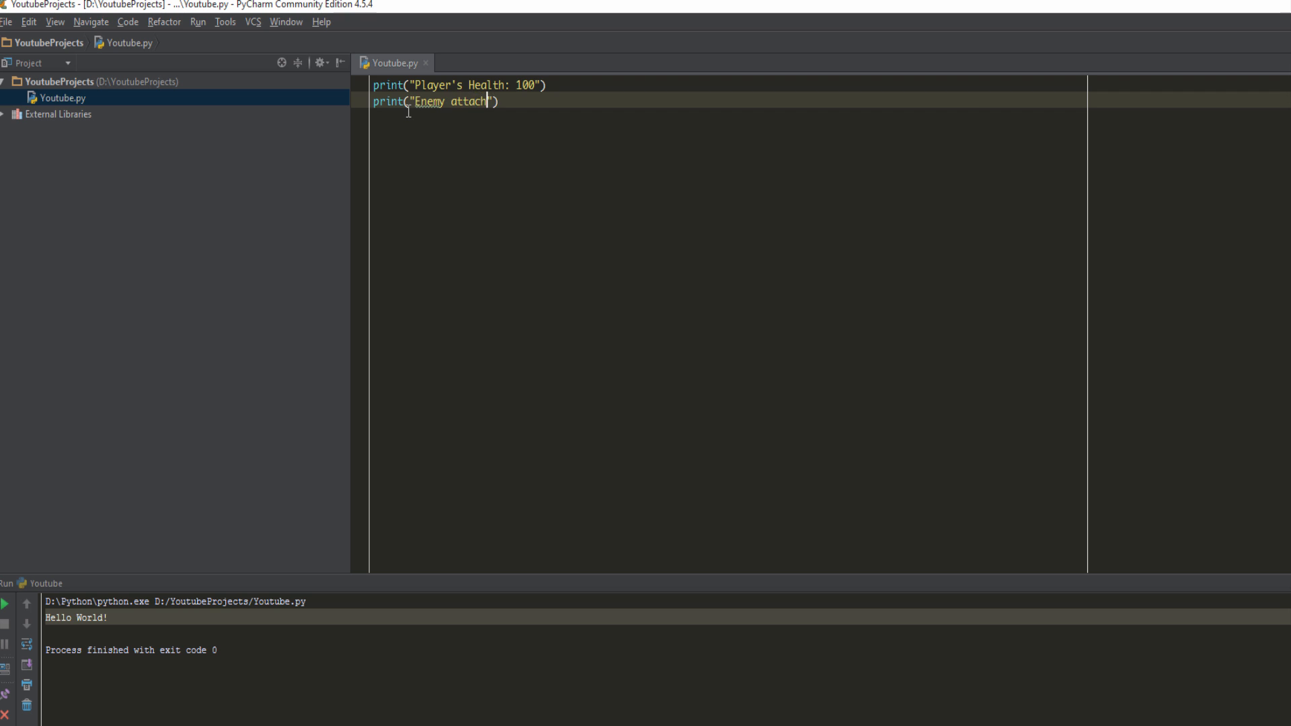
type("s player i")
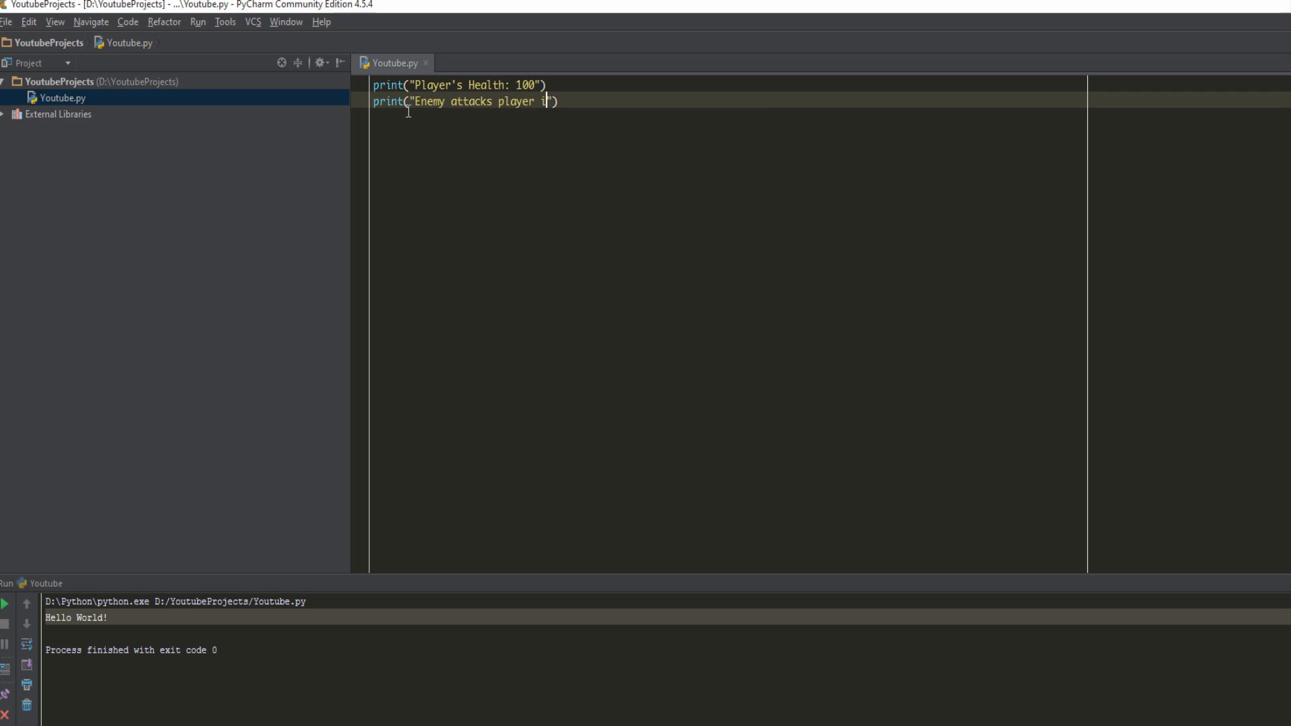
type("ith 20")
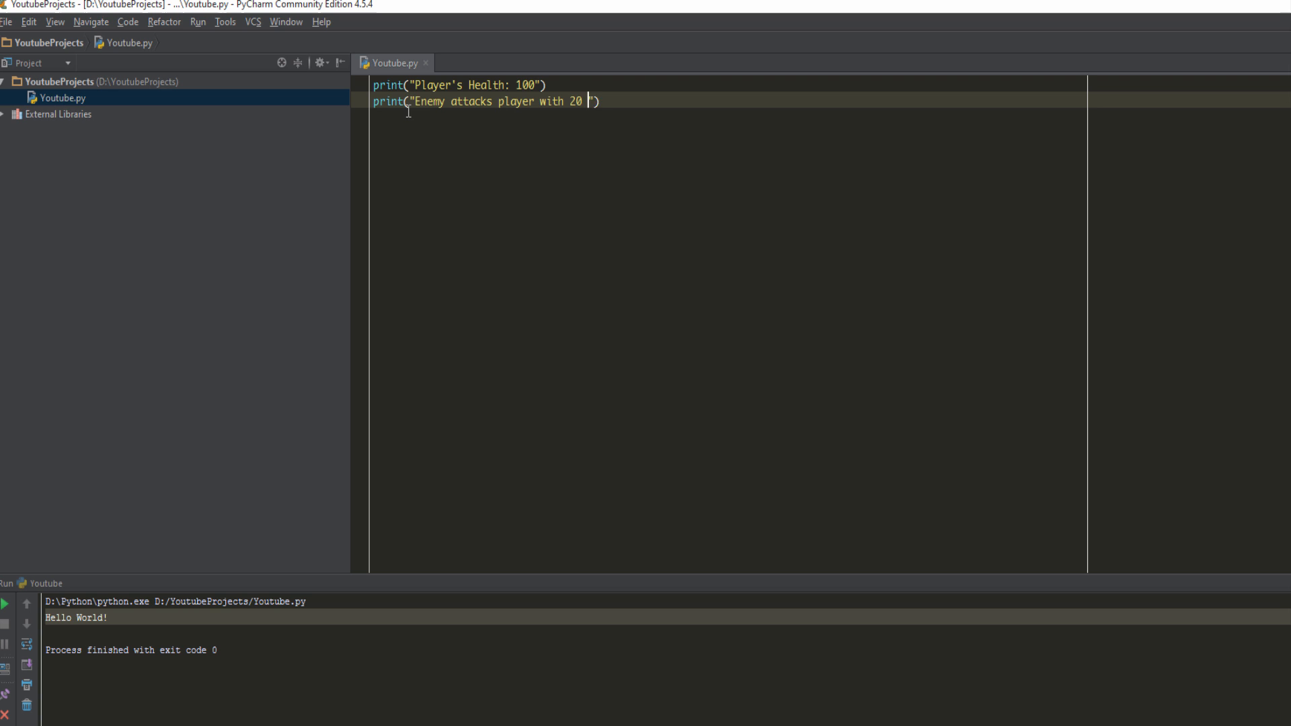
type("damage")
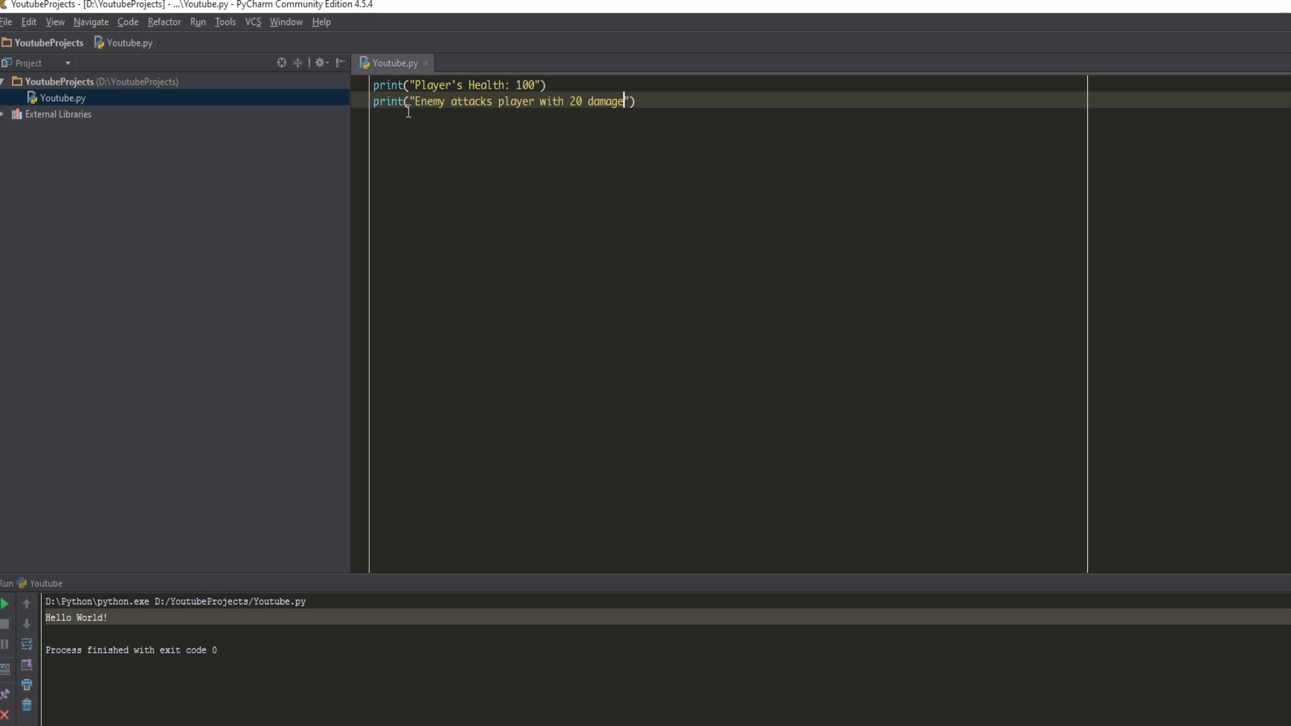
- Add a third print statement on a new line reading "Player's Health: 80"
key("Enter")
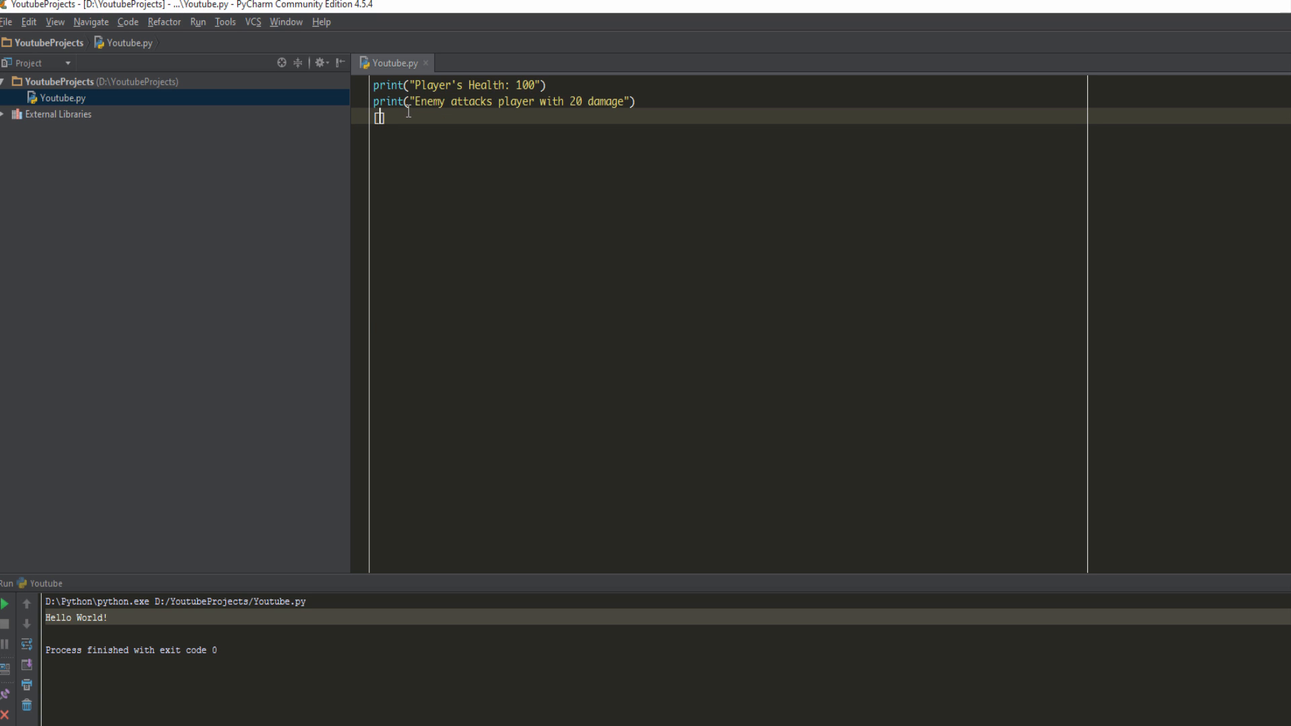
type("print(\"")
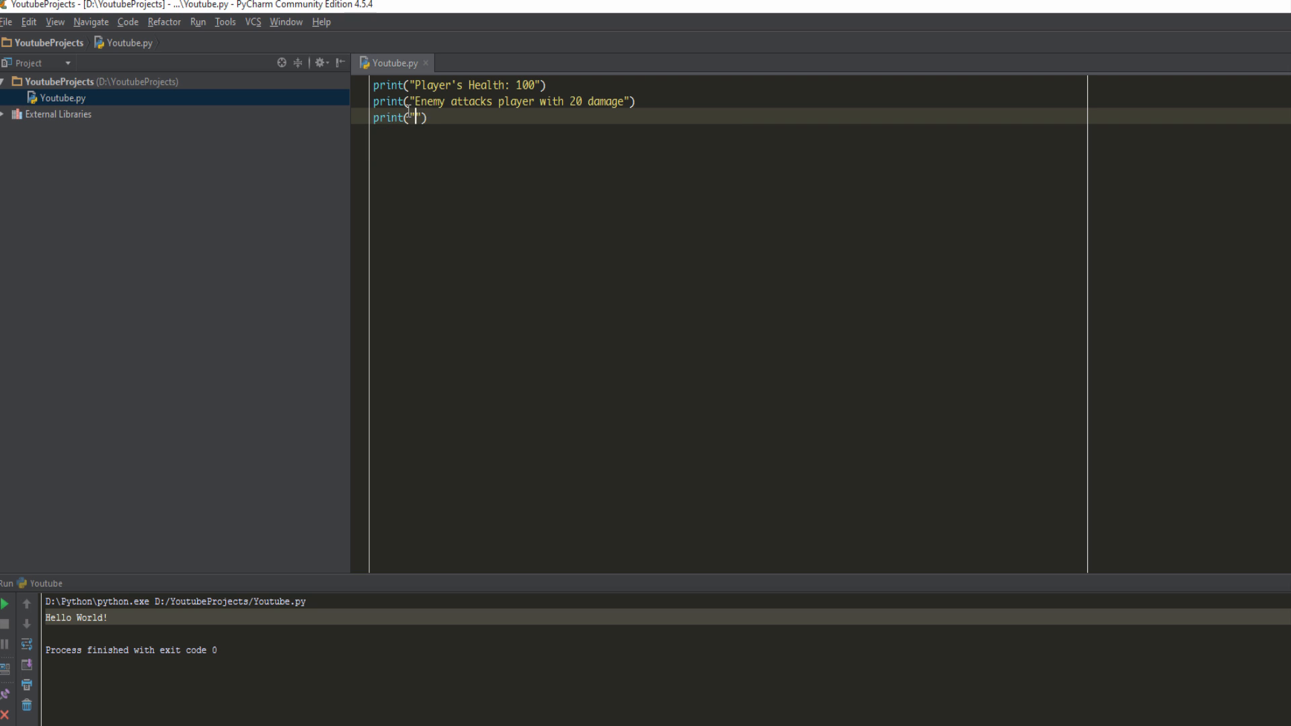
type("Player's health:")
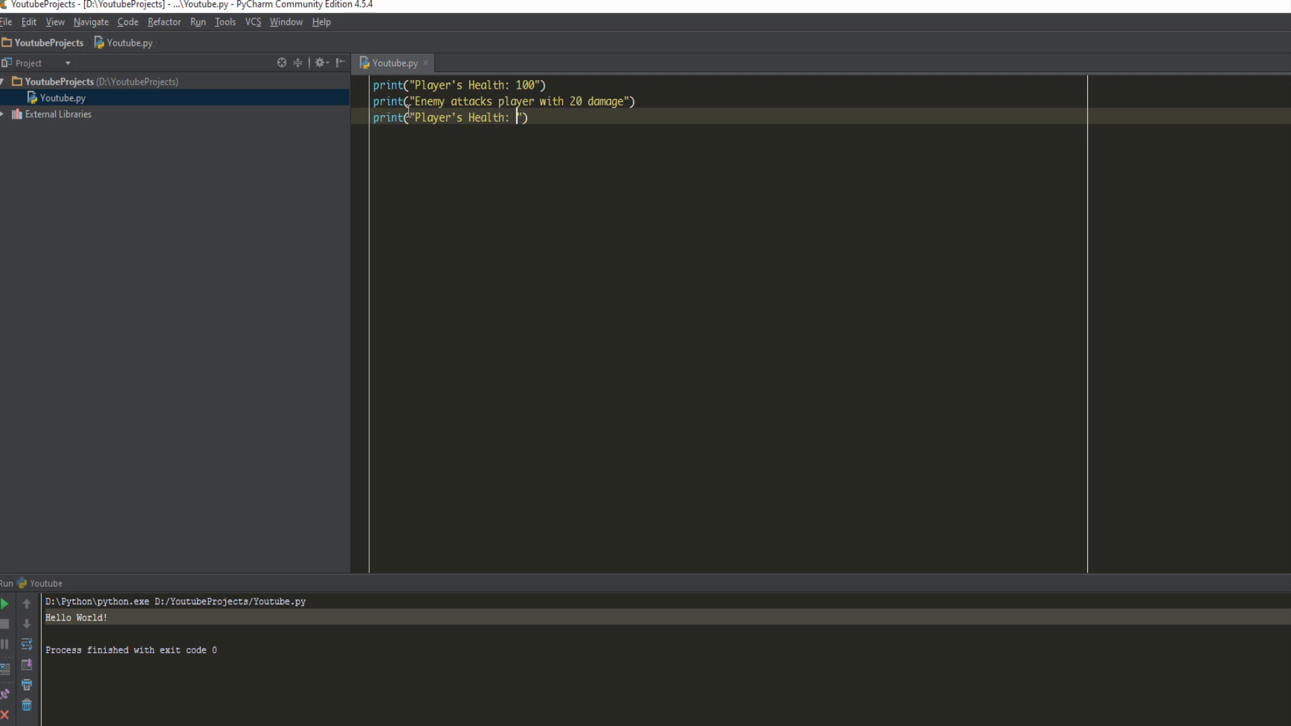
type("80")
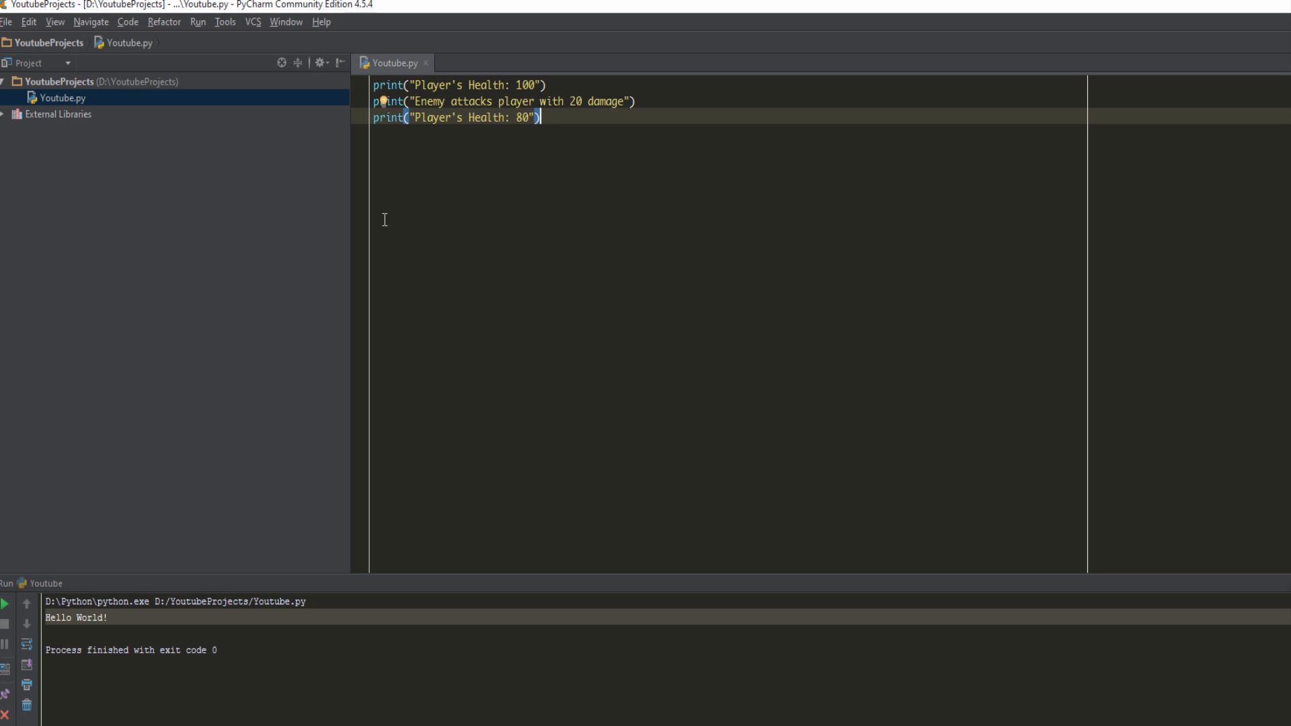
mouse_move(730, 426)
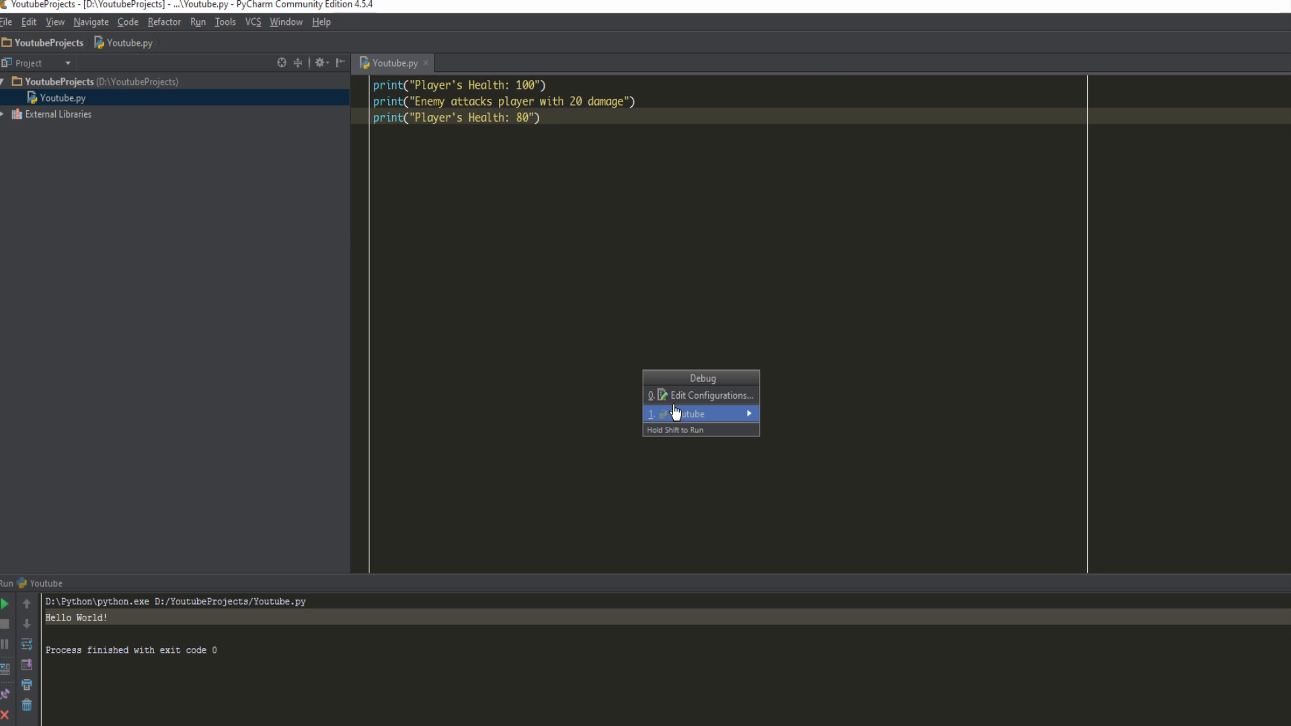
- Debug-run the Youtube configuration and review the console showing 100, 20 damage, 80
left_click(691, 413)
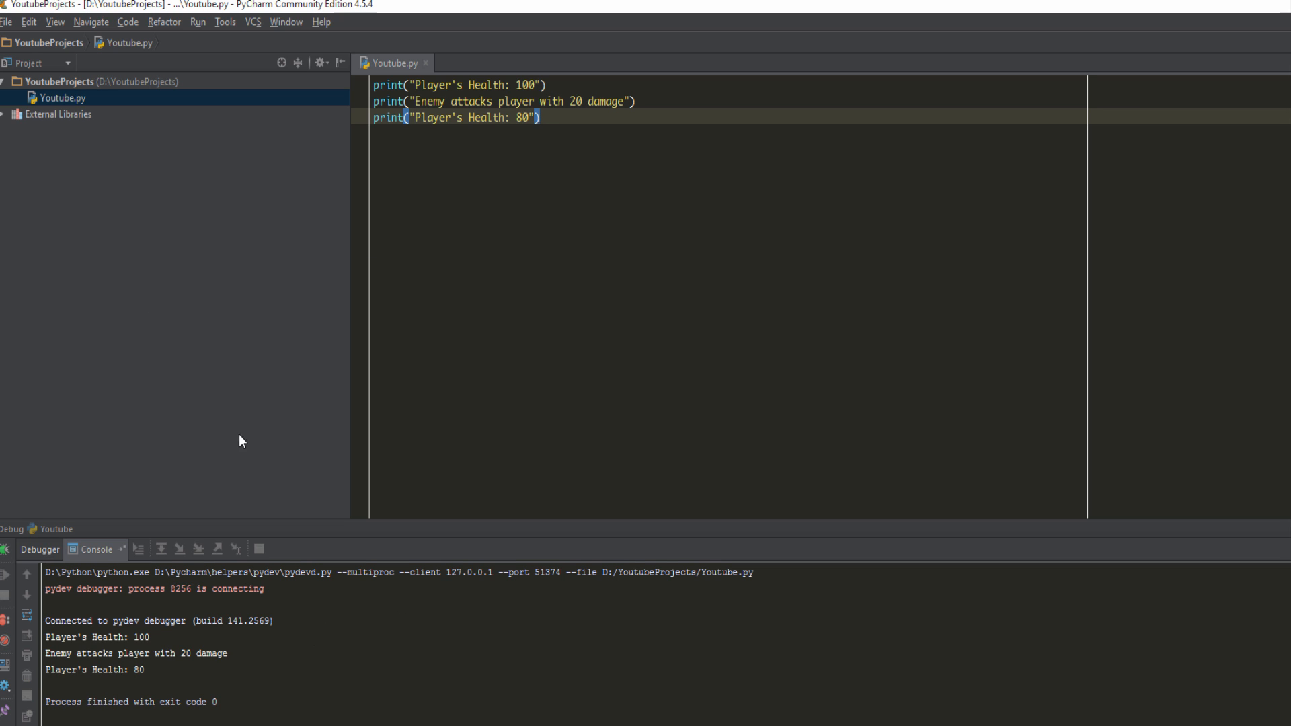
mouse_move(152, 23)
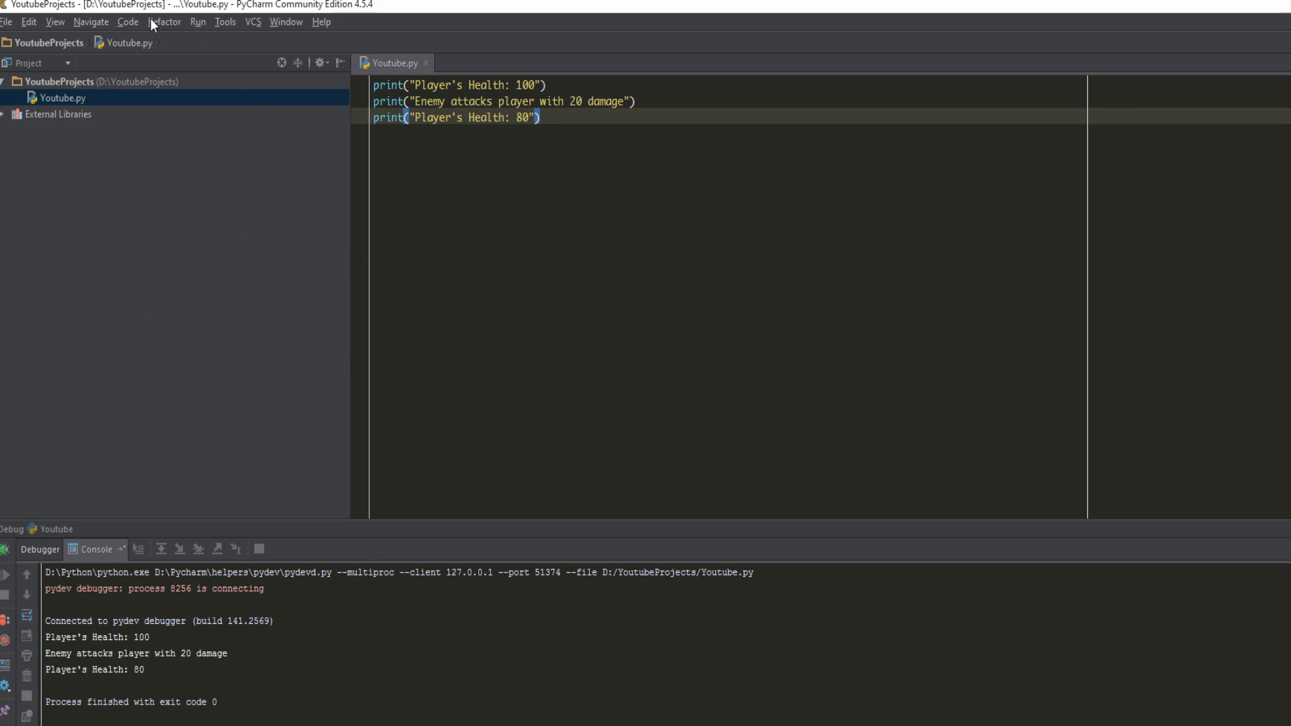
left_click(197, 21)
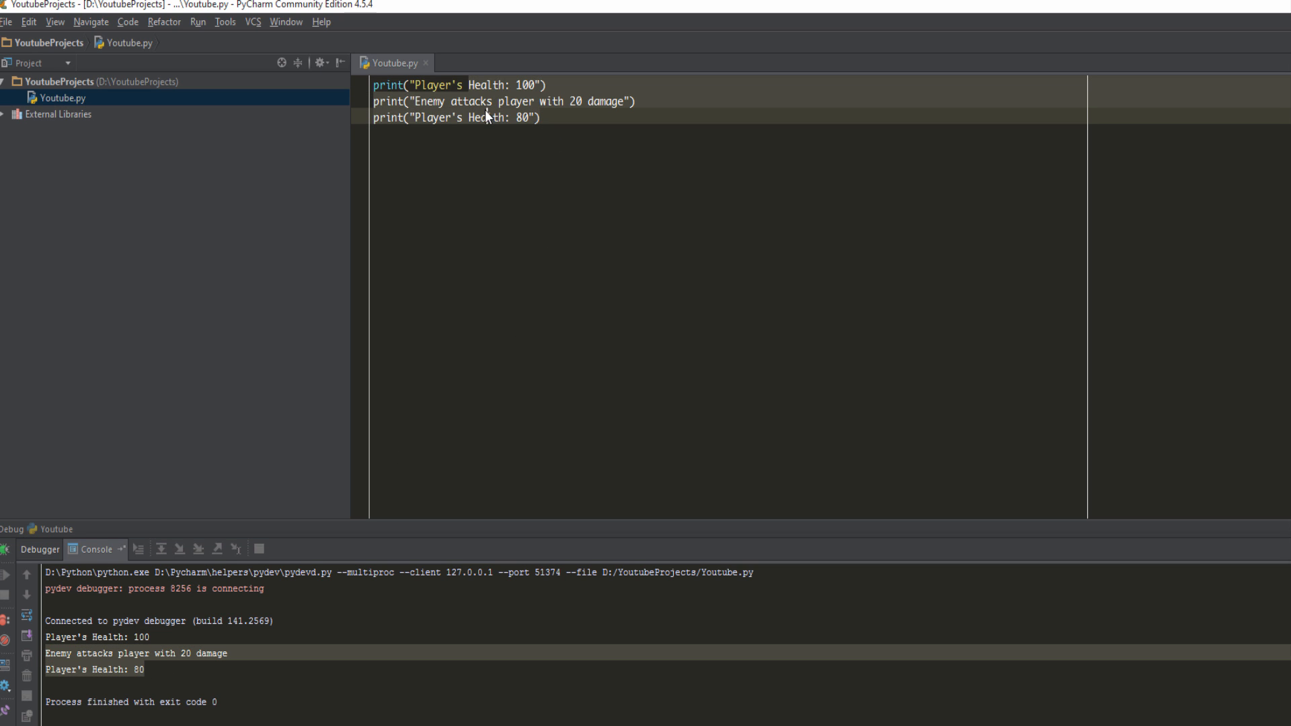
left_click(198, 21)
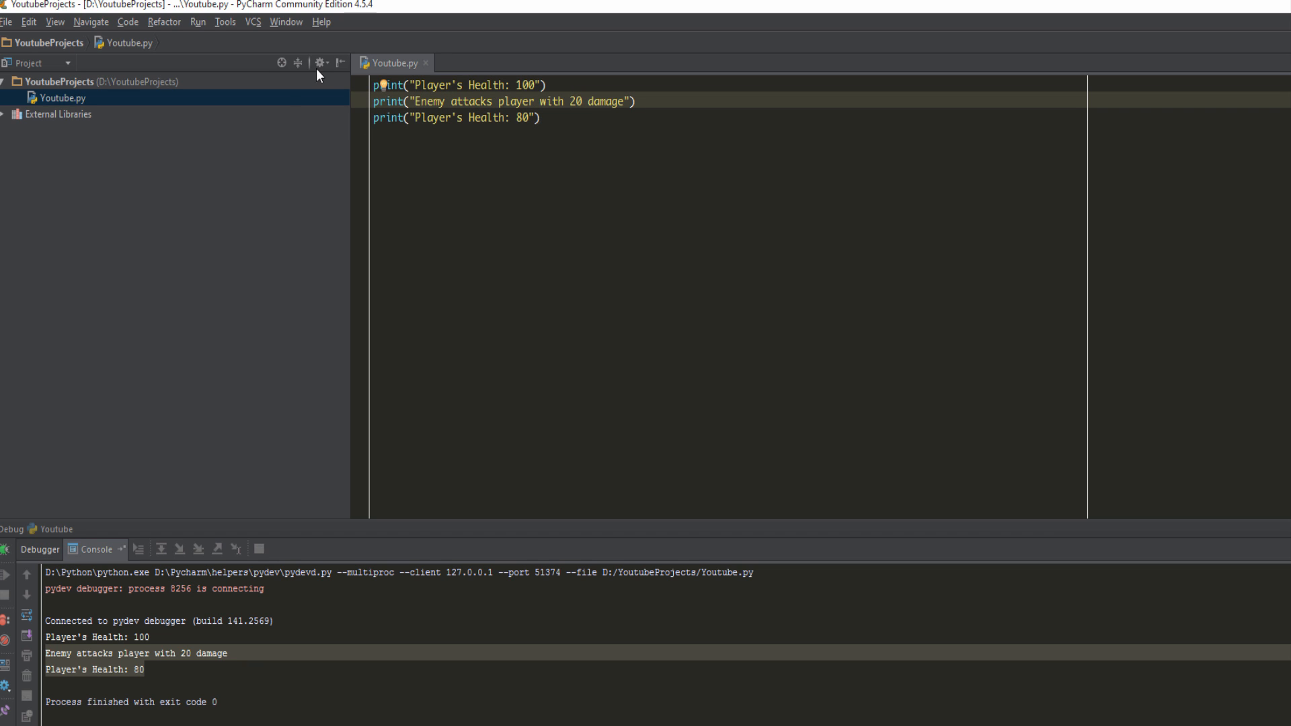
left_click(576, 101)
type("3")
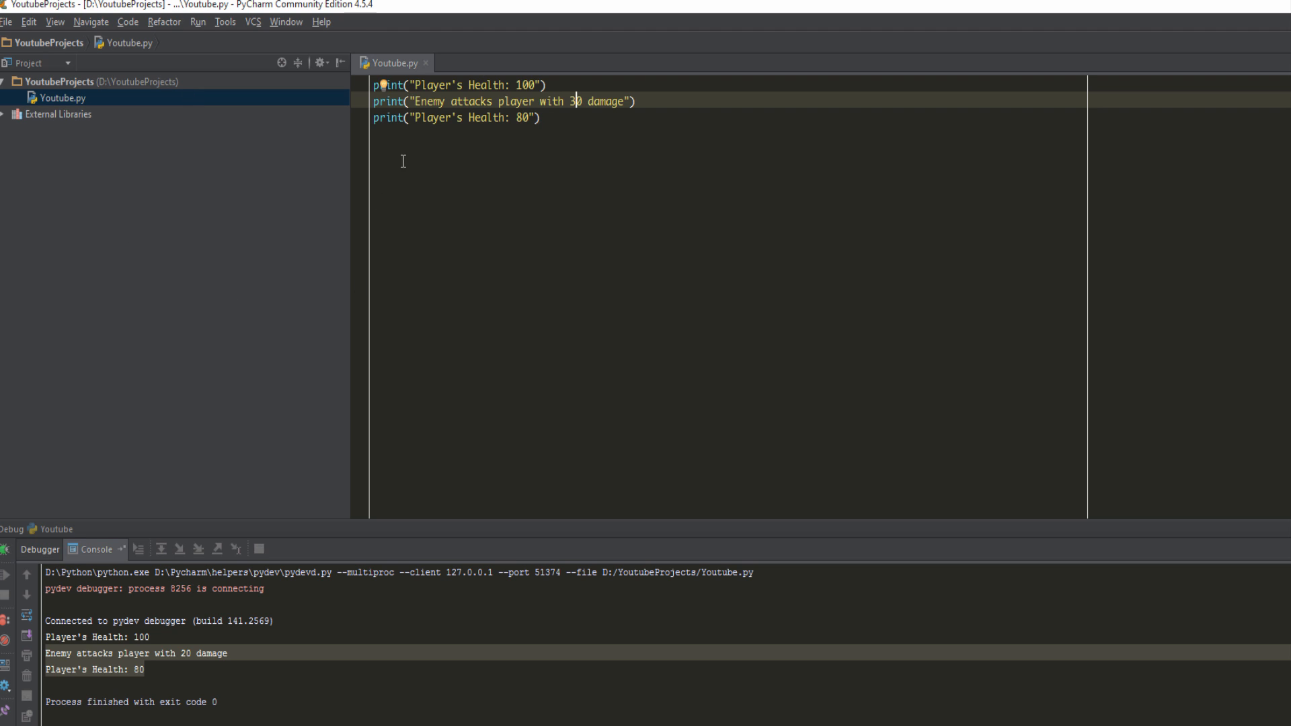
mouse_move(420, 123)
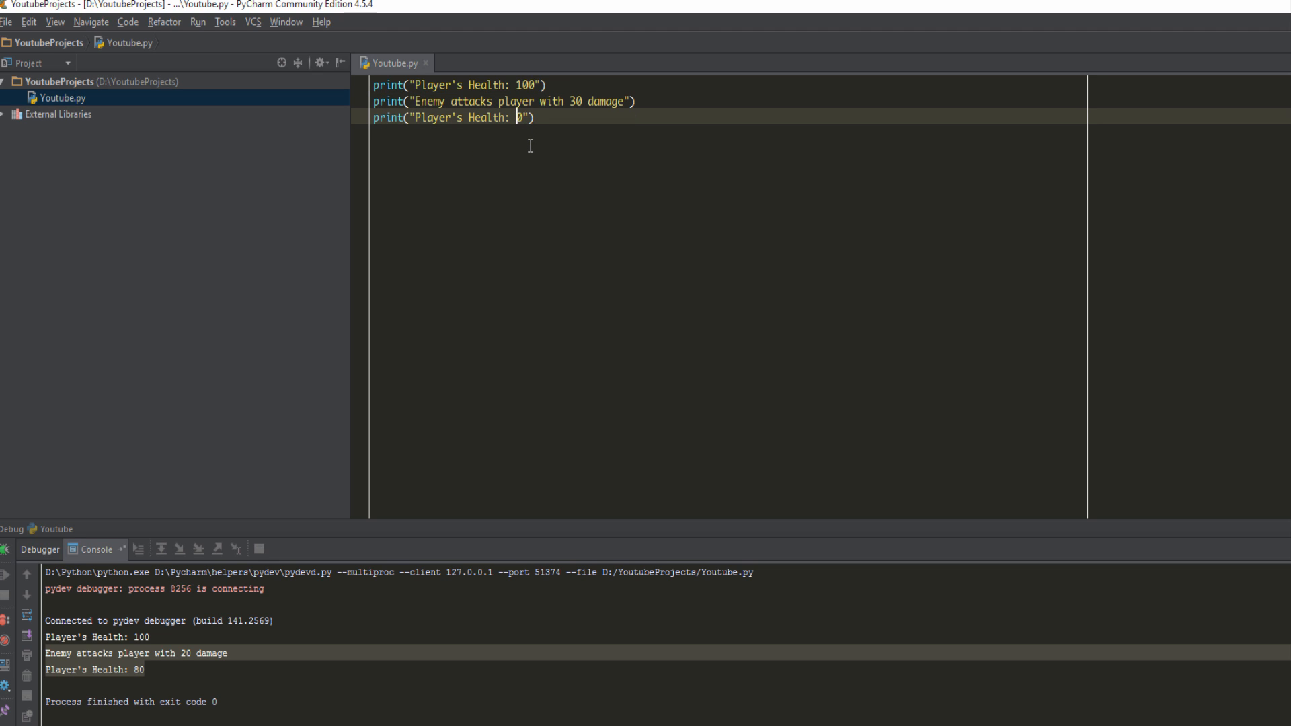
- Change the last print to health 70 with 30 damage and rerun Youtube.py via Debug
type("70")
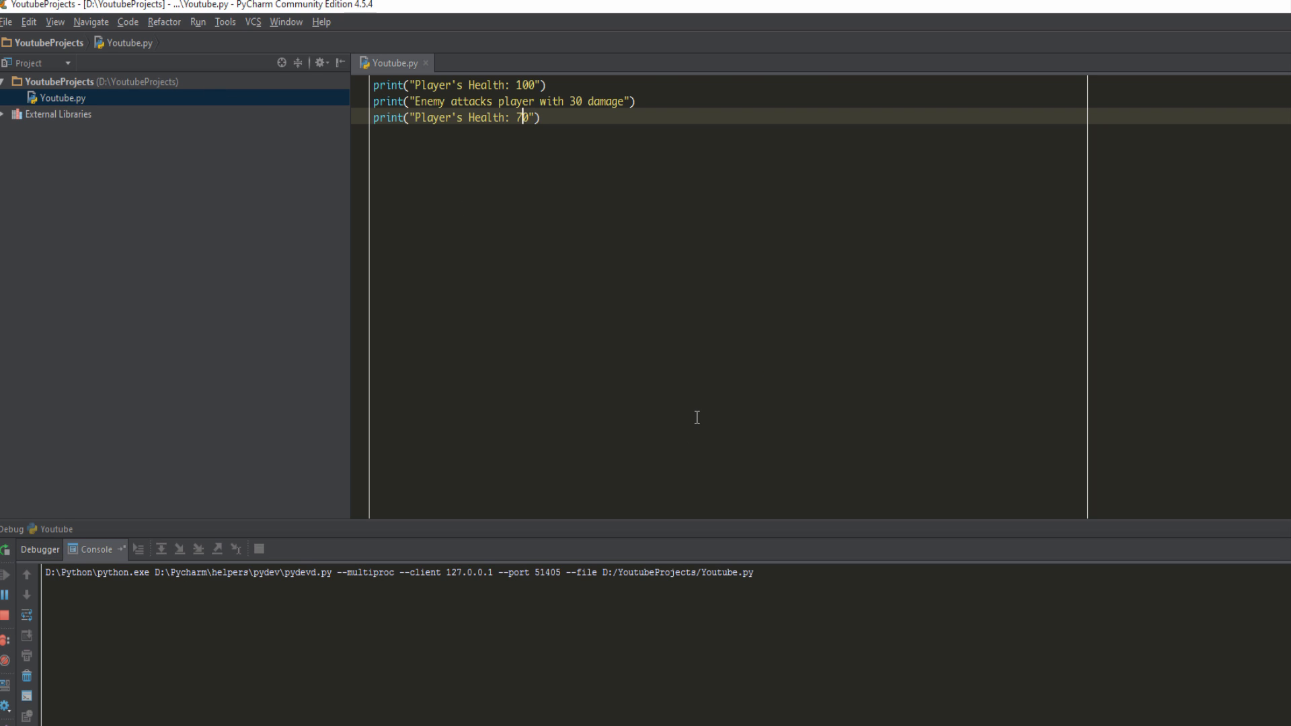
left_click(7, 573)
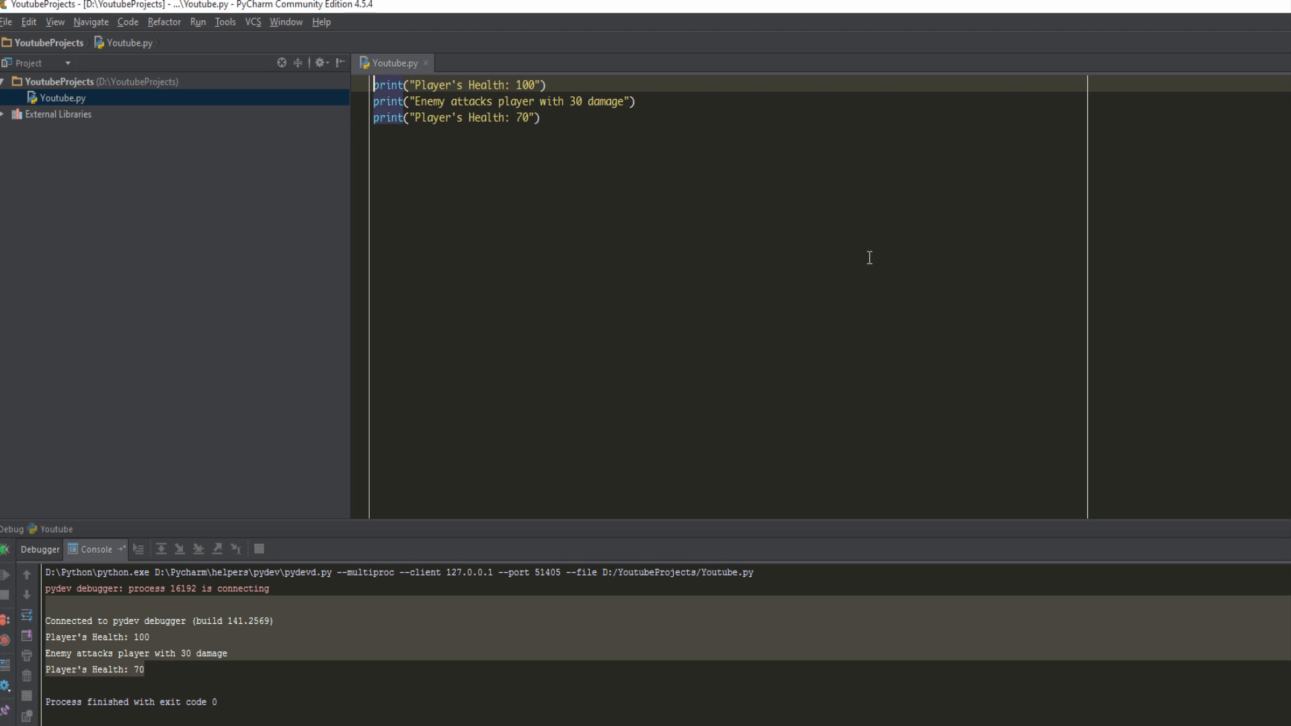
mouse_move(680, 420)
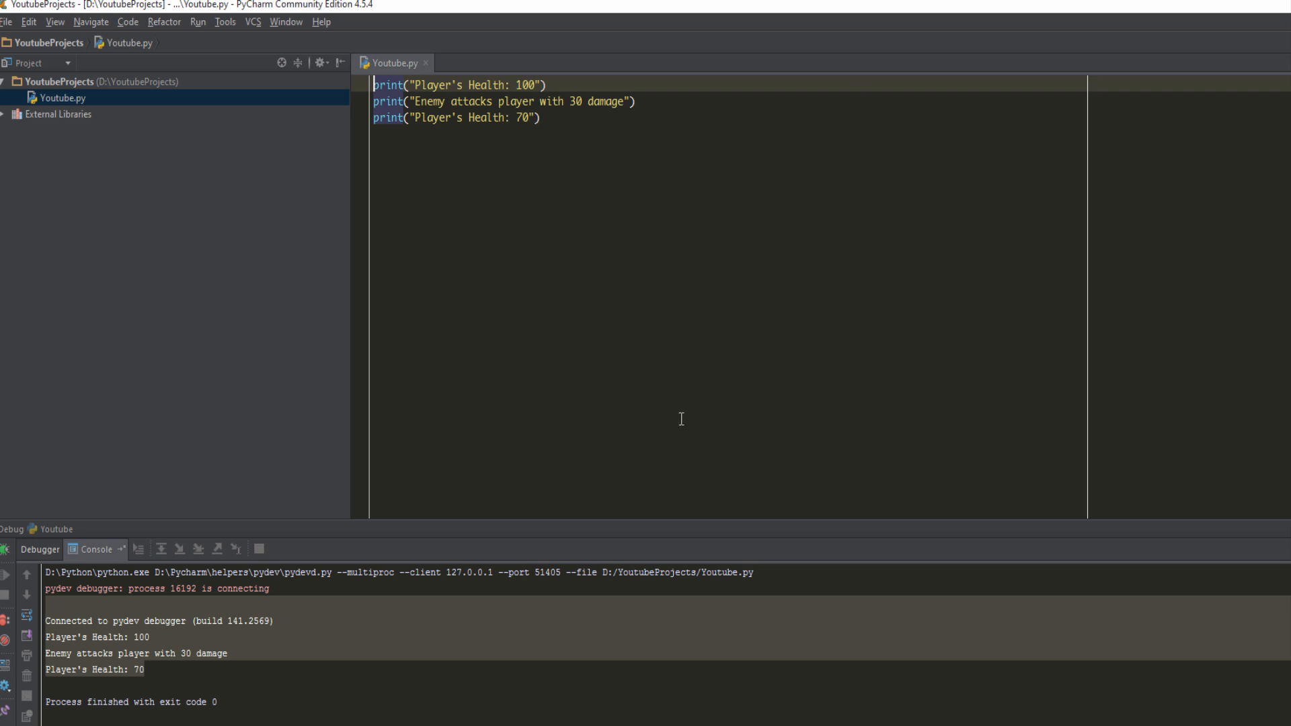
mouse_move(523, 320)
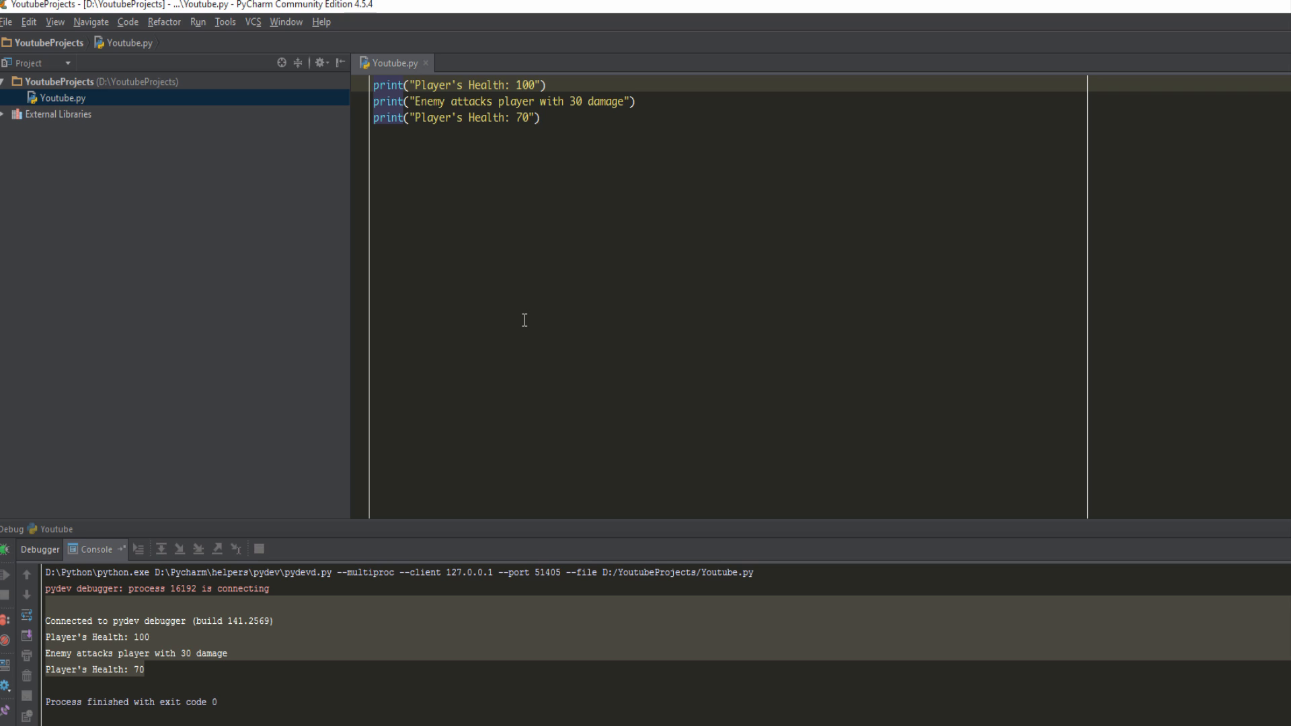
left_click(373, 85)
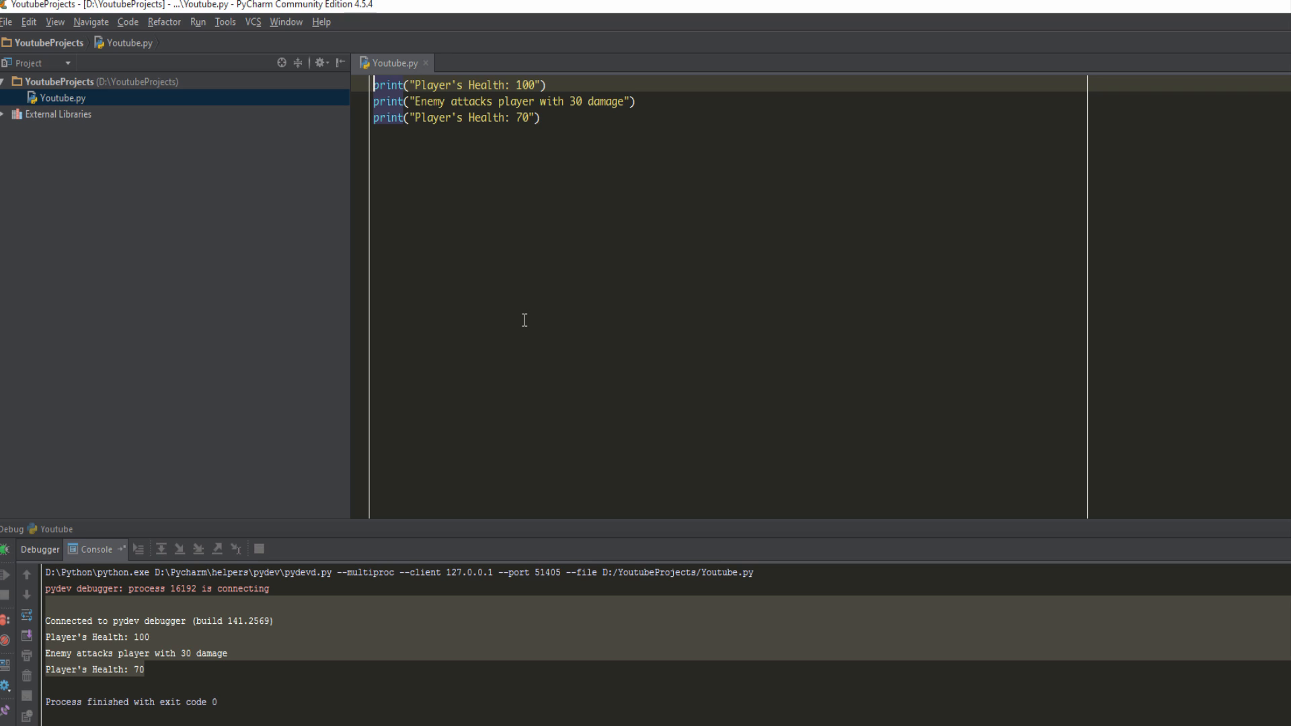
- Add a line above the prints and start a health variable assignment
key("Return")
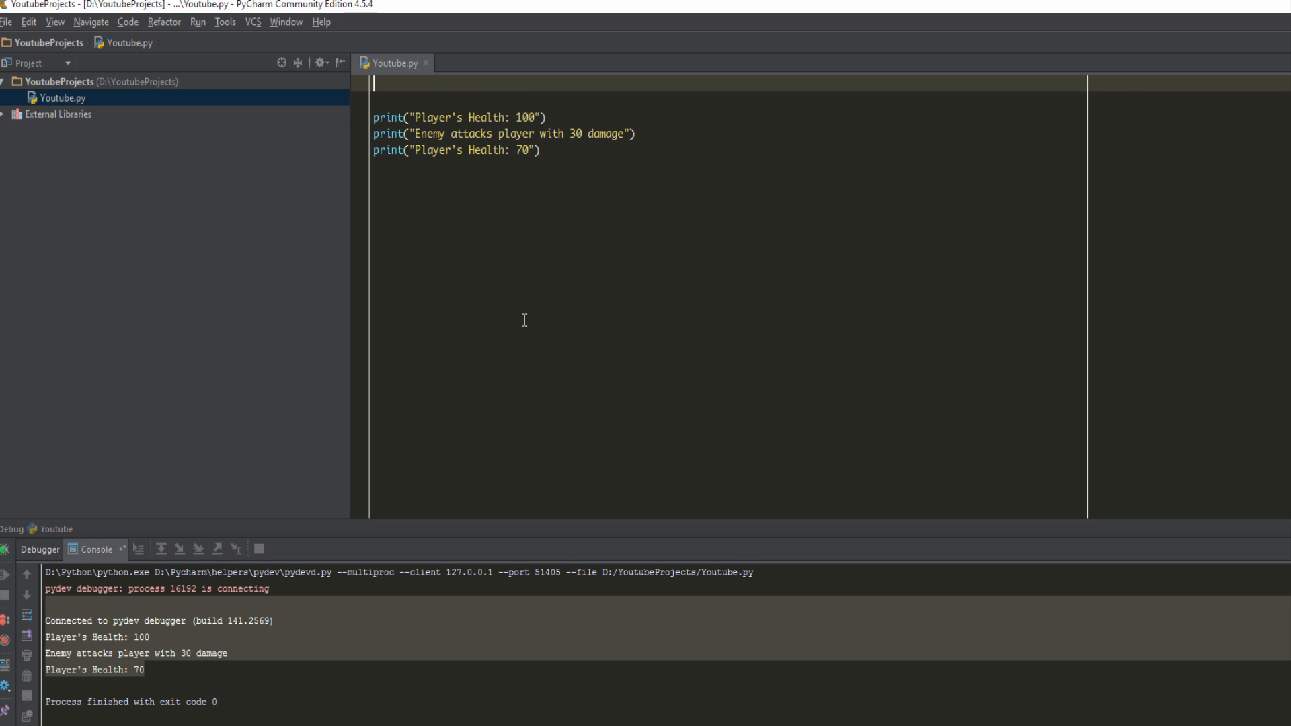
type("health = 100")
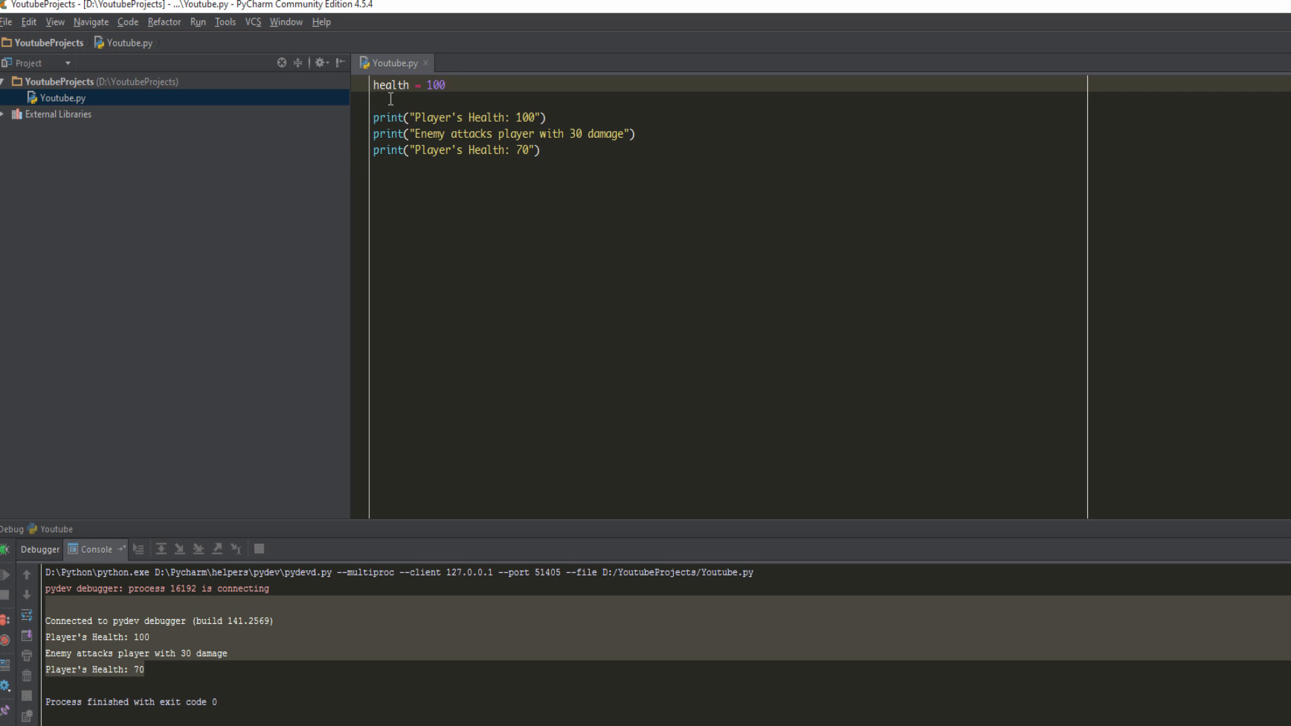
mouse_move(328, 138)
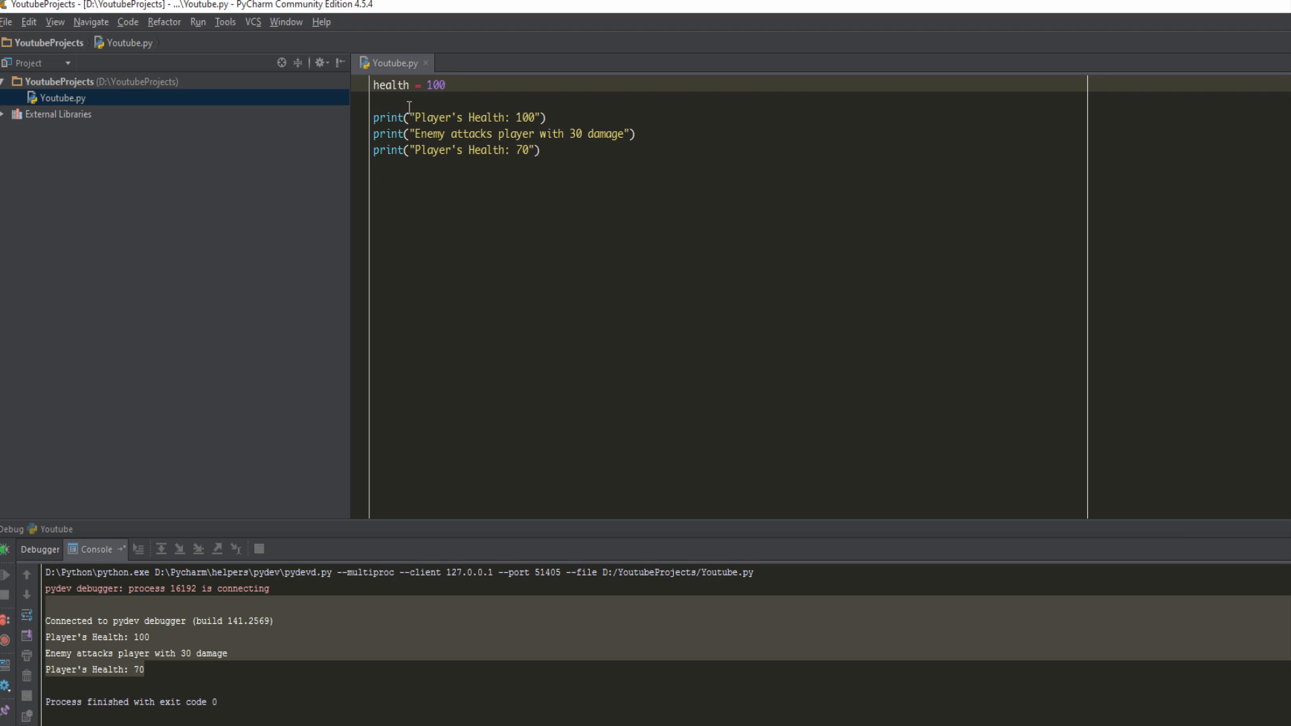
mouse_move(394, 64)
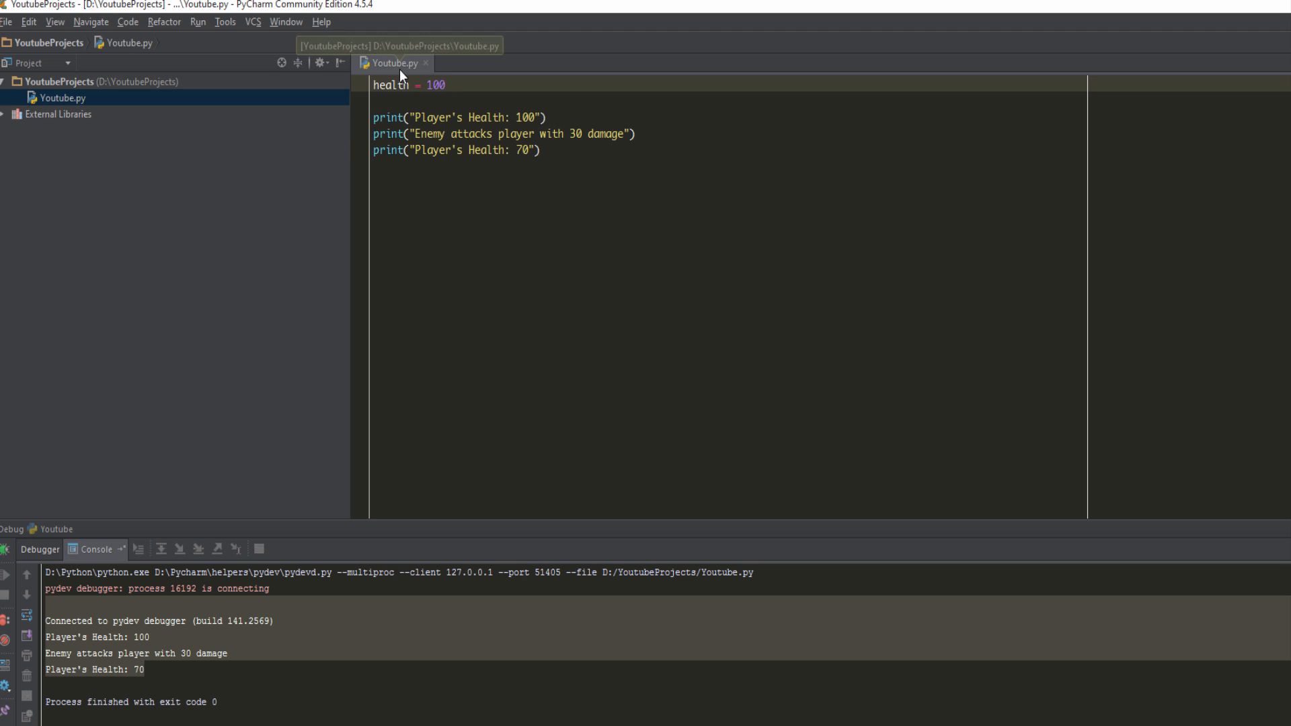
mouse_move(415, 105)
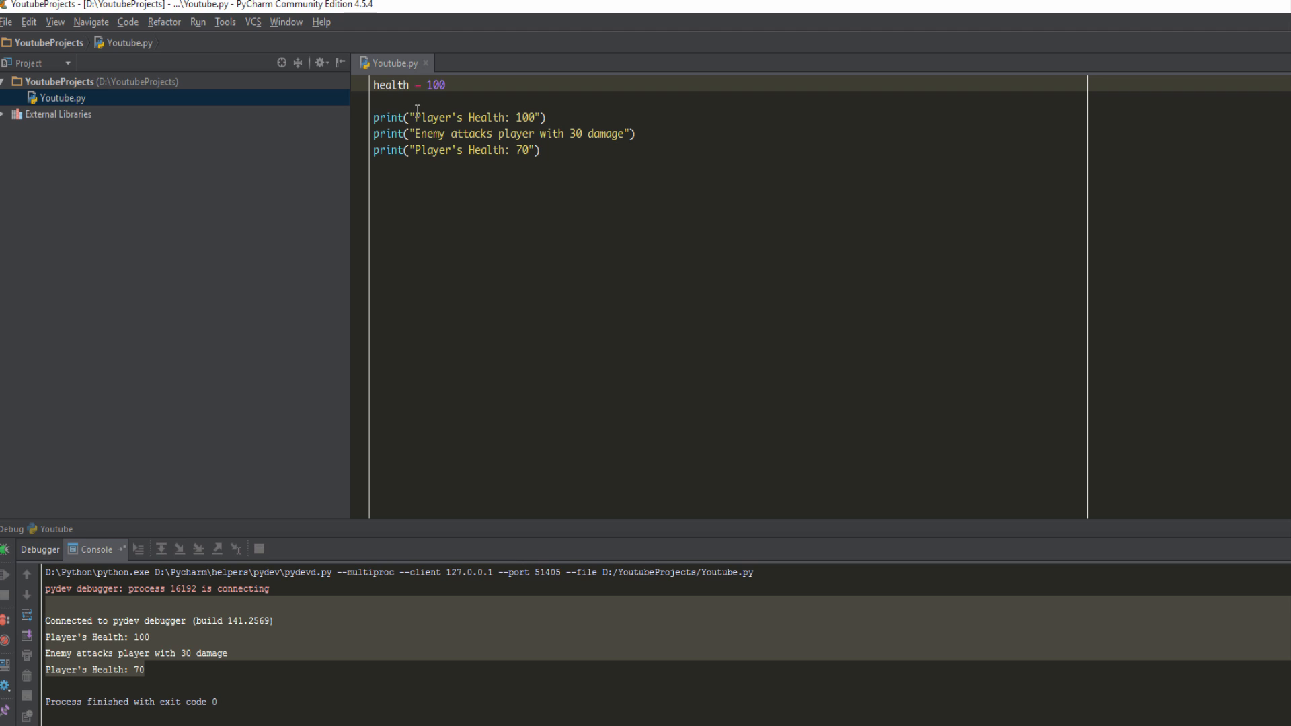
left_click(379, 85)
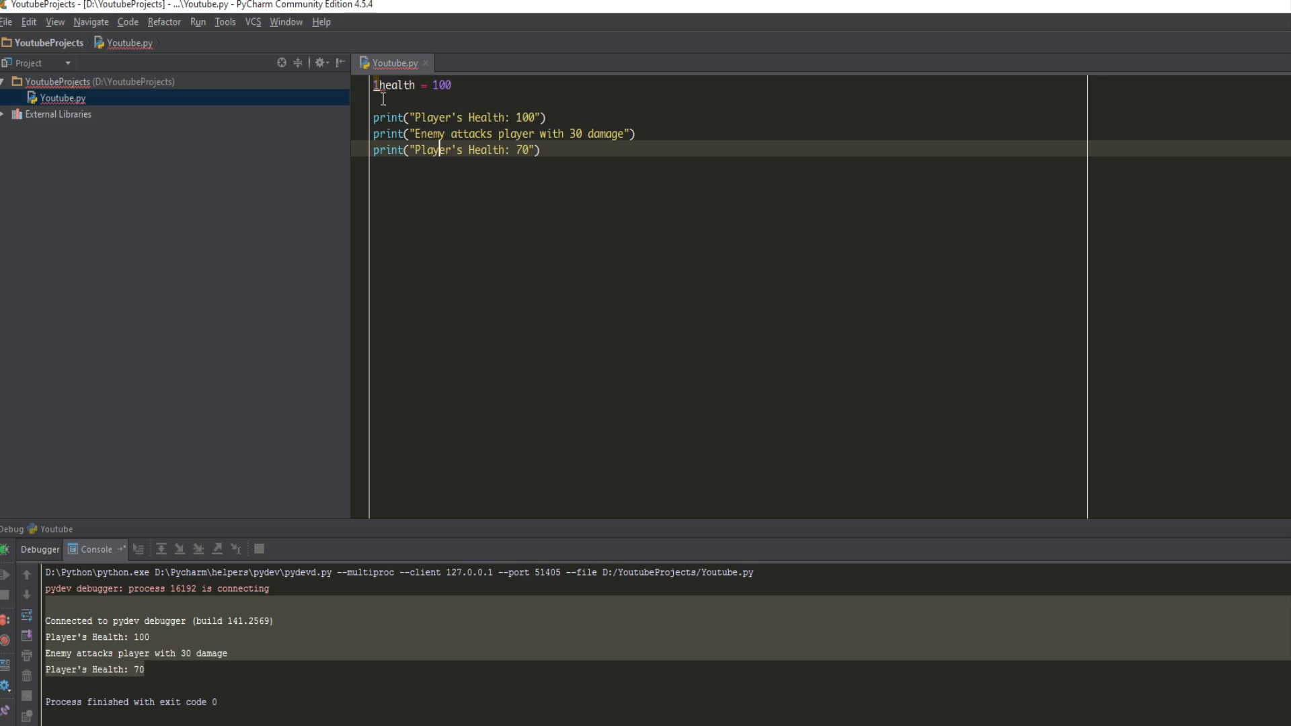
mouse_move(379, 85)
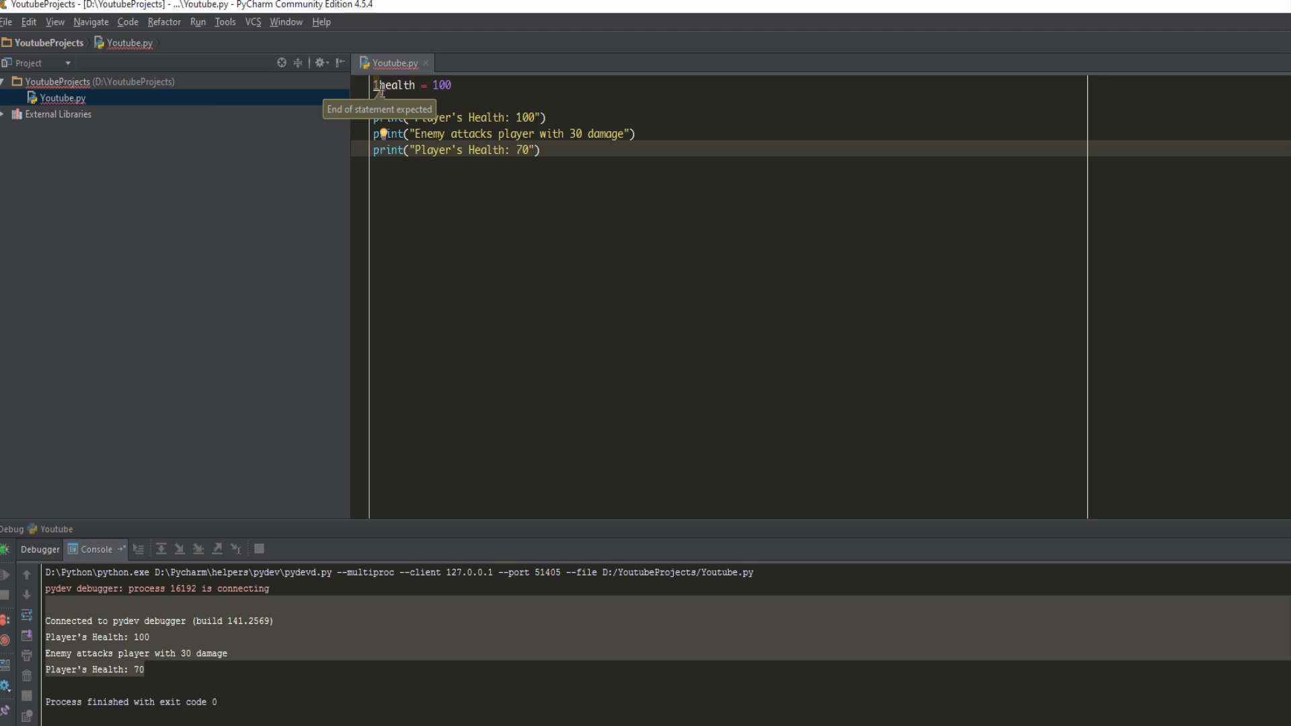
mouse_move(436, 242)
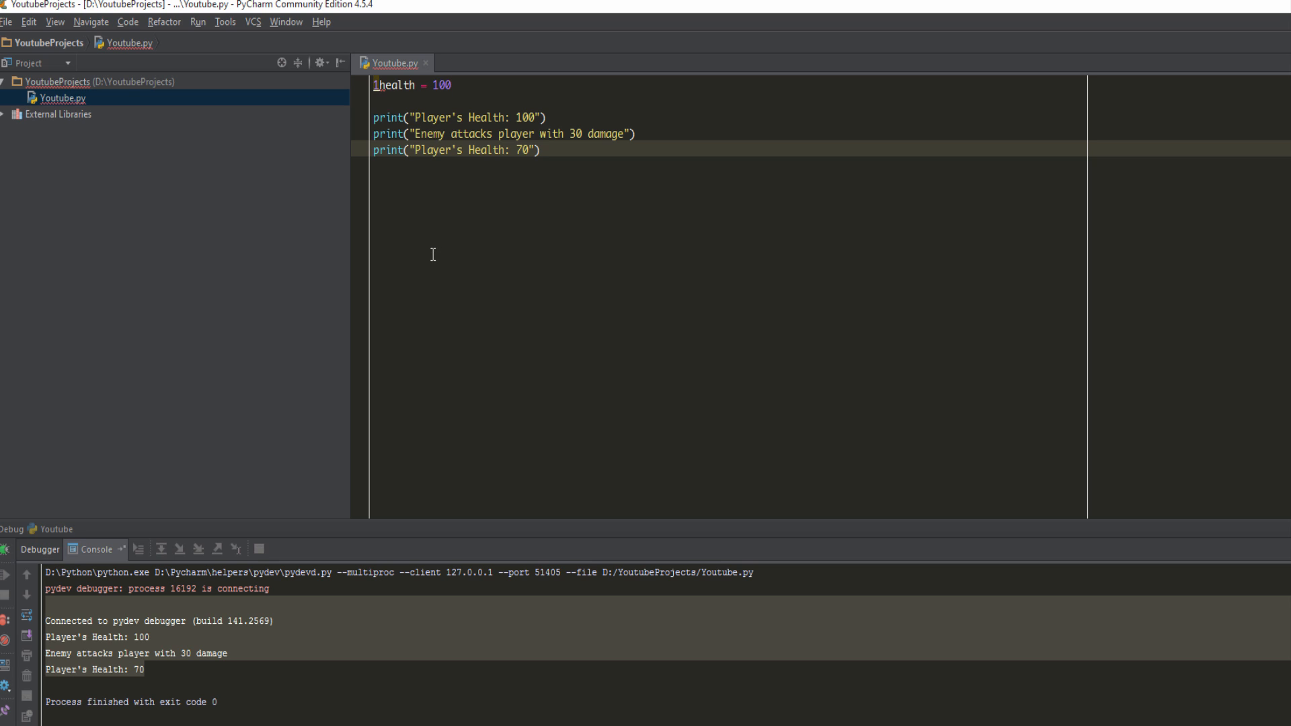
mouse_move(210, 69)
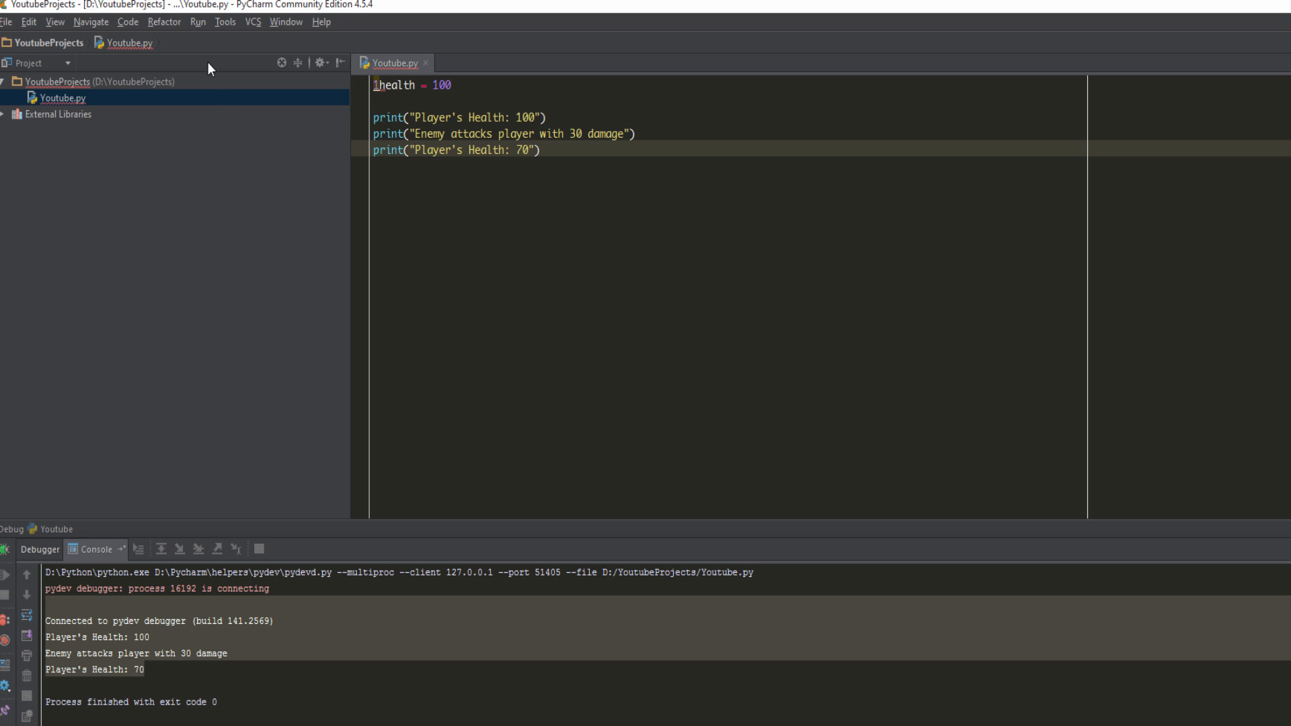
mouse_move(435, 129)
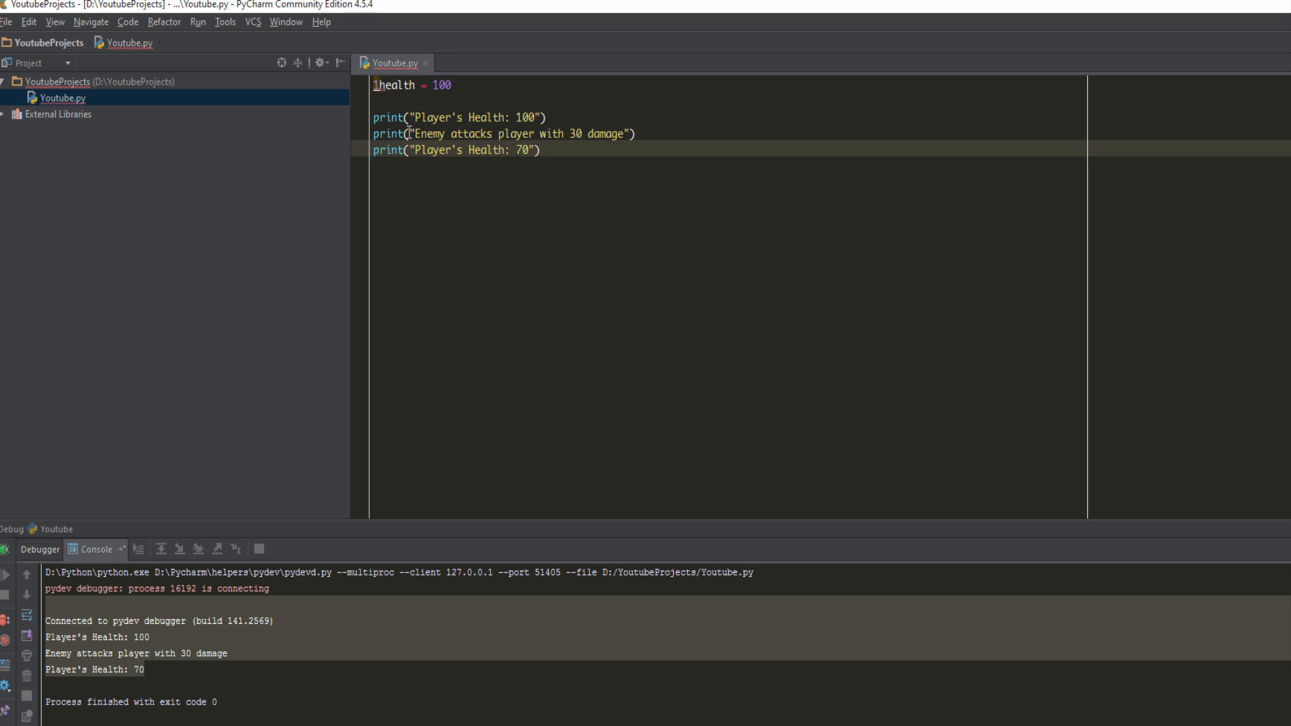
mouse_move(676, 169)
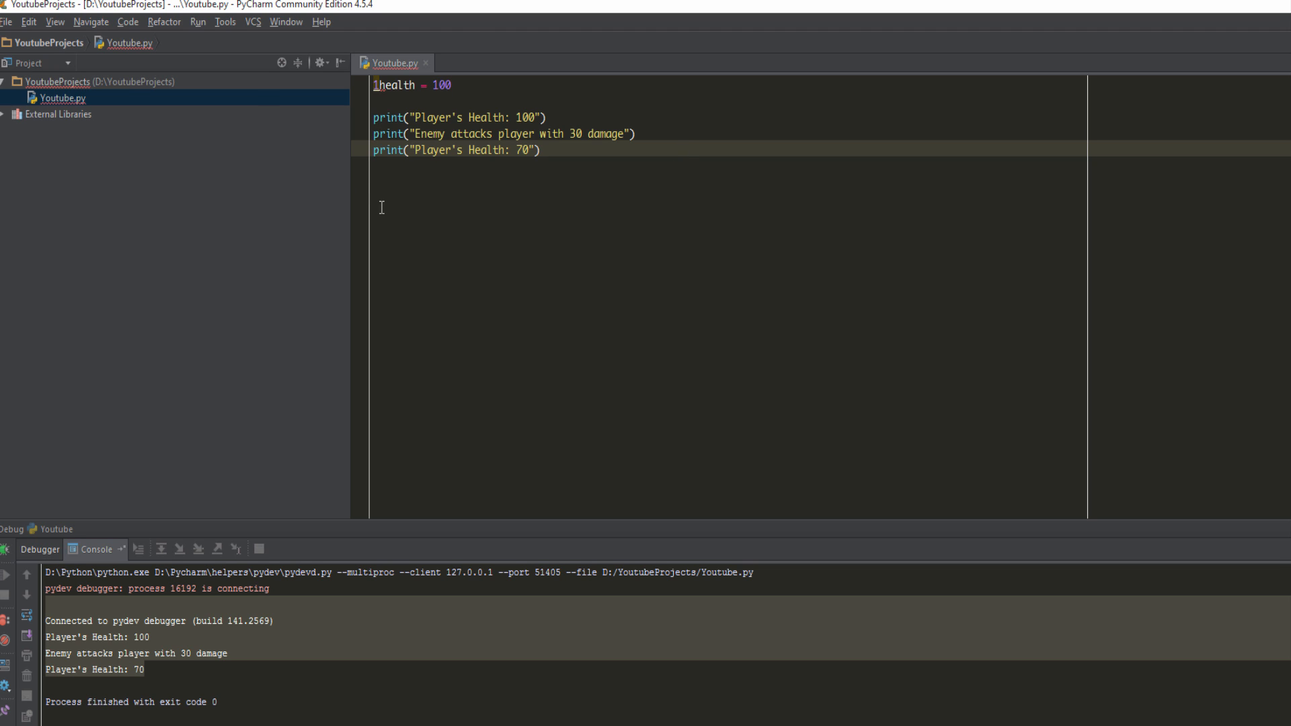
mouse_move(457, 159)
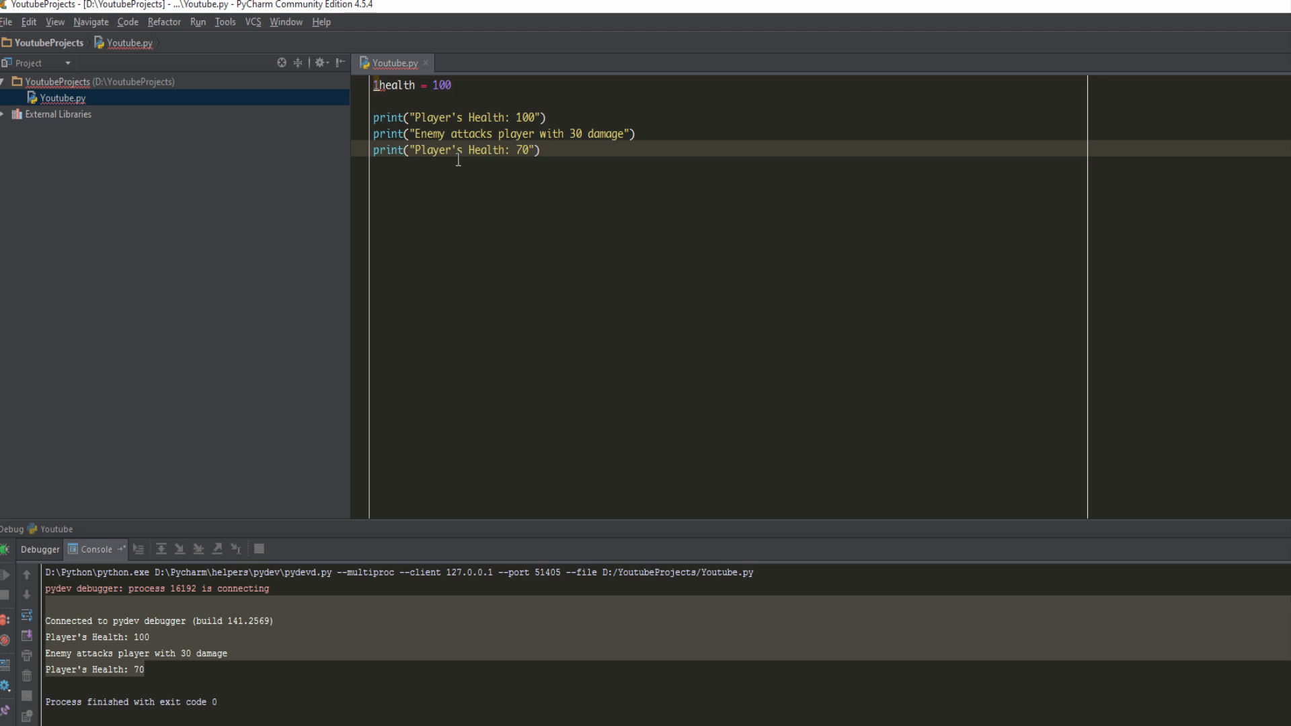
mouse_move(378, 85)
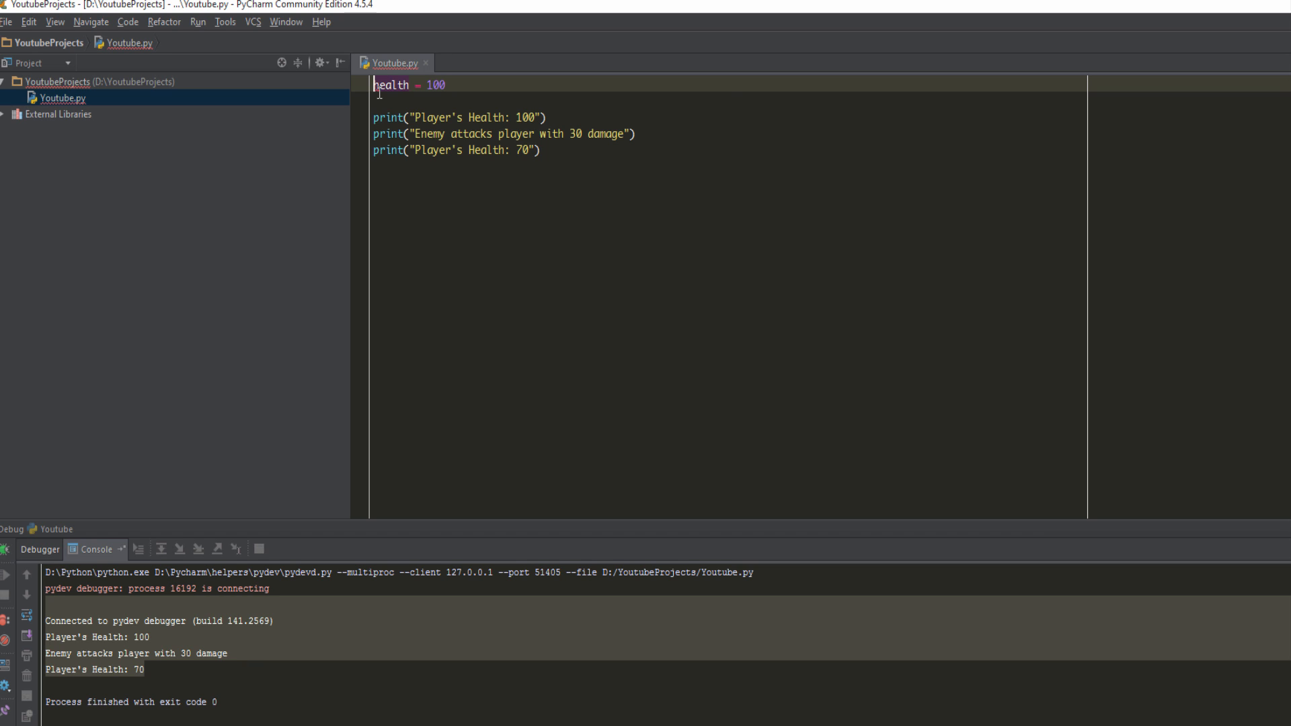
- Try names like _21lkas_alkmsd for the variable, then restore the name health
type("_")
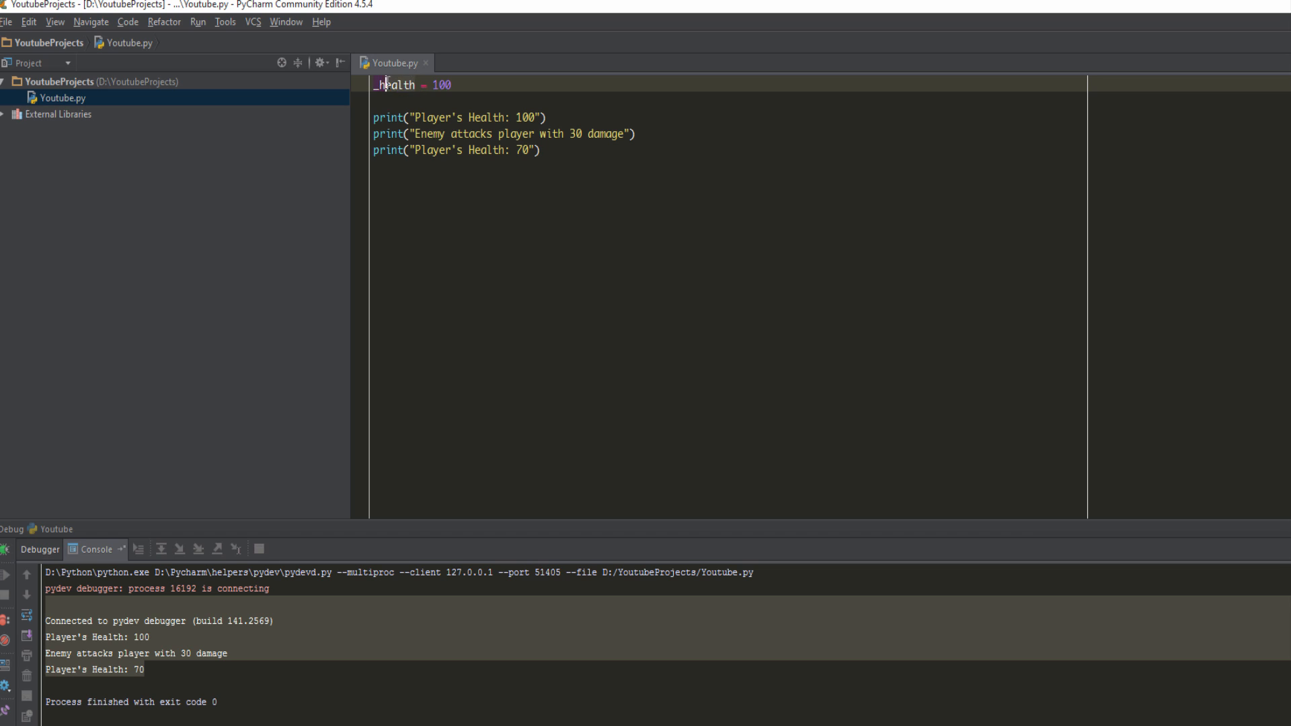
mouse_move(580, 73)
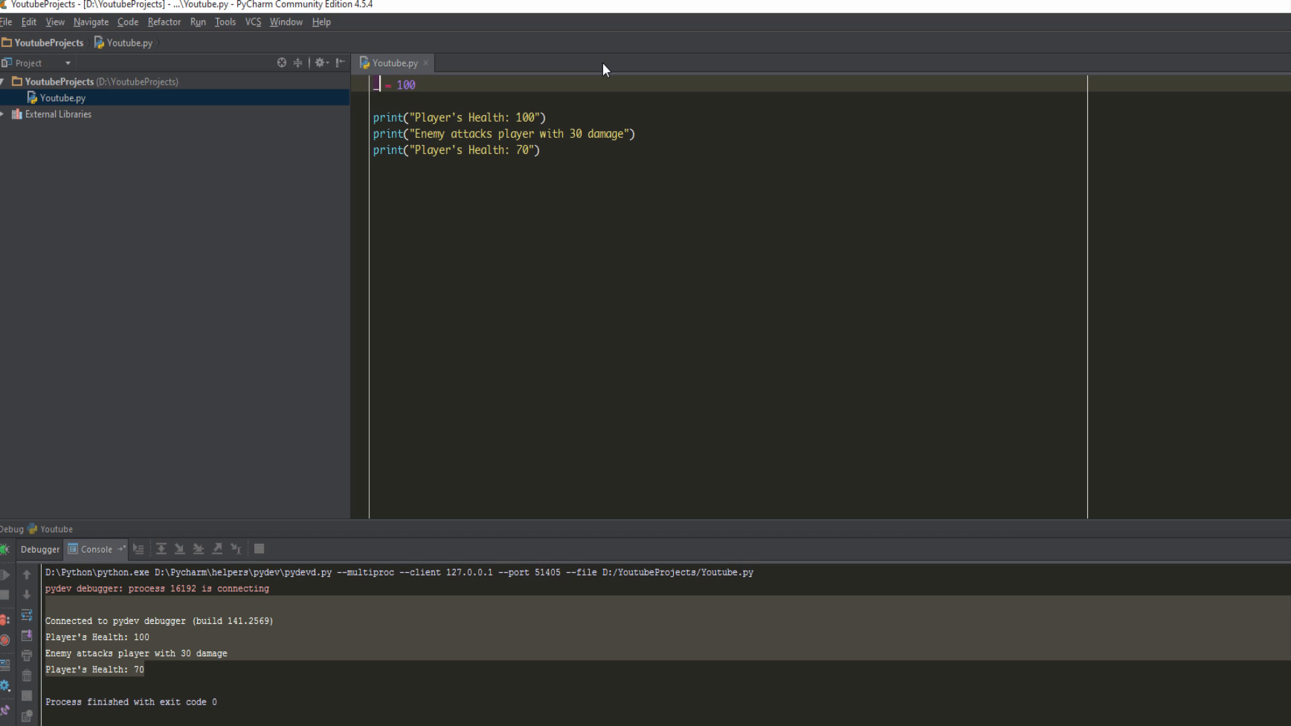
type("_21lkas_alkms")
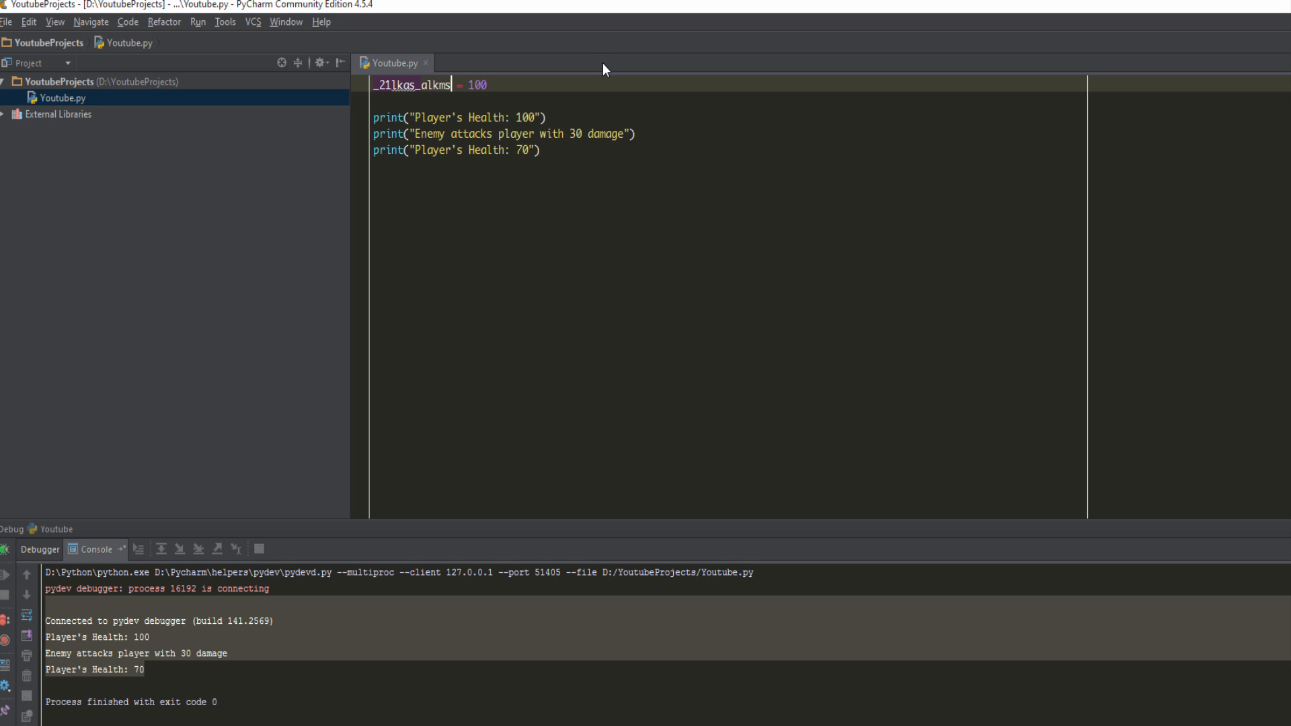
type("d")
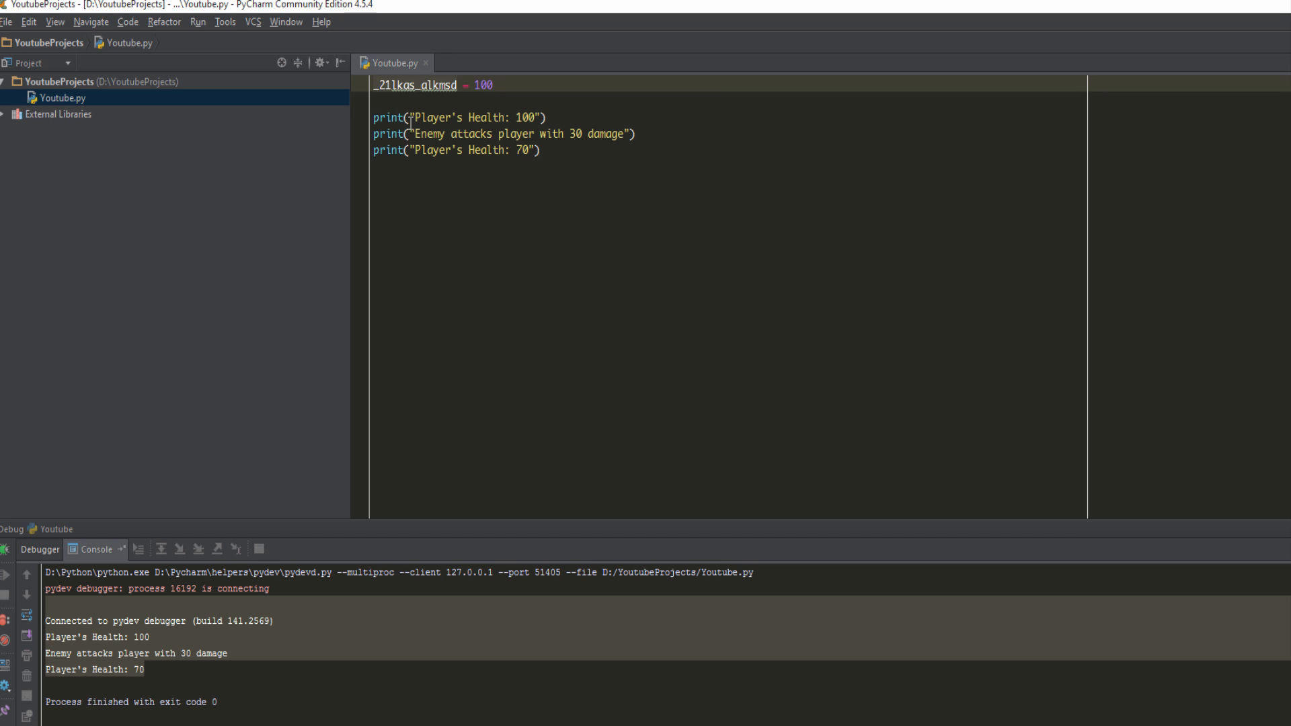
mouse_move(398, 140)
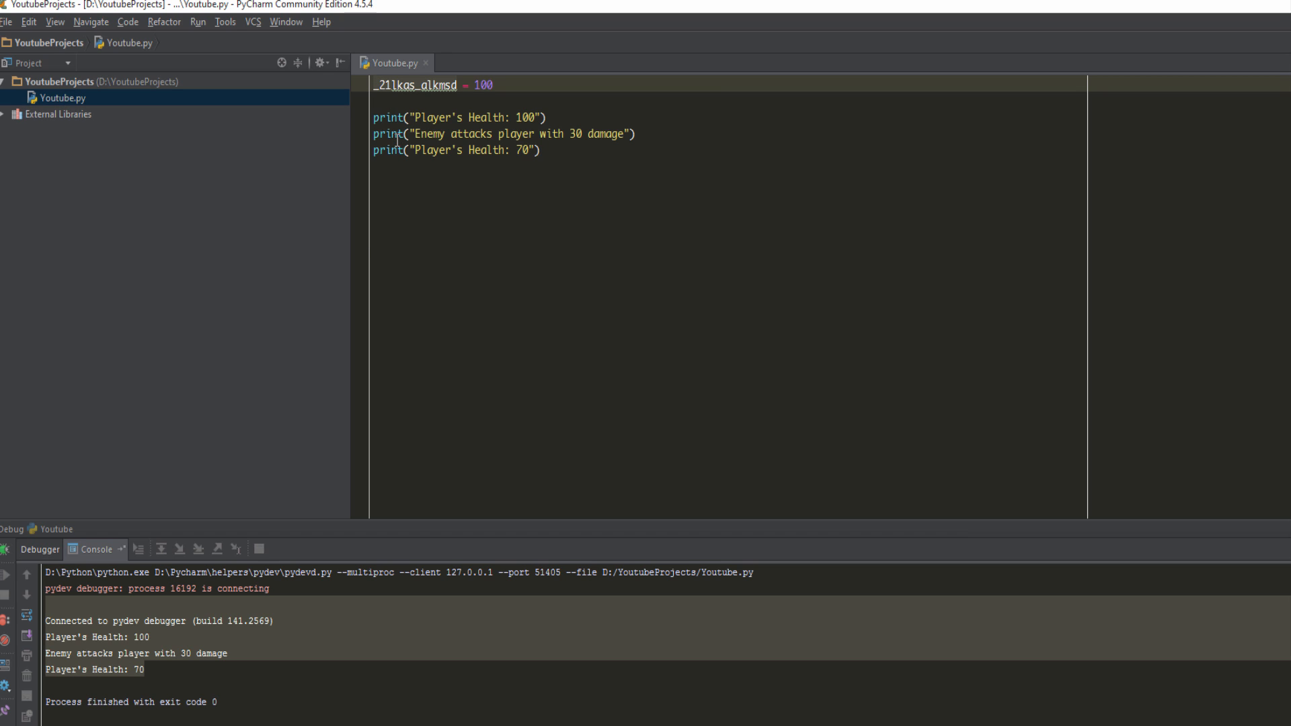
type("health = 100")
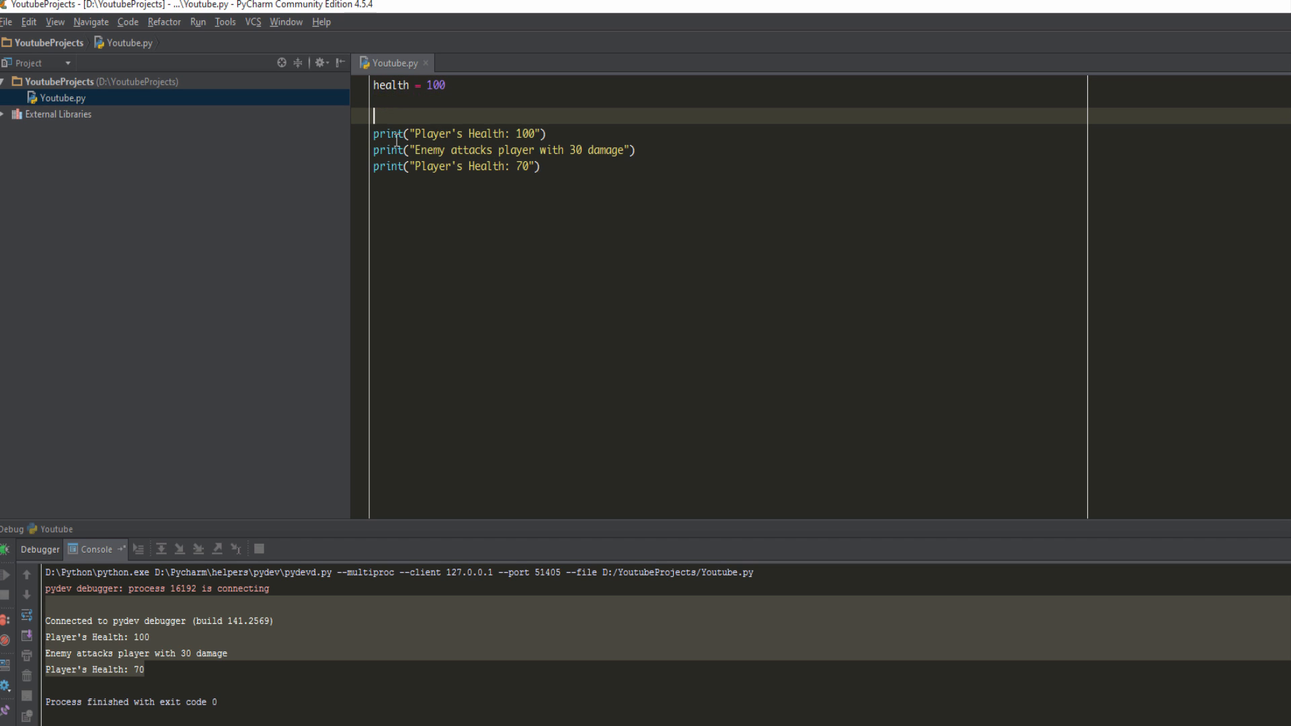
- Write a second assignment Health = 50 beneath health = 100
type("Health =")
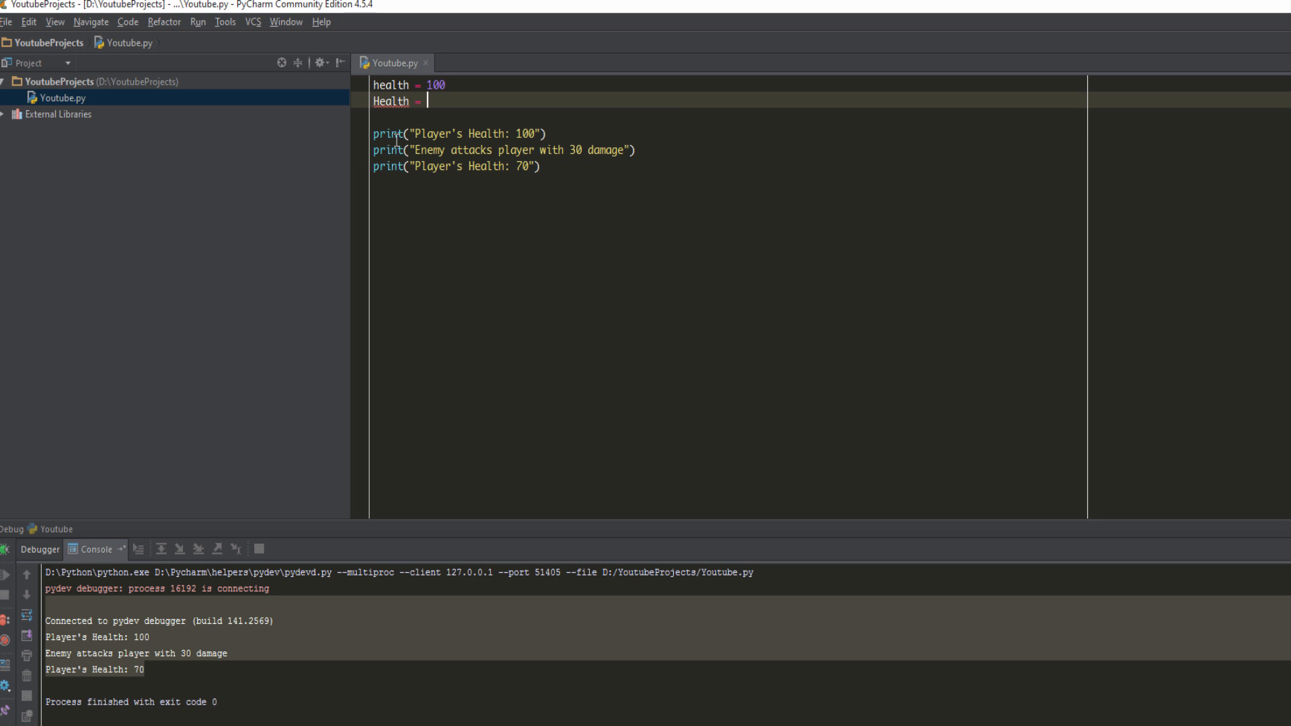
type("50")
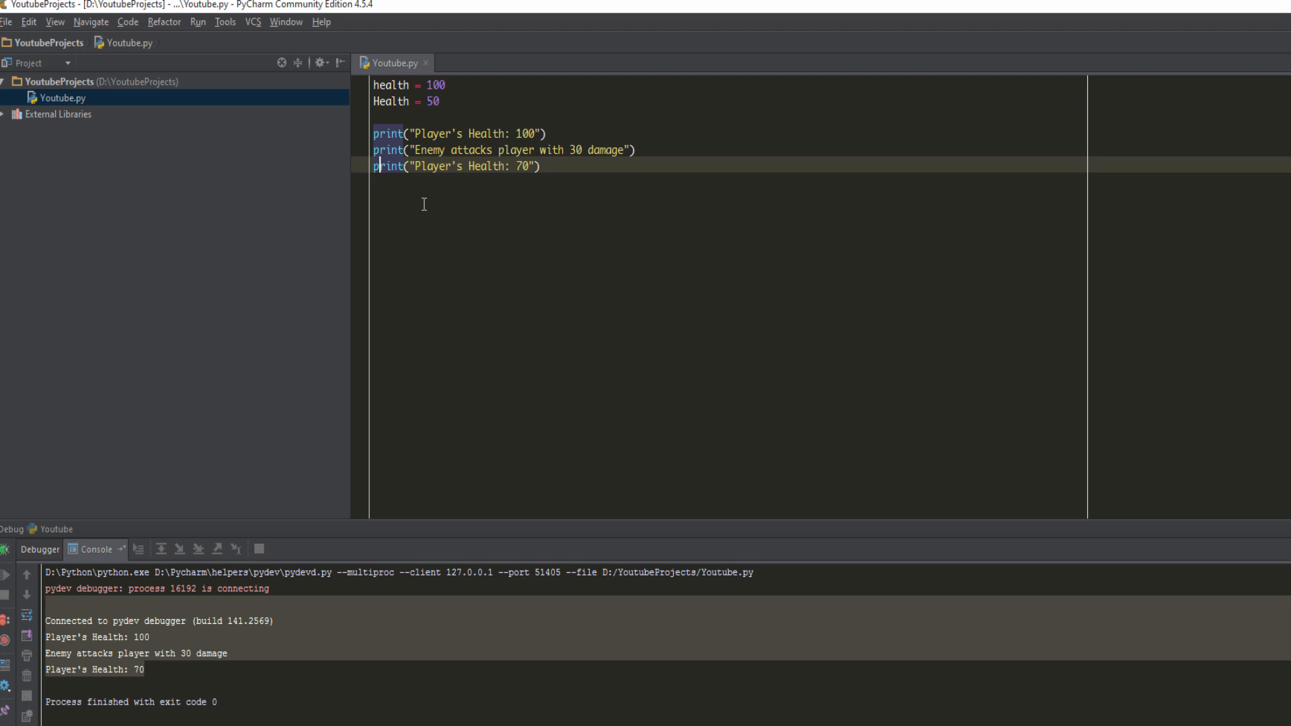
mouse_move(315, 188)
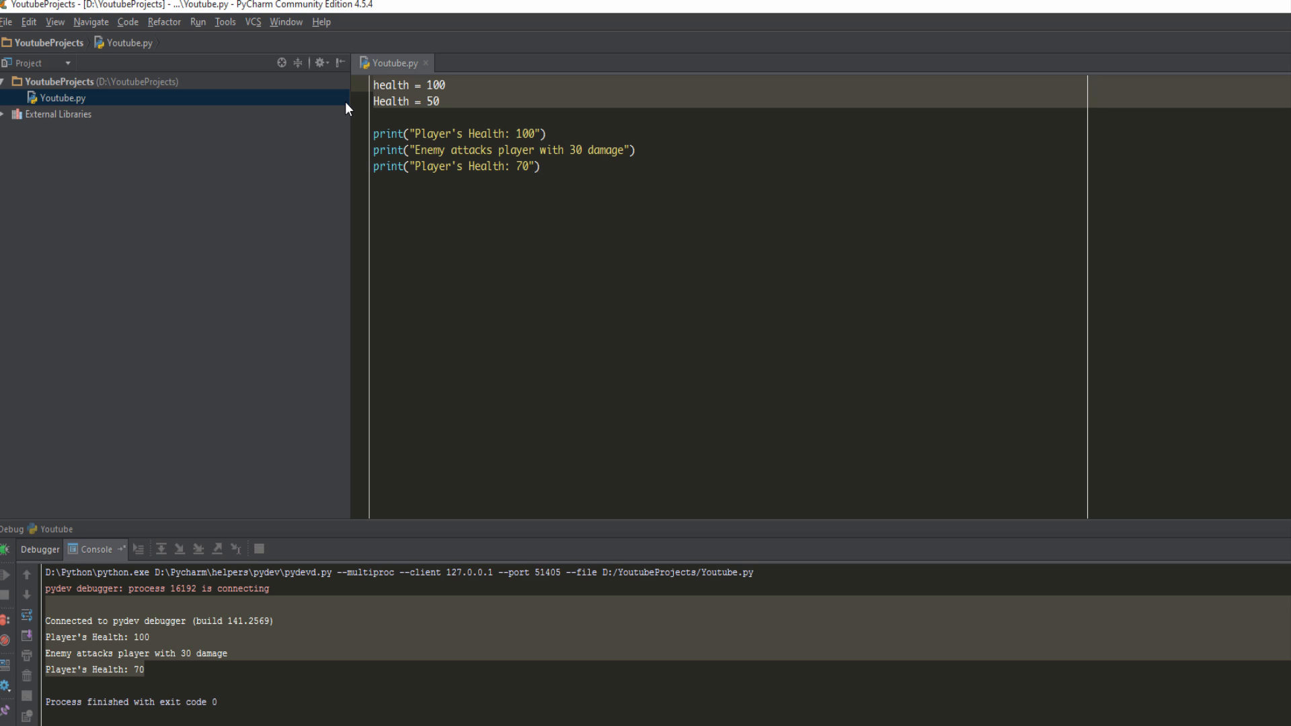
mouse_move(357, 105)
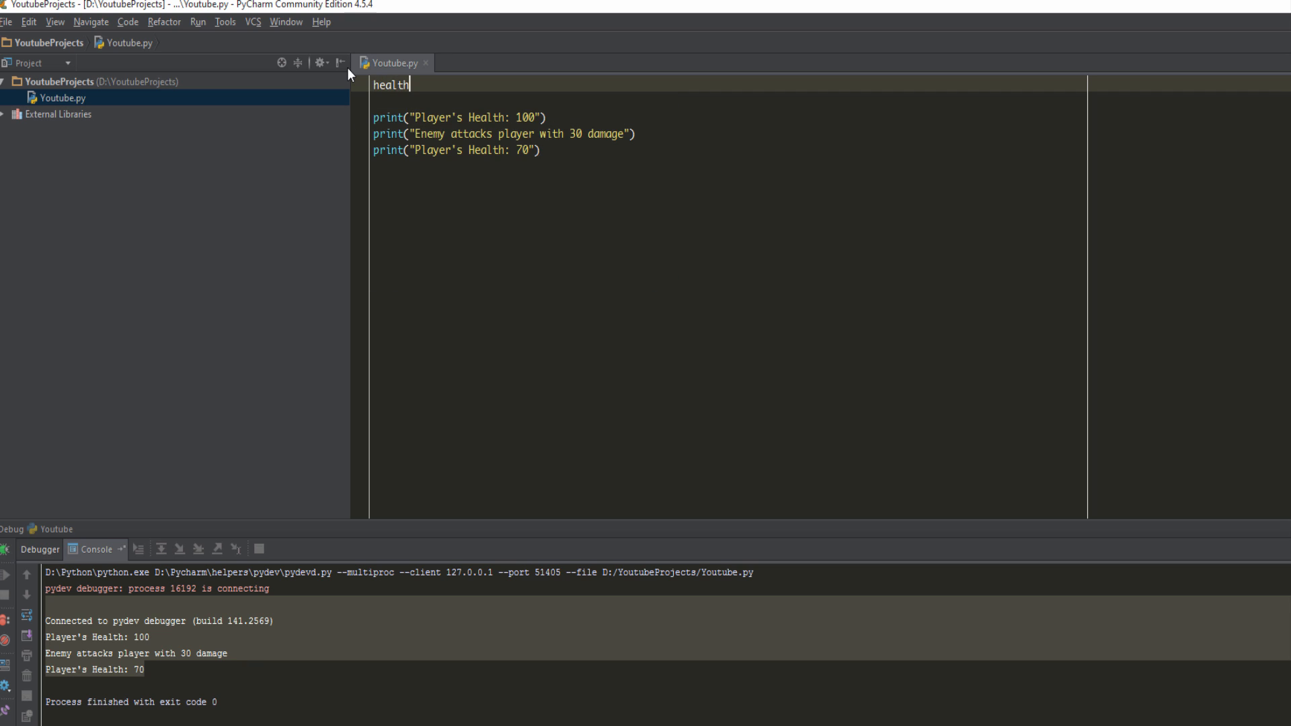
- Set health = 100 and make the first print output "Player's Health: " followed by the health variable
type("= 100")
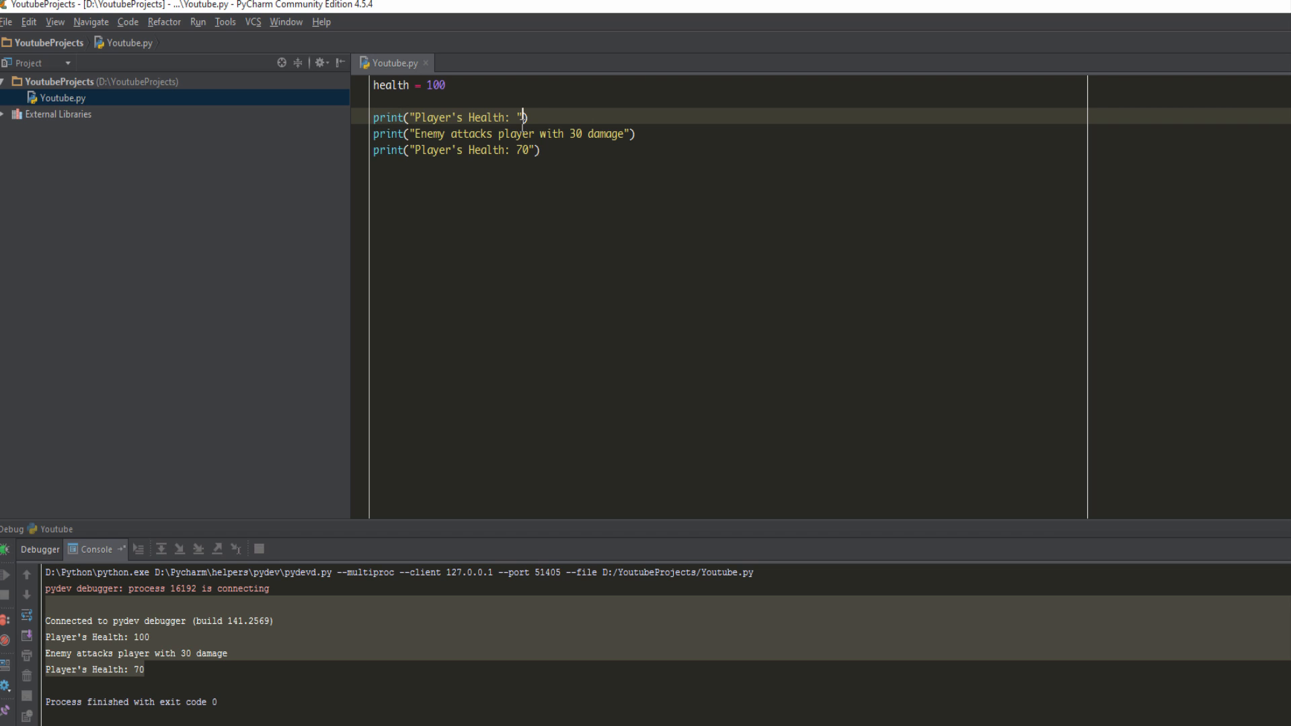
left_click(441, 84)
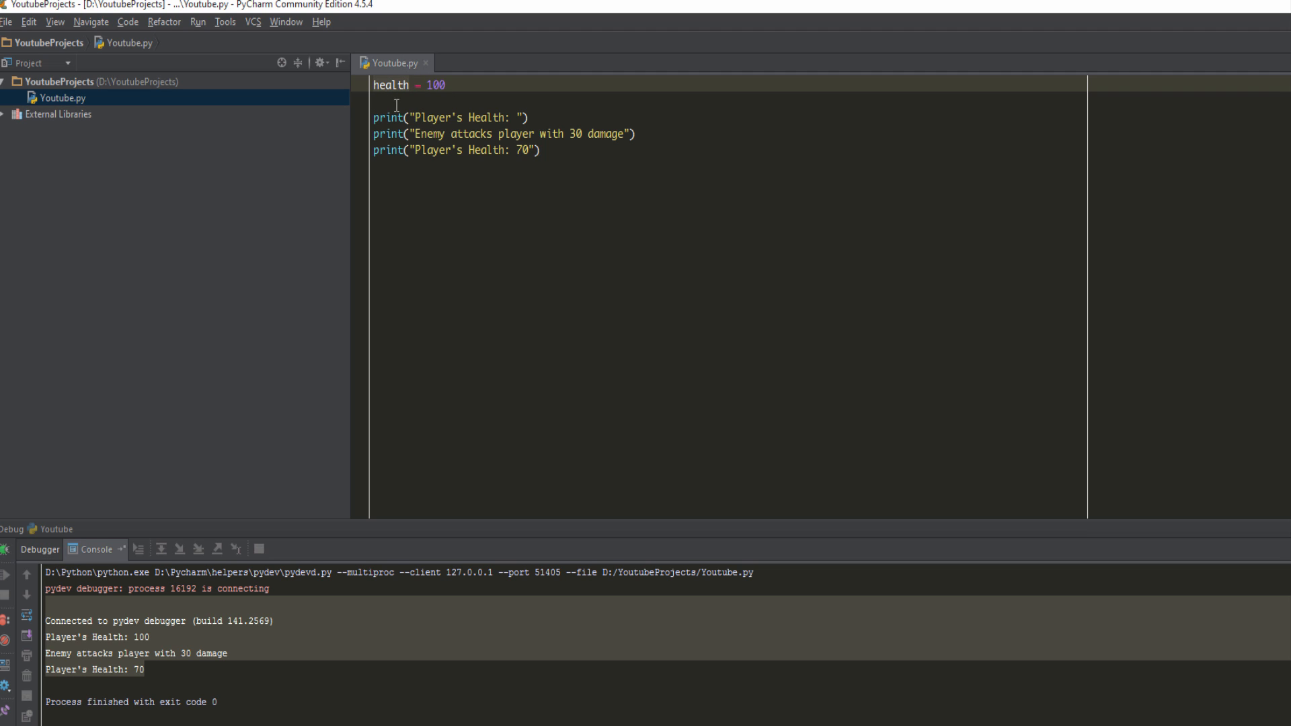
left_click(524, 116)
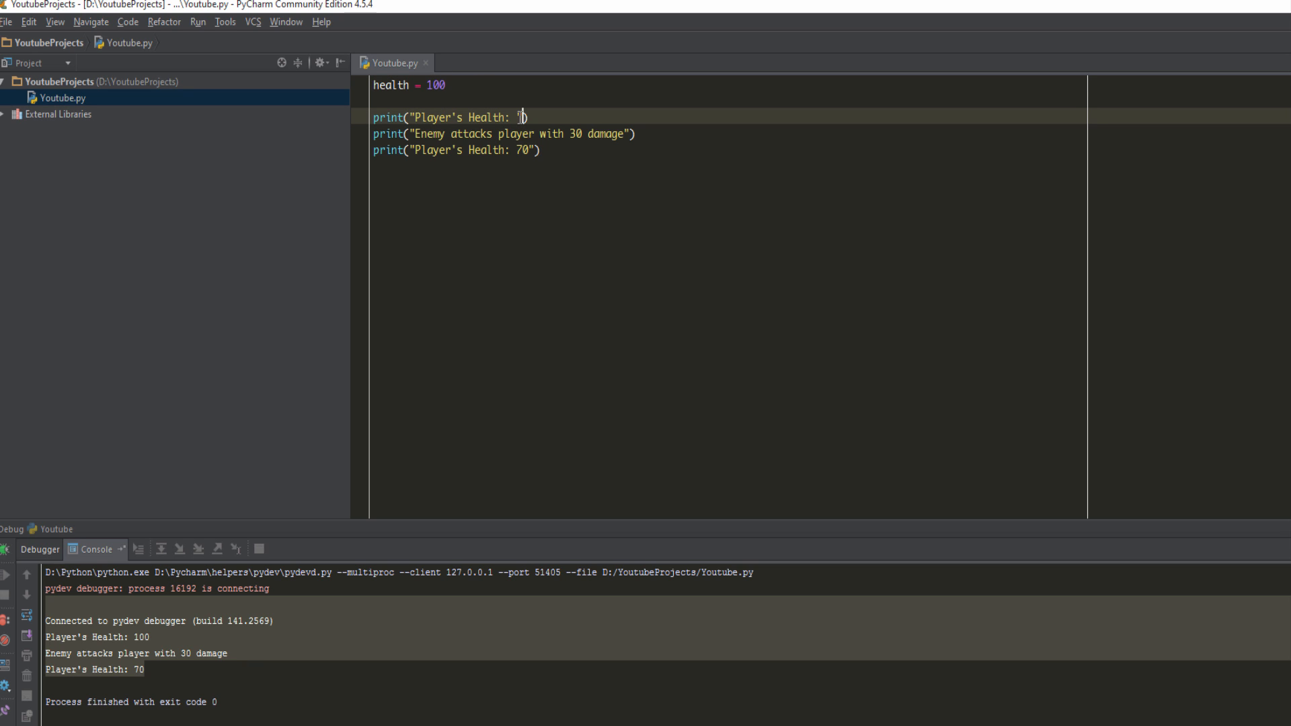
type(", health")
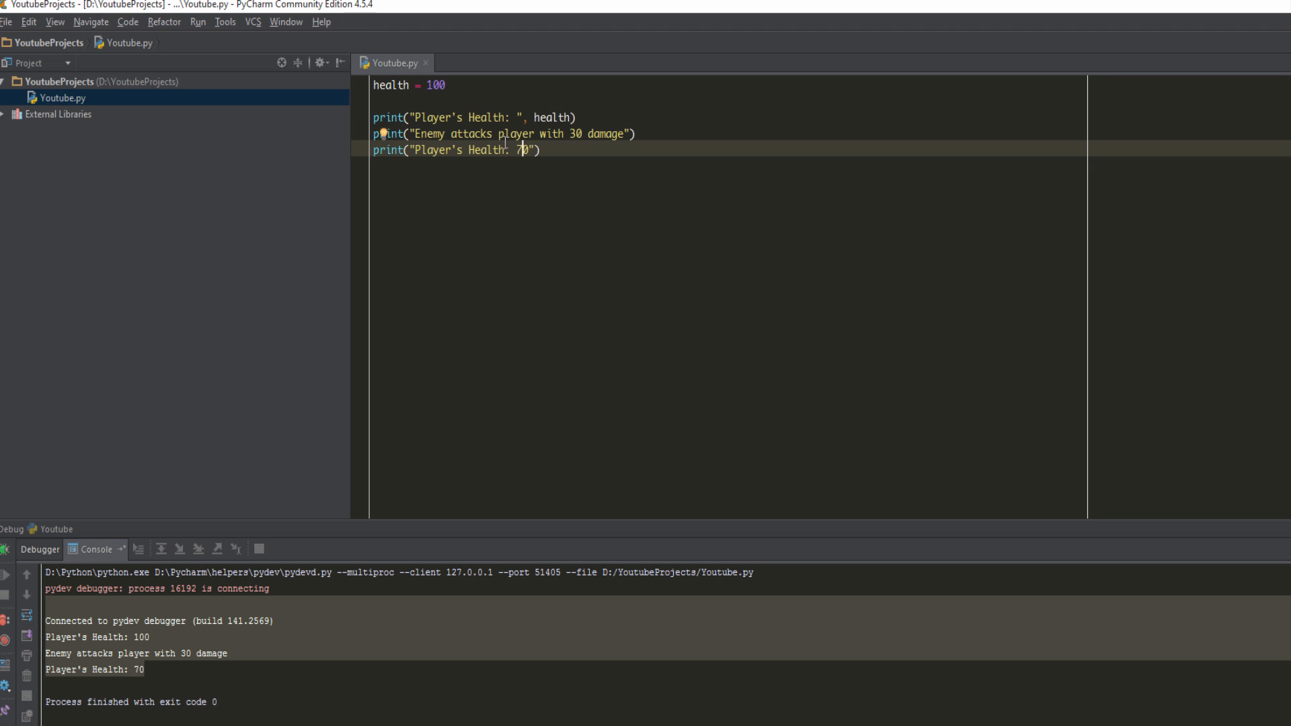
left_click(577, 117)
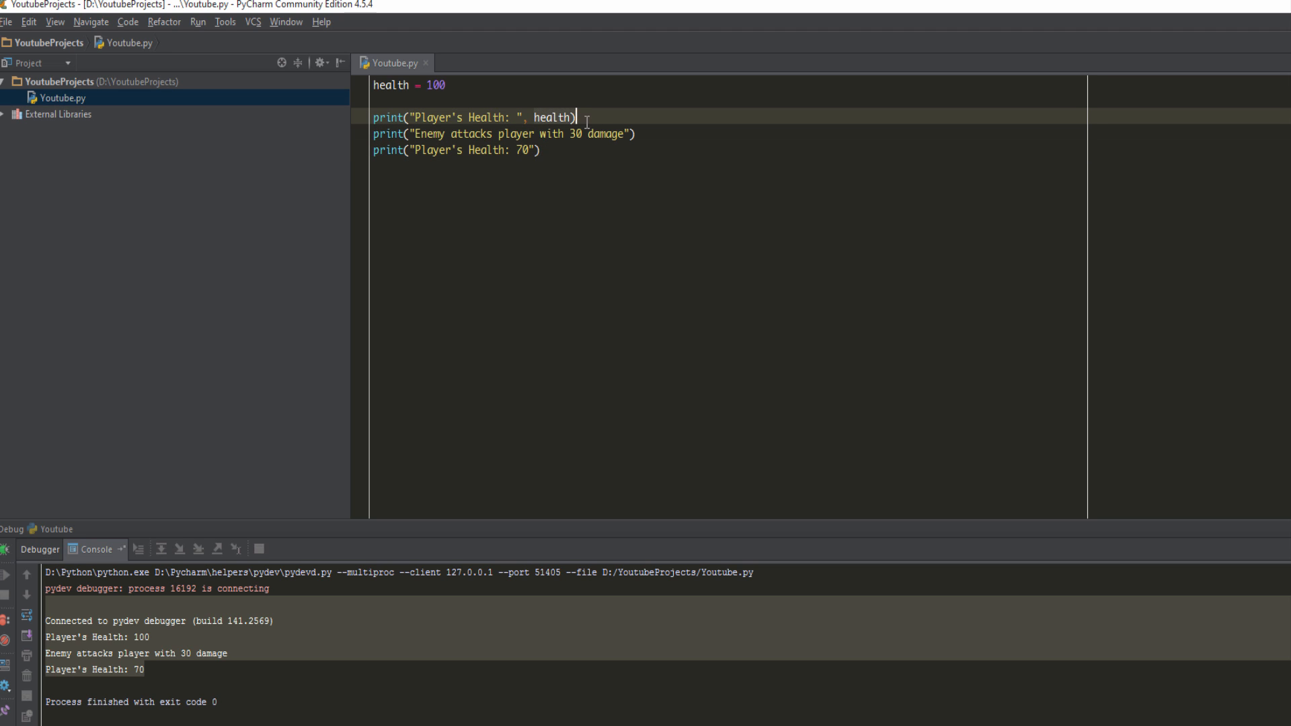
double_click(551, 116)
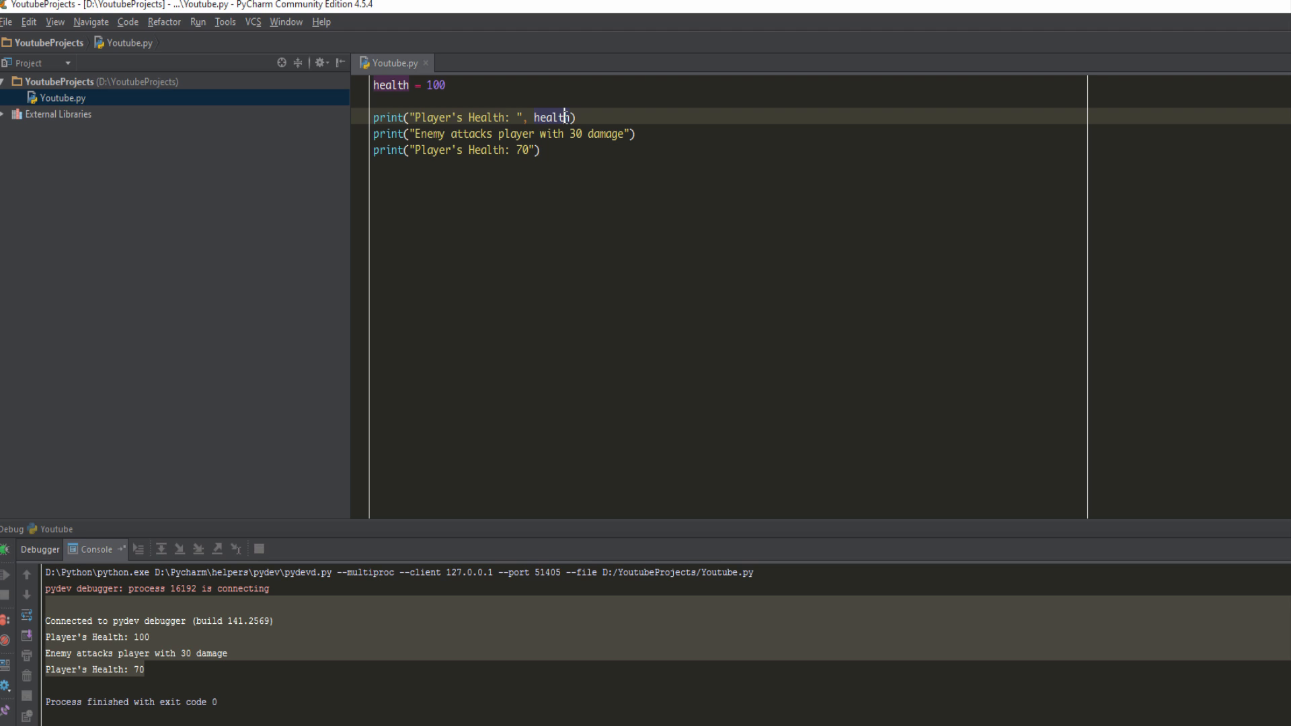
mouse_move(426, 79)
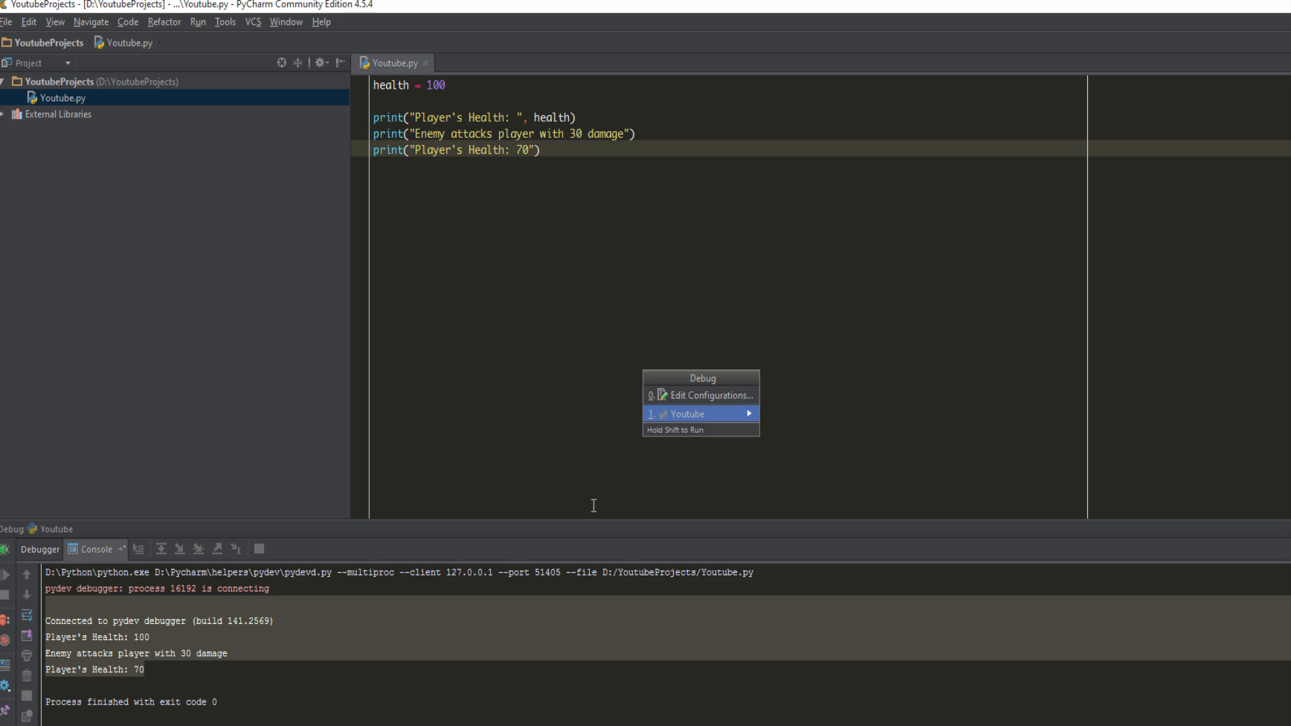
- Debug-run Youtube, change health to 76, and rerun to see Player's Health: 76 in the console
left_click(694, 413)
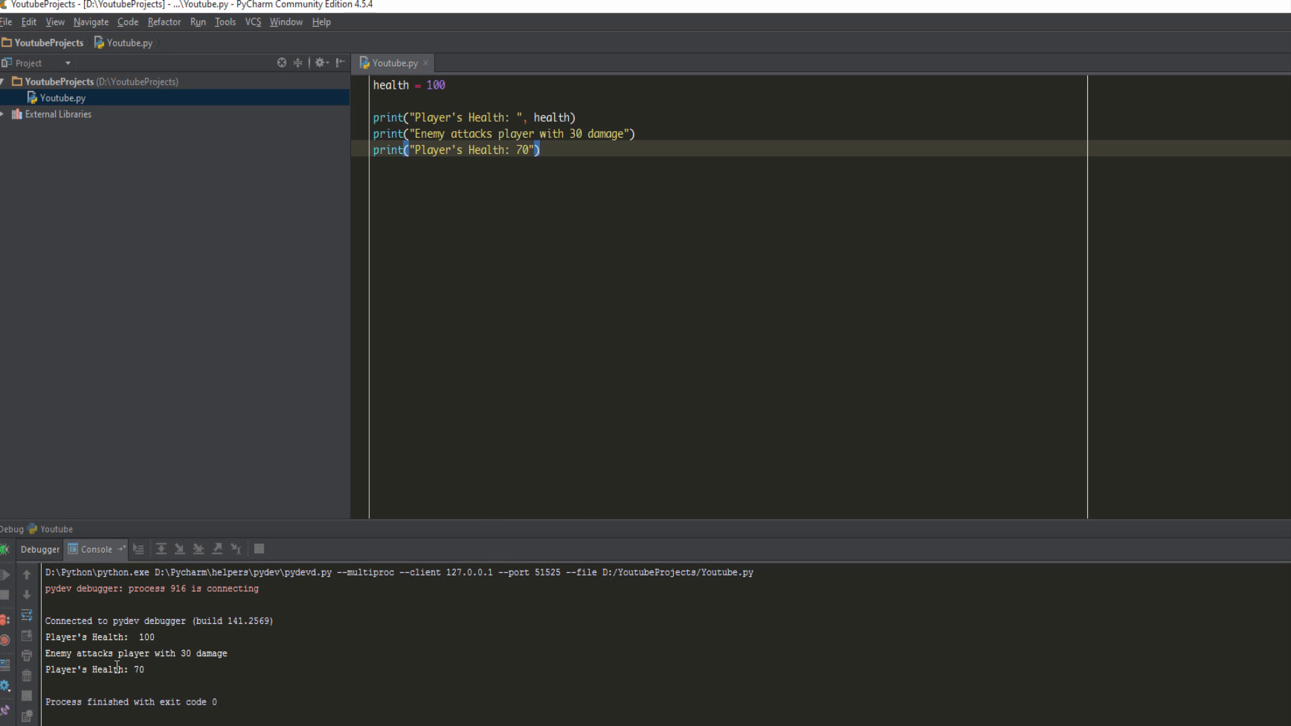
mouse_move(375, 277)
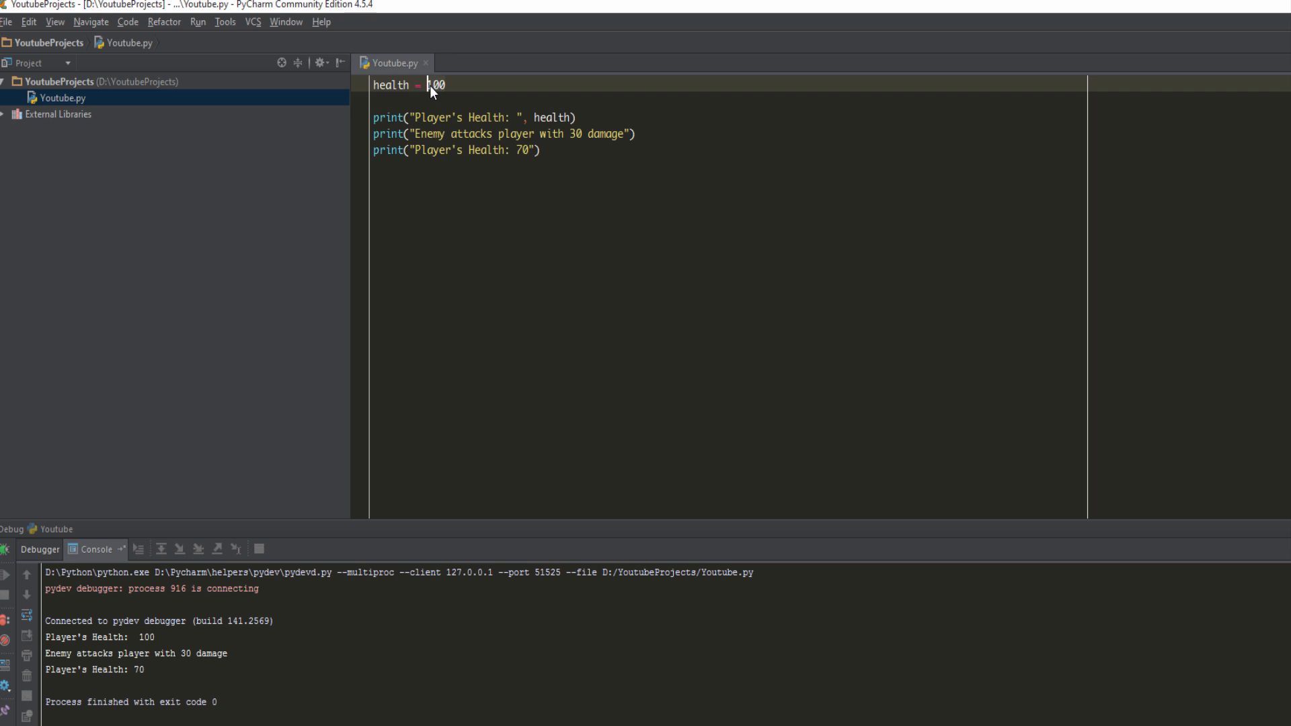
type("70")
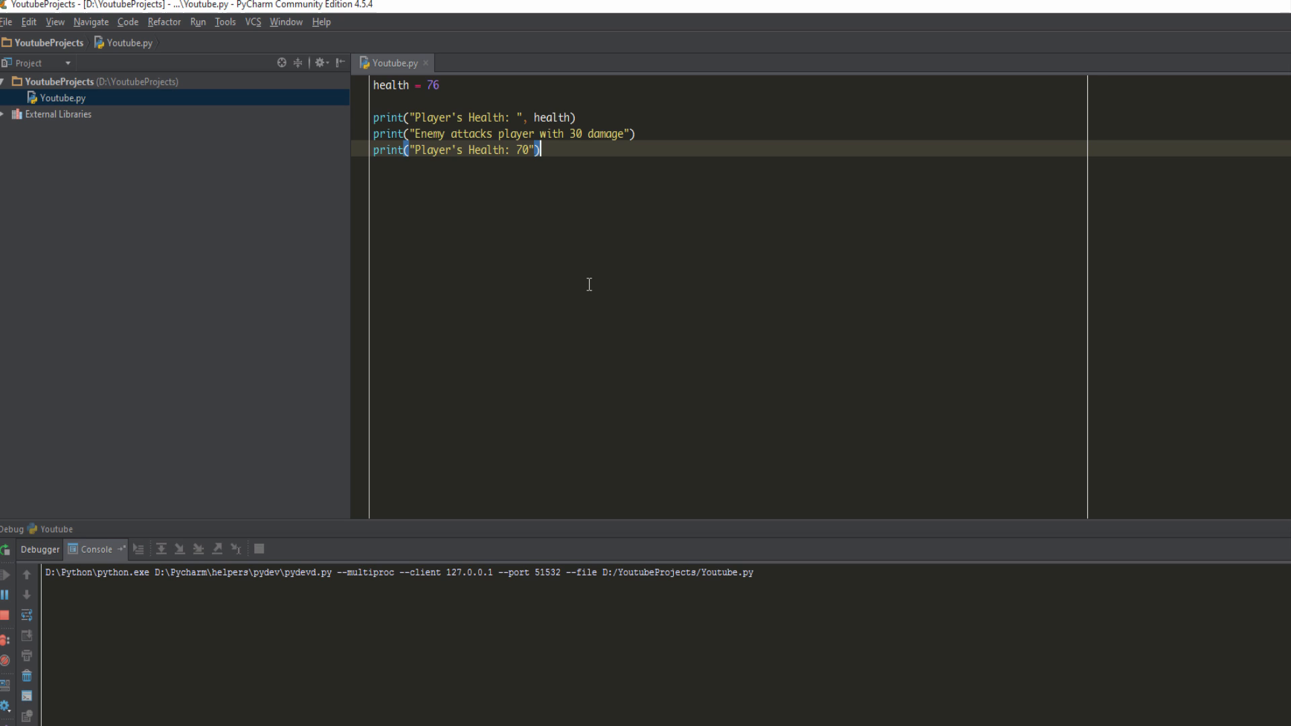
left_click(26, 573)
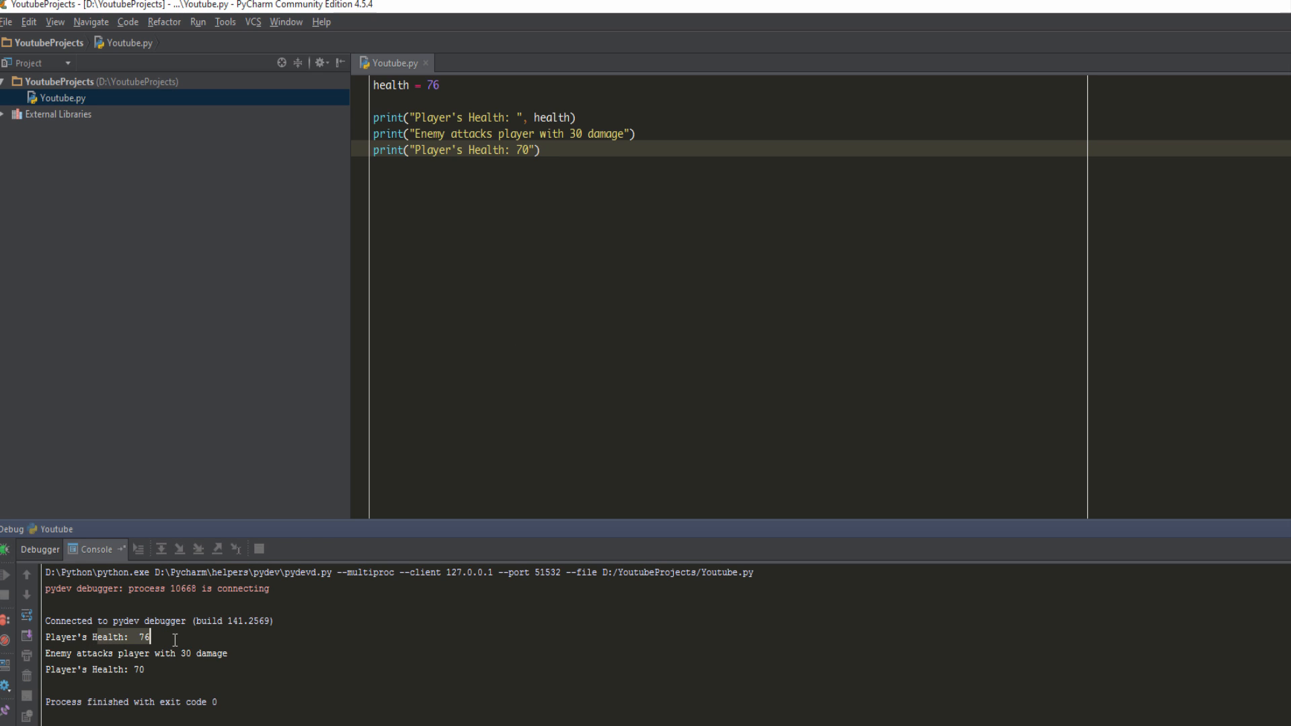
mouse_move(449, 95)
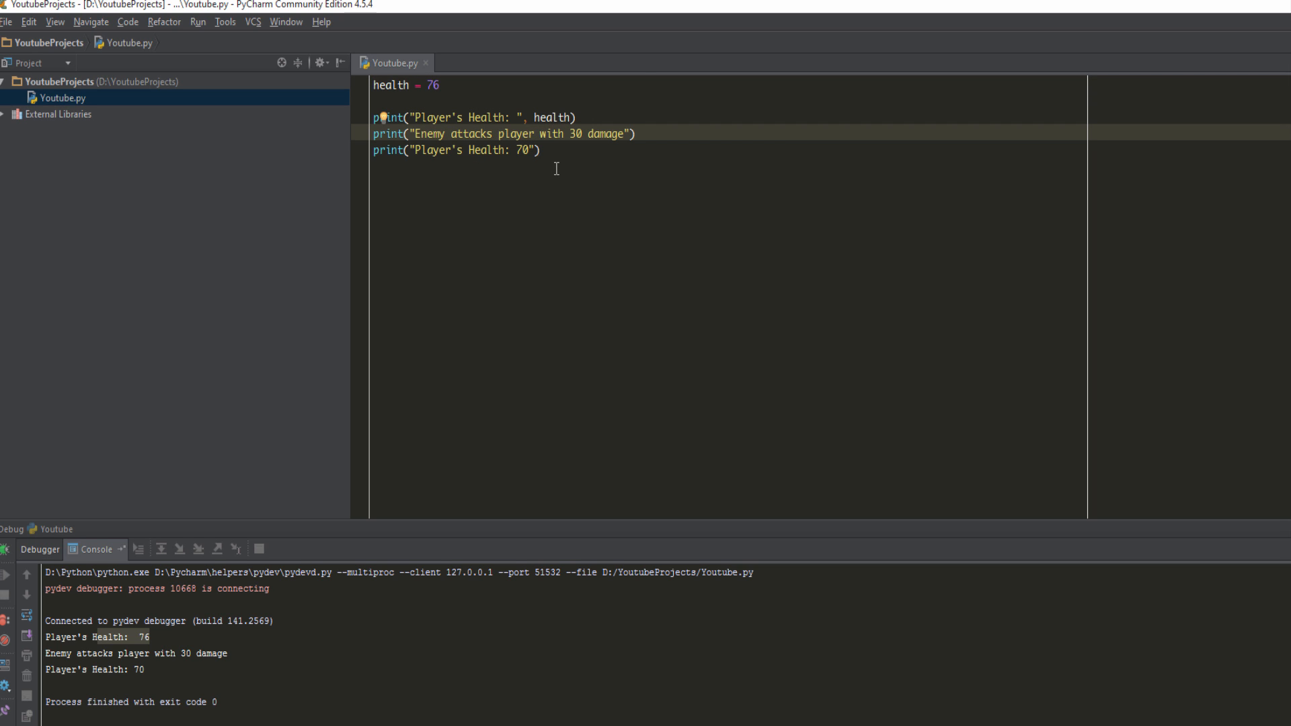
- Add enemyDamage = 30 on a new line beneath the health assignment
type("enemy")
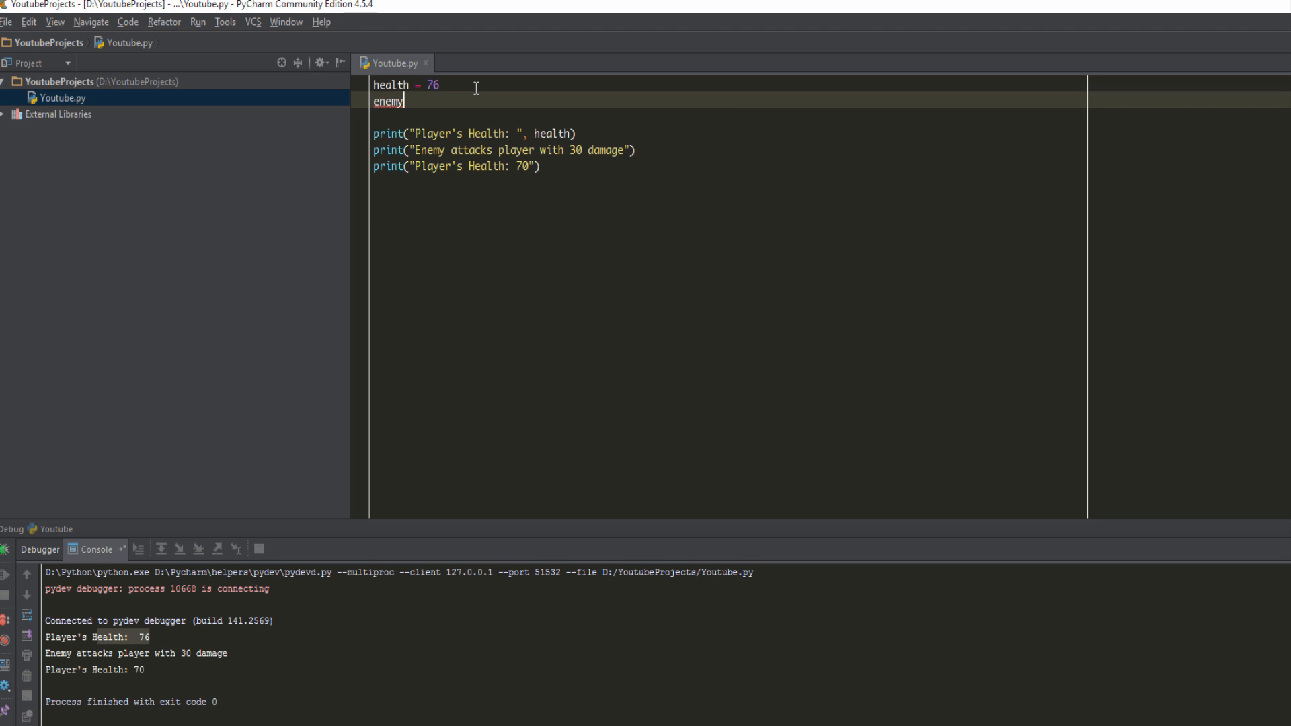
type("Damang")
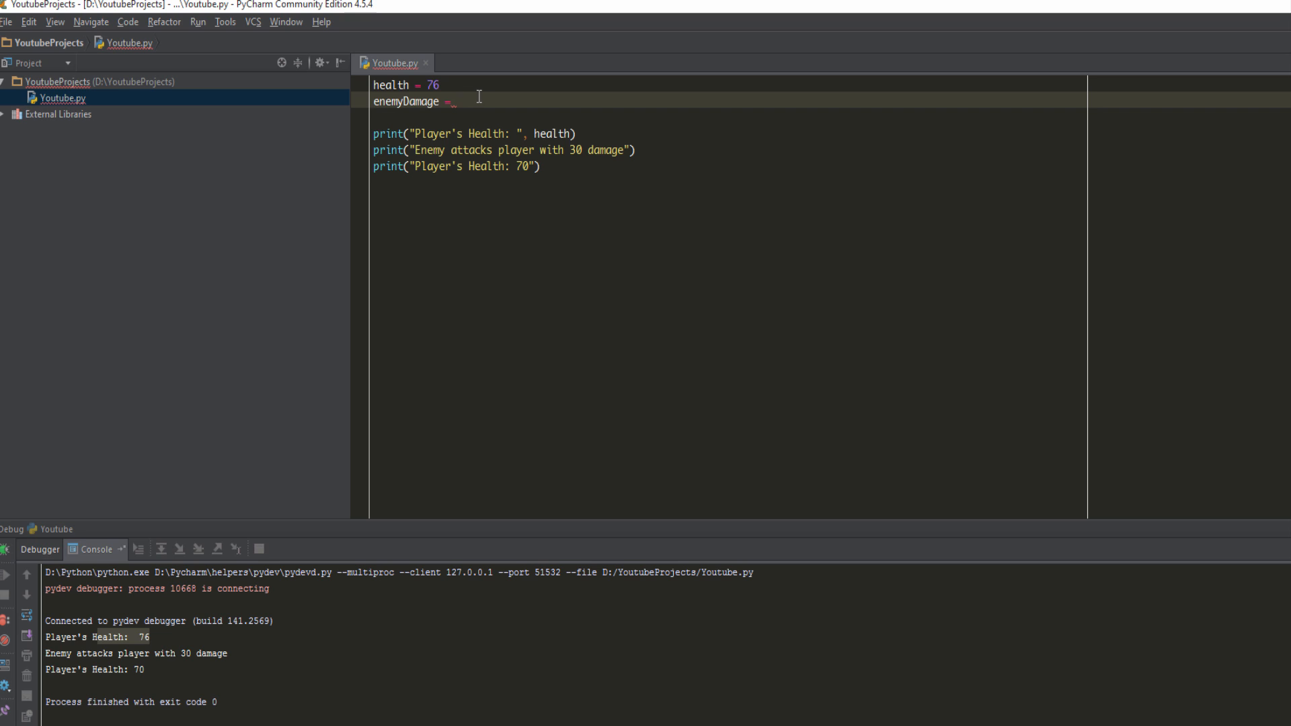
mouse_move(492, 141)
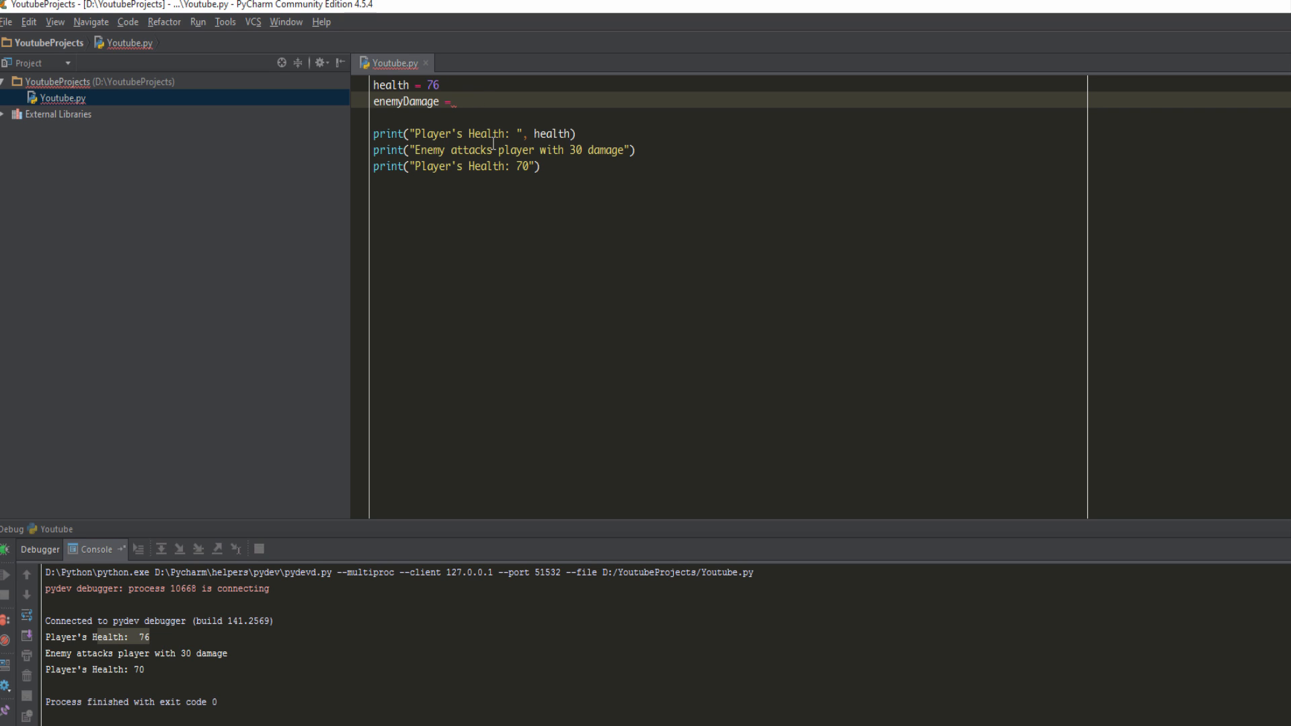
type("30")
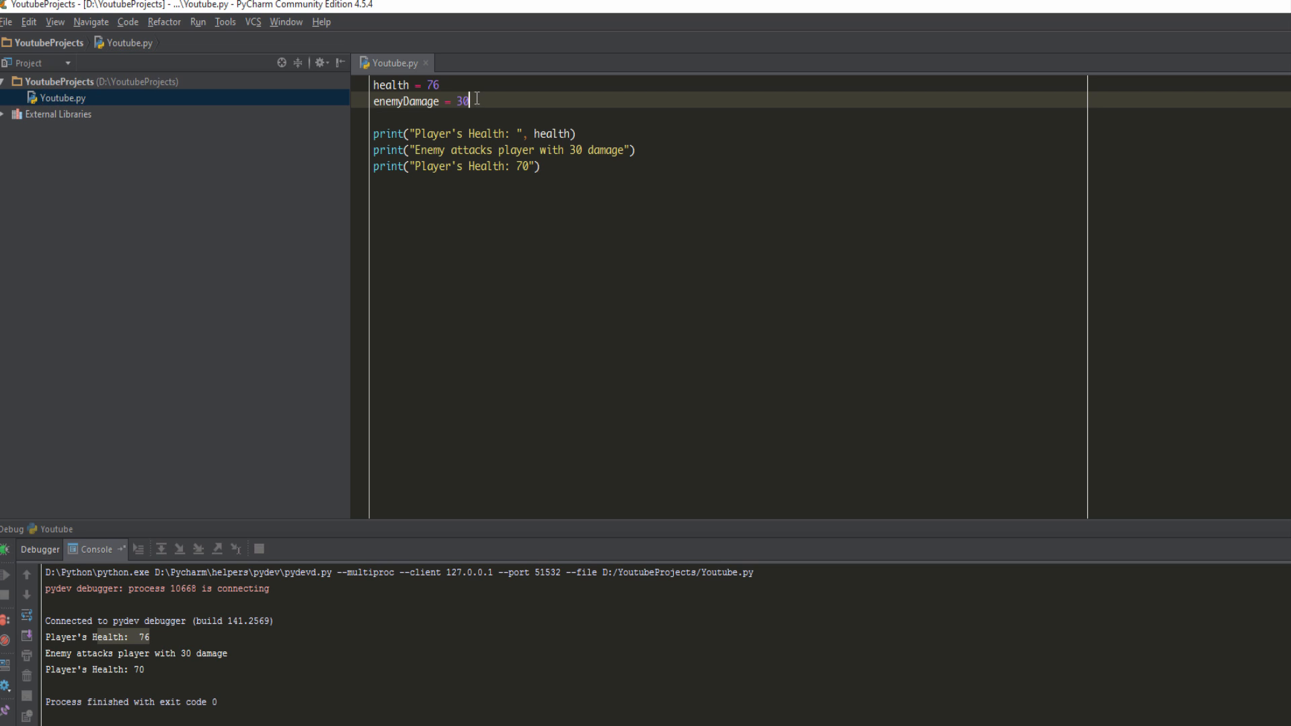
mouse_move(611, 190)
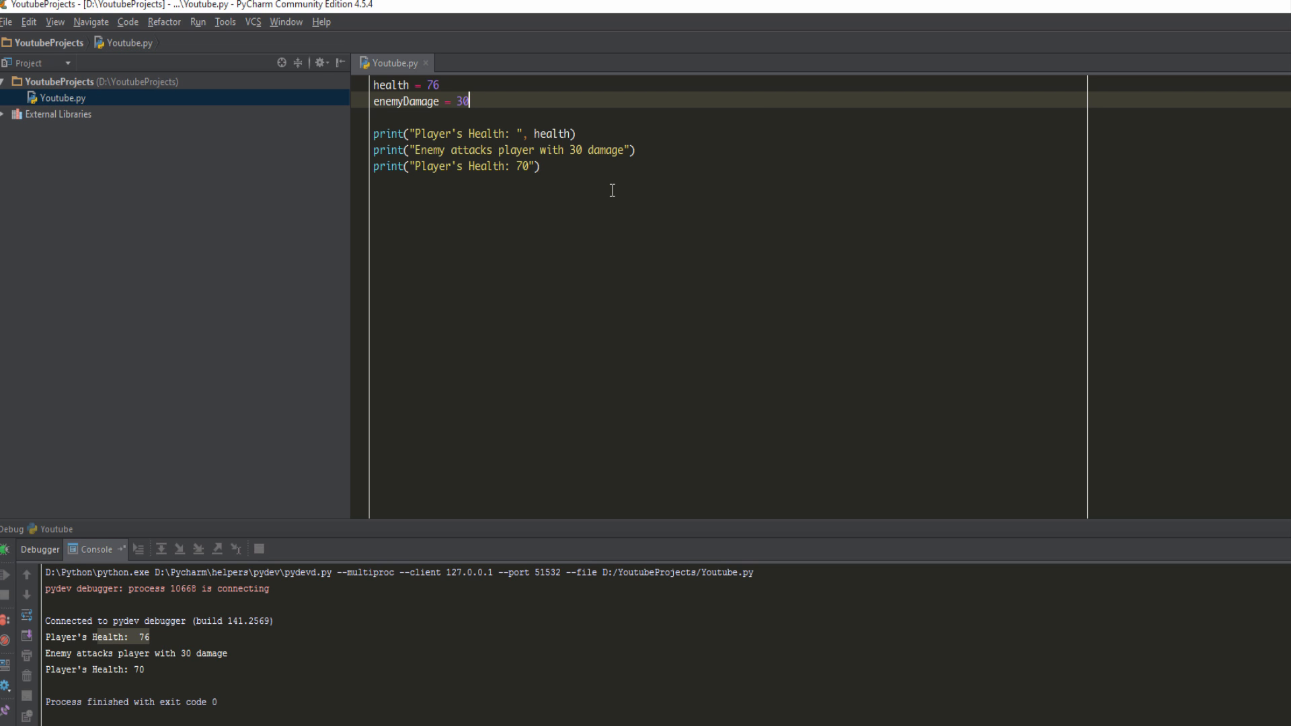
mouse_move(577, 148)
type("\",")
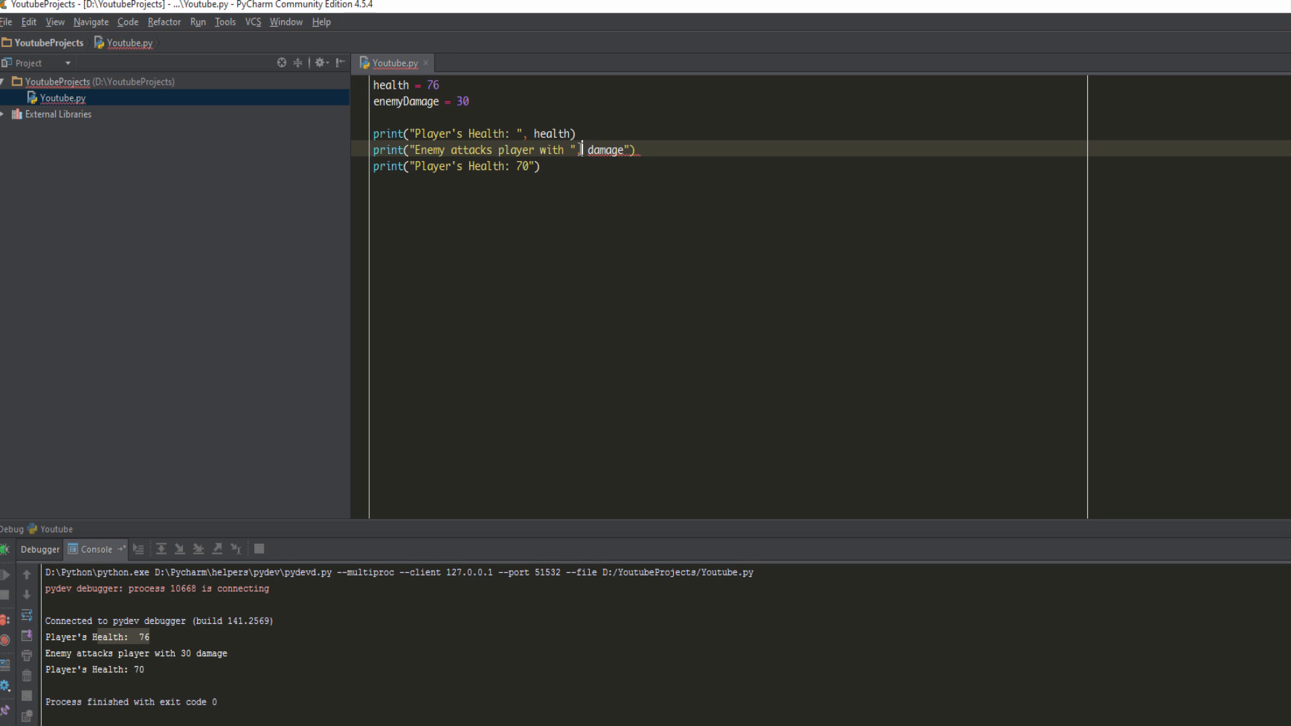
- Rewrite the second print as "Enemy attacks player with ", enemyDamage, " damage"
type("enemyDamage")
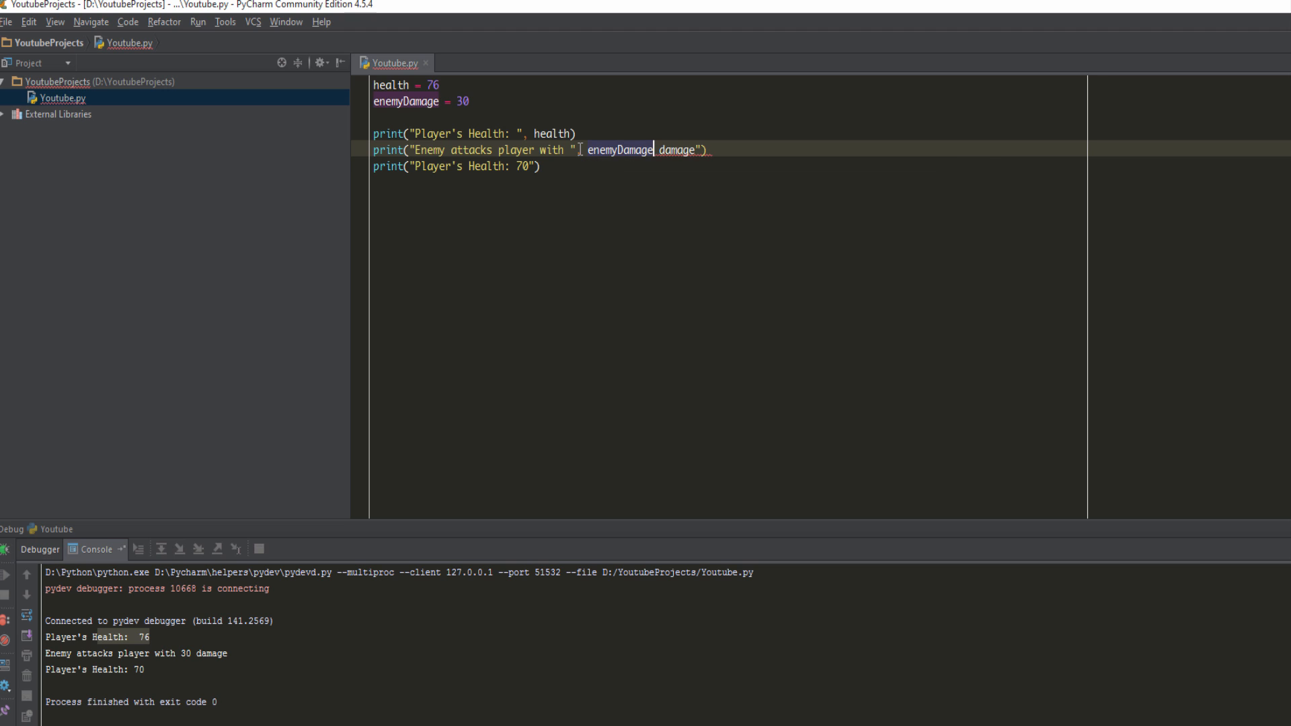
type(", \"")
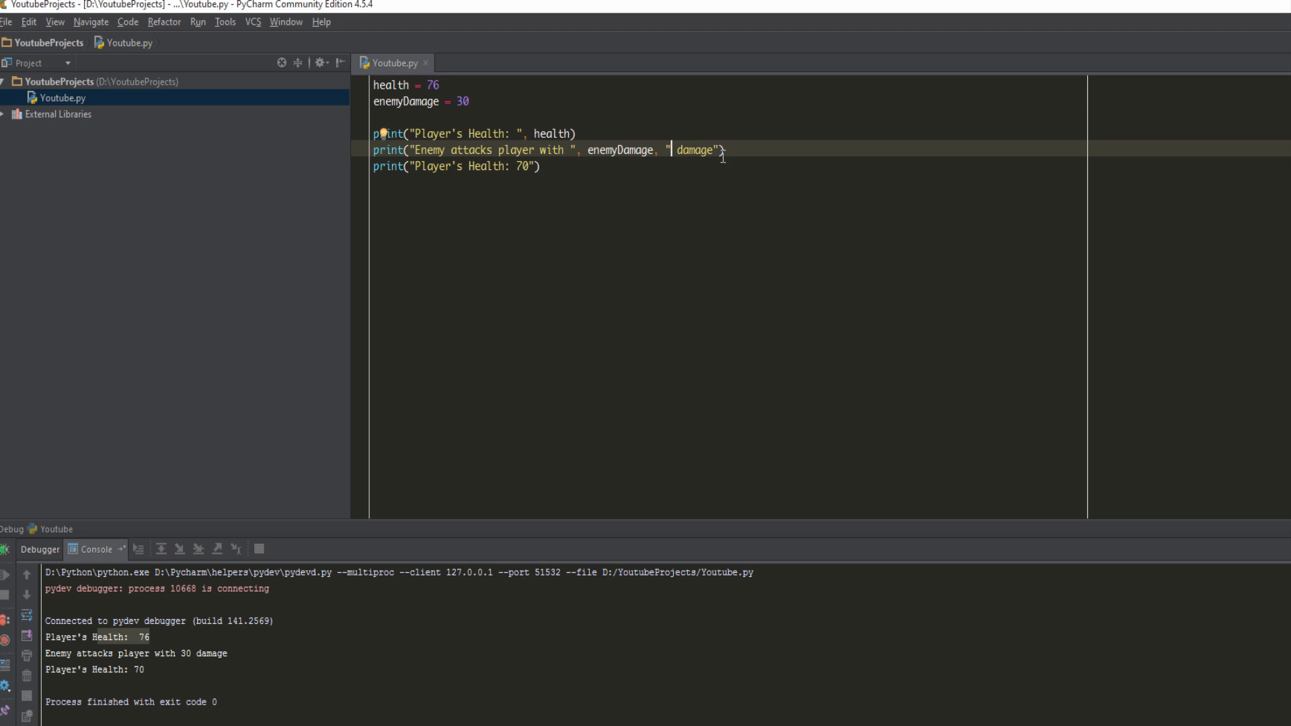
mouse_move(544, 434)
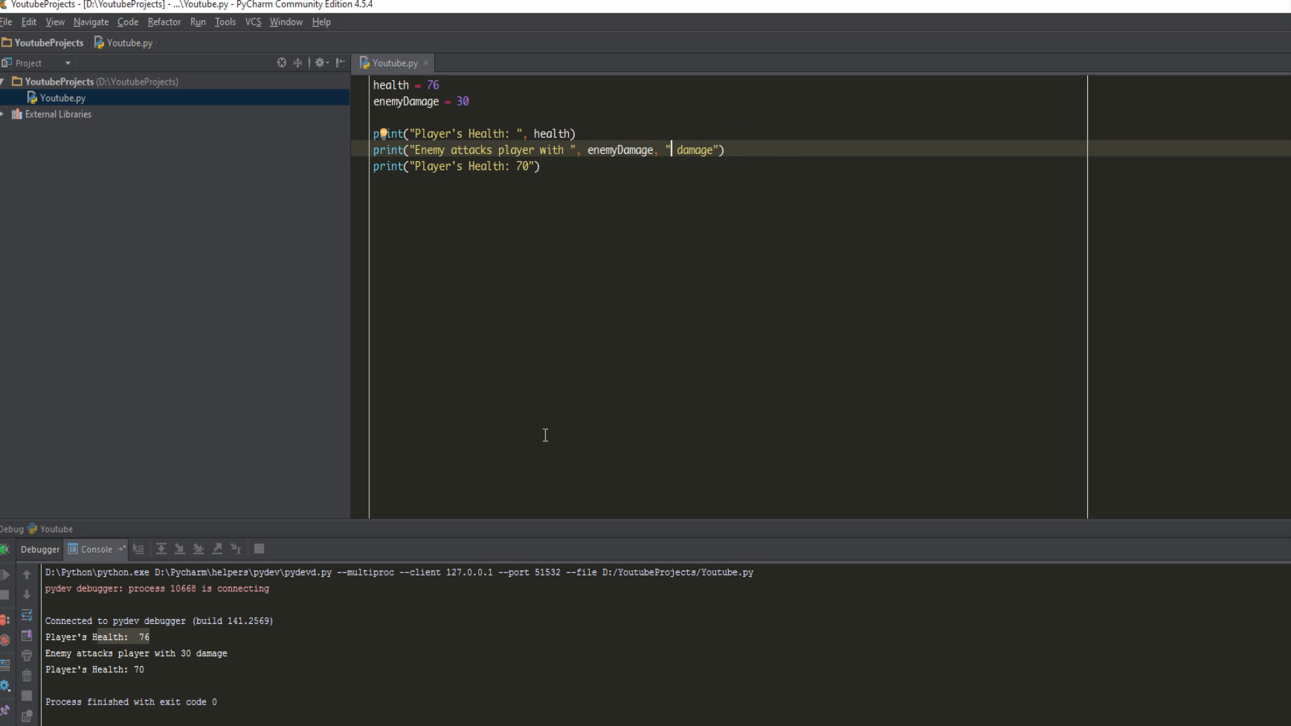
mouse_move(438, 147)
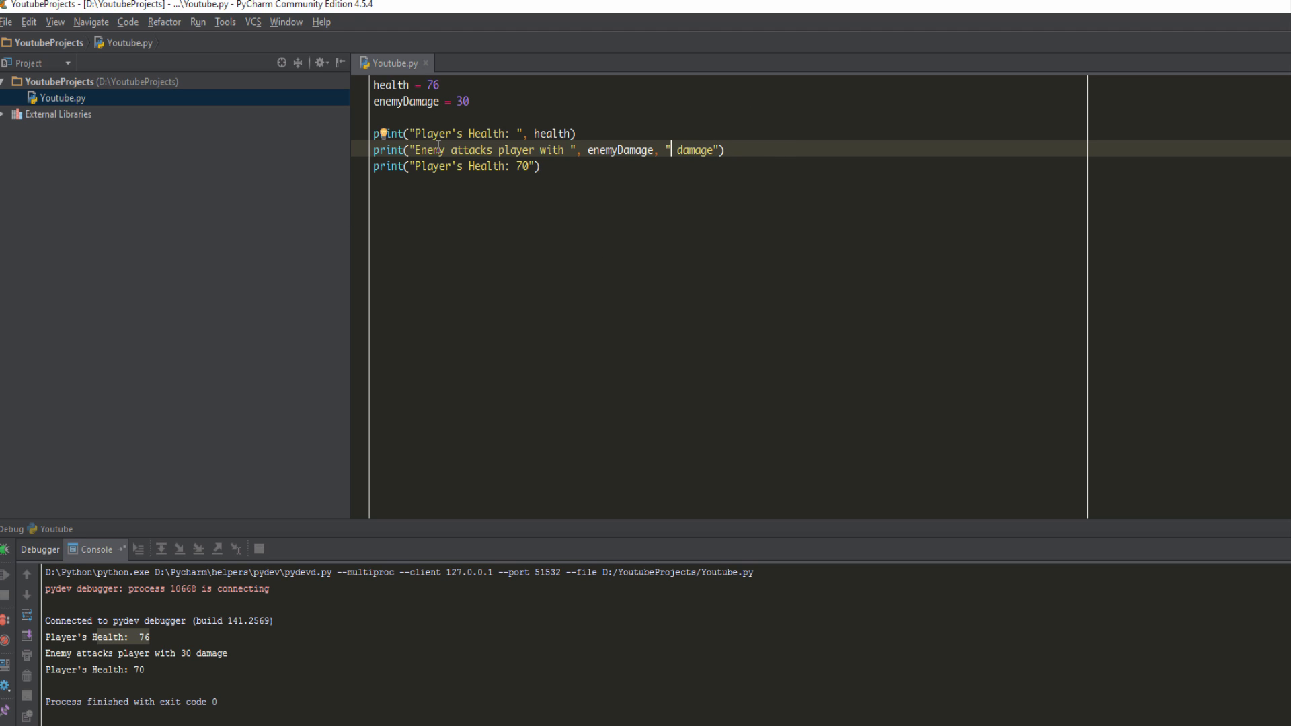
mouse_move(523, 203)
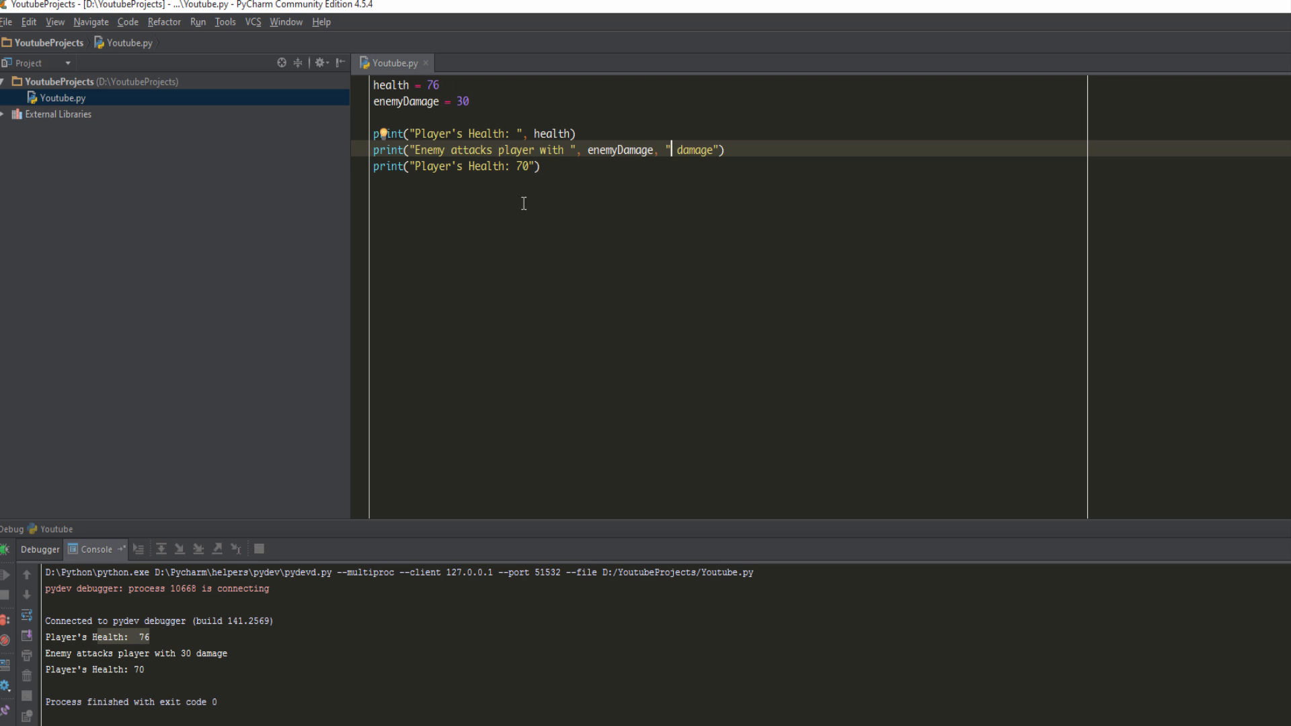
mouse_move(612, 149)
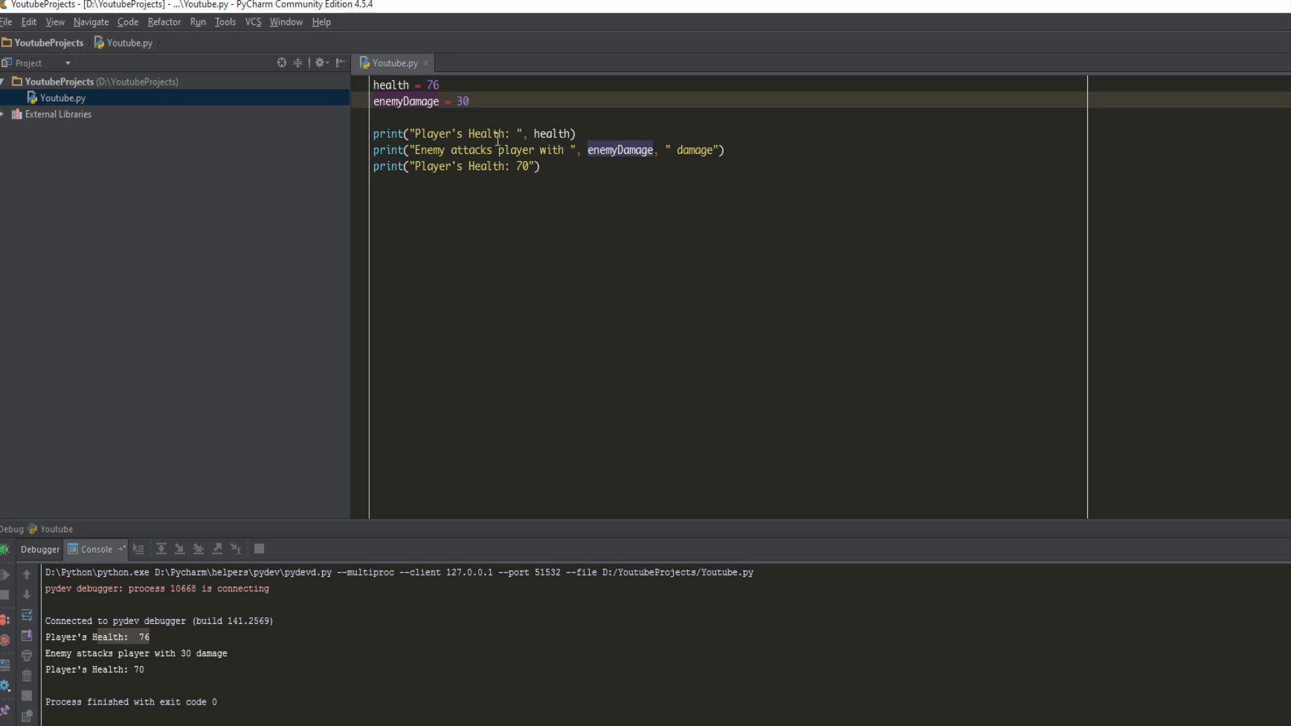
mouse_move(712, 163)
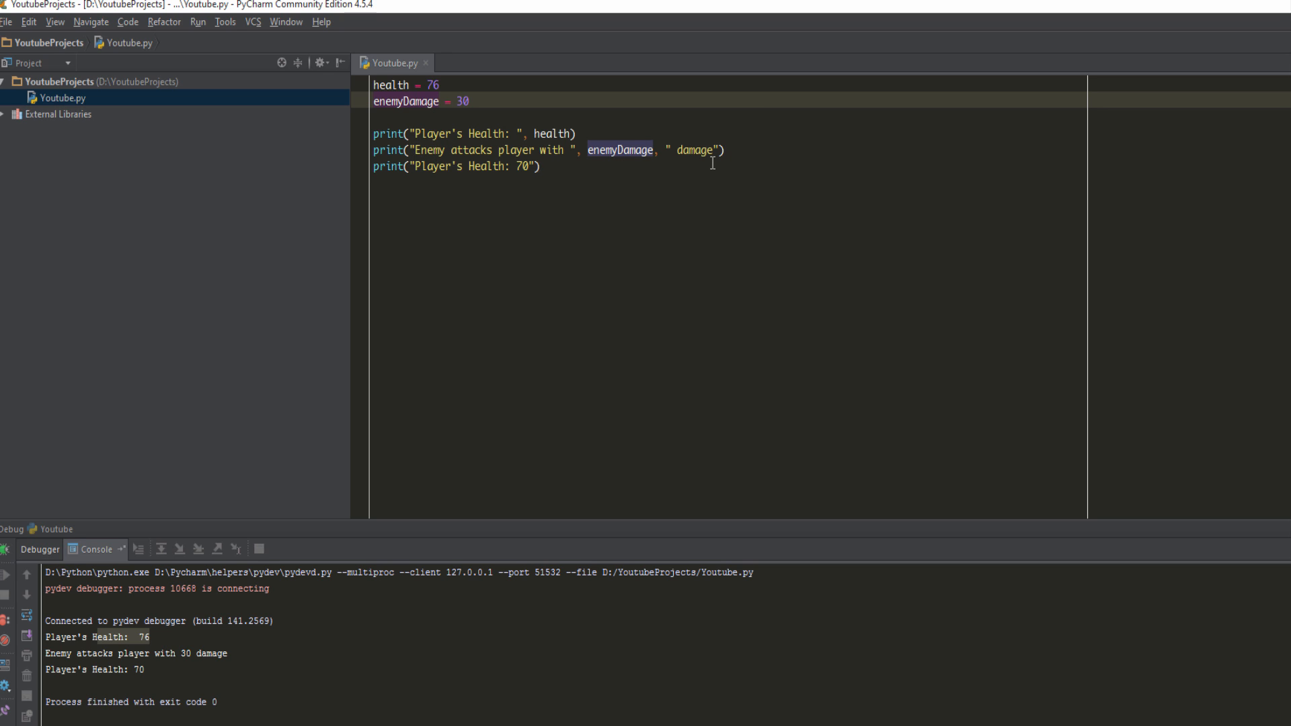
left_click(542, 165)
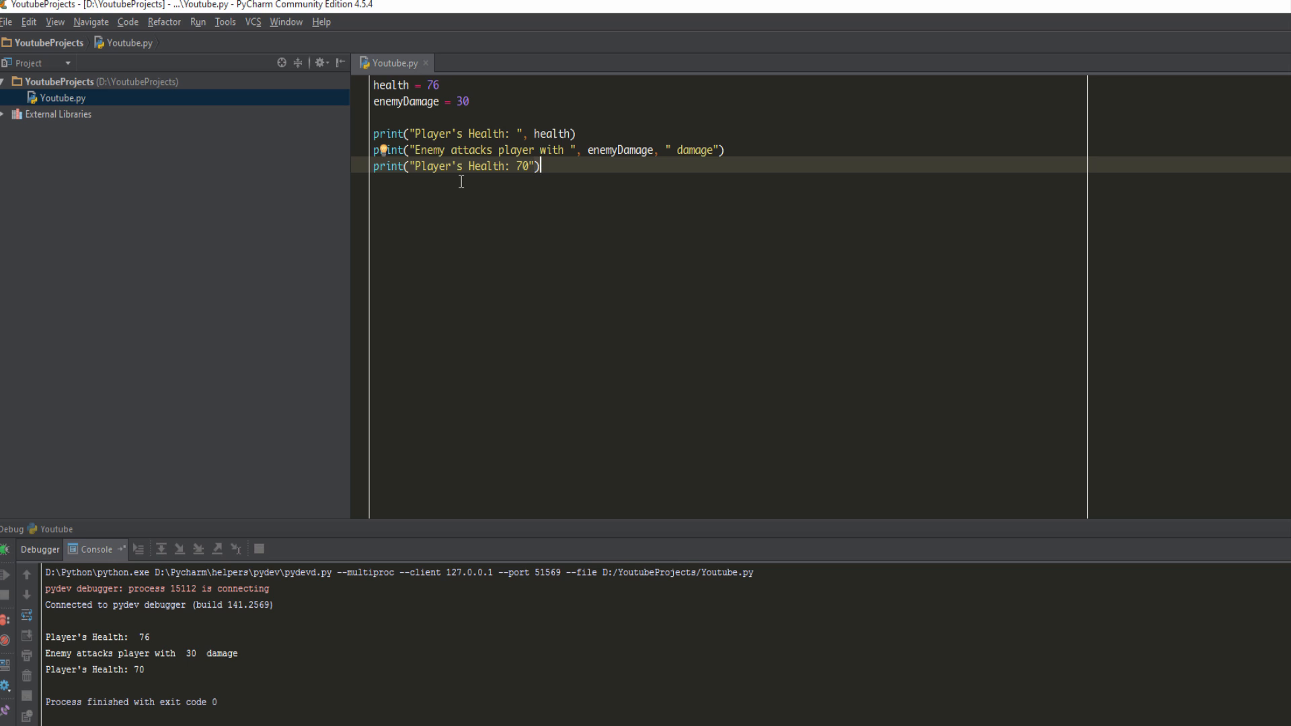
- Trim the stray spaces so the message reads "Enemy attacks player with 30 damage"
left_click(673, 150)
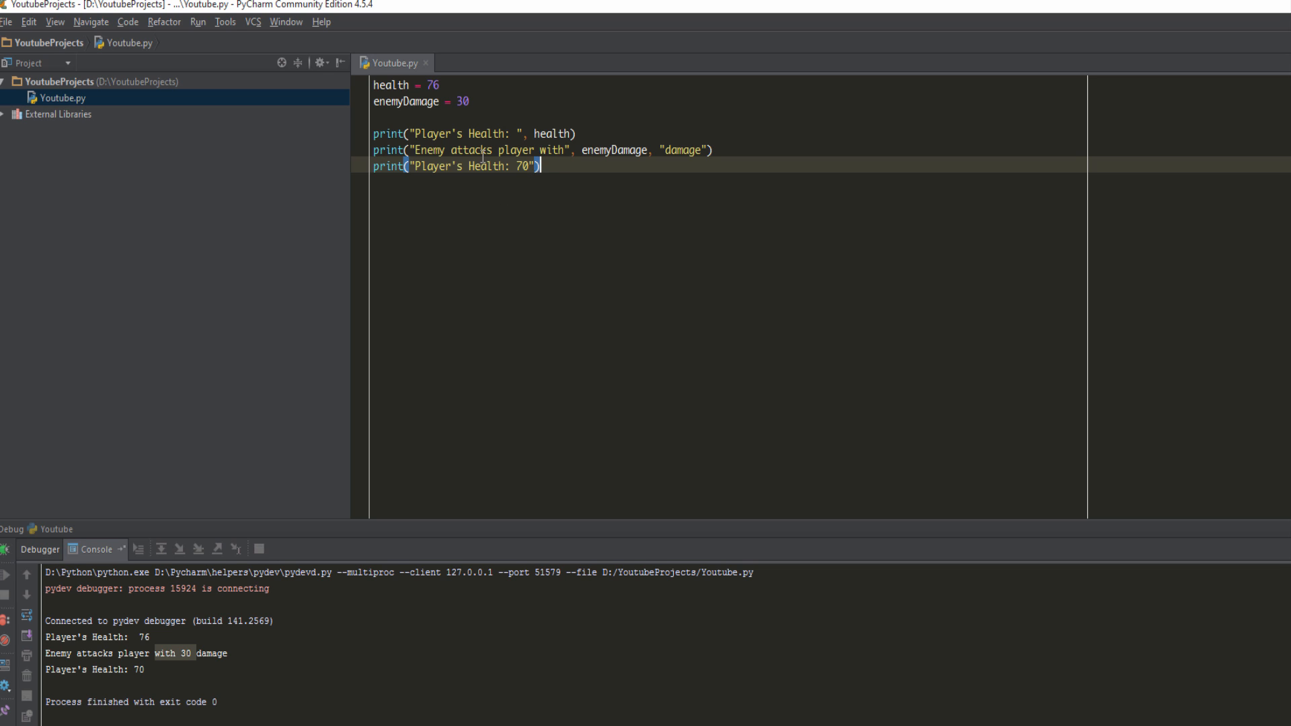
mouse_move(539, 149)
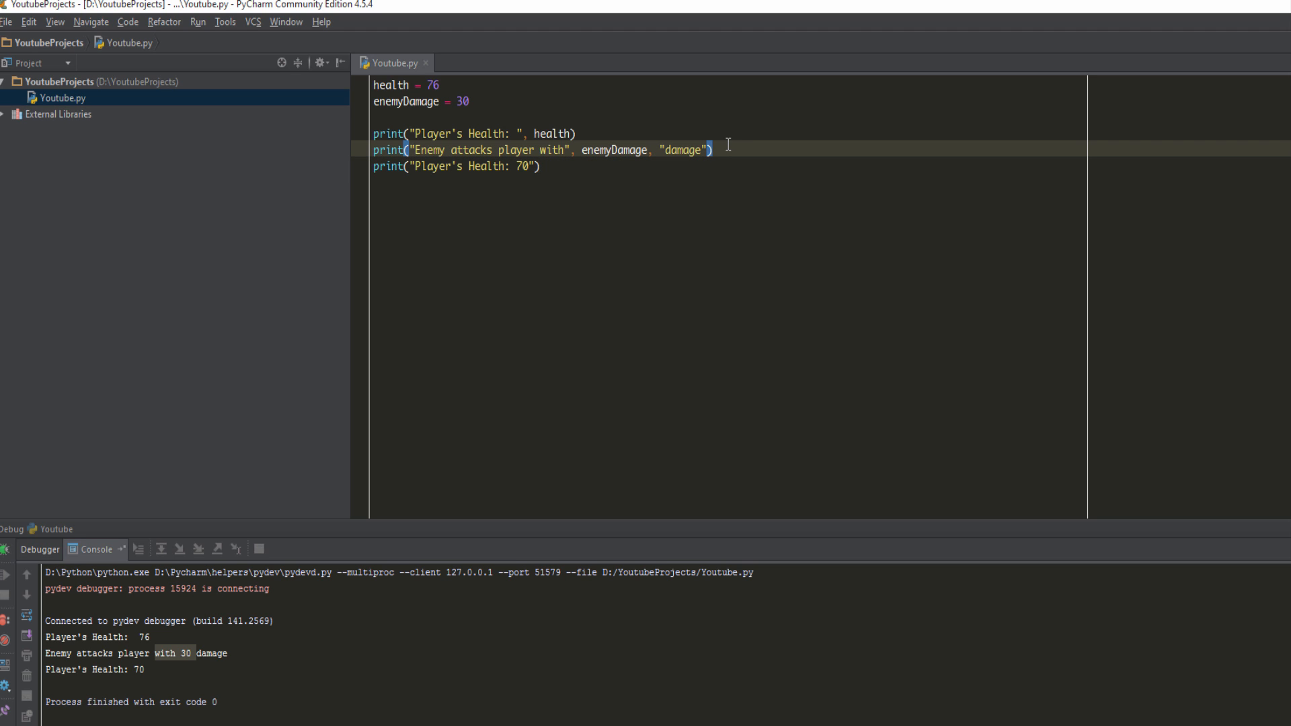
mouse_move(747, 163)
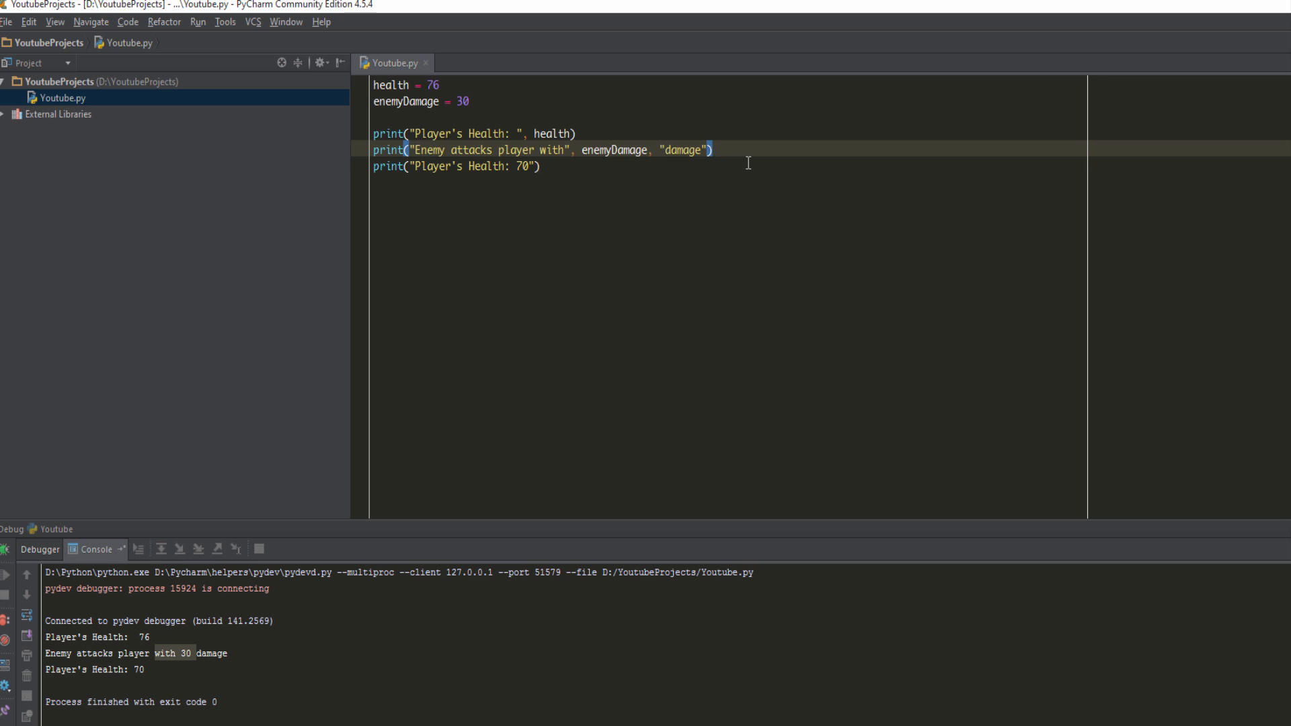
- Write health = health - enemyDamage below the enemy attack print
type("health = health -")
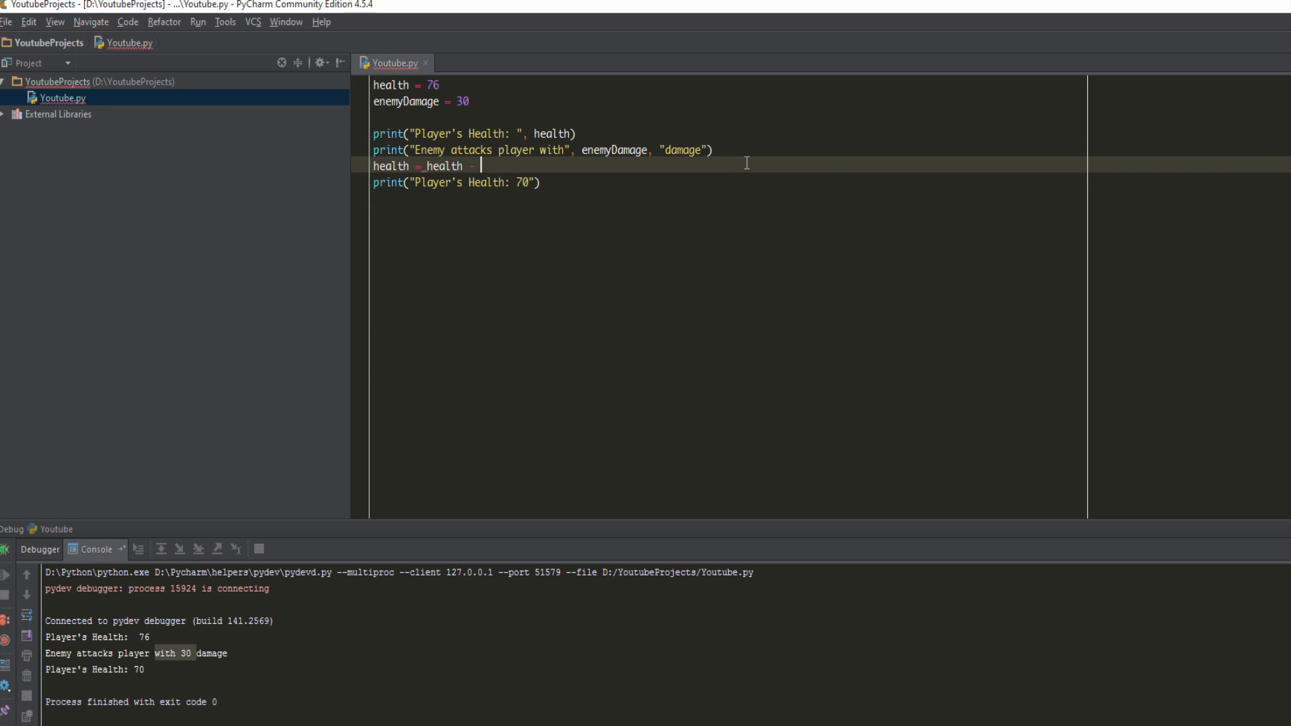
type("enemyDamage")
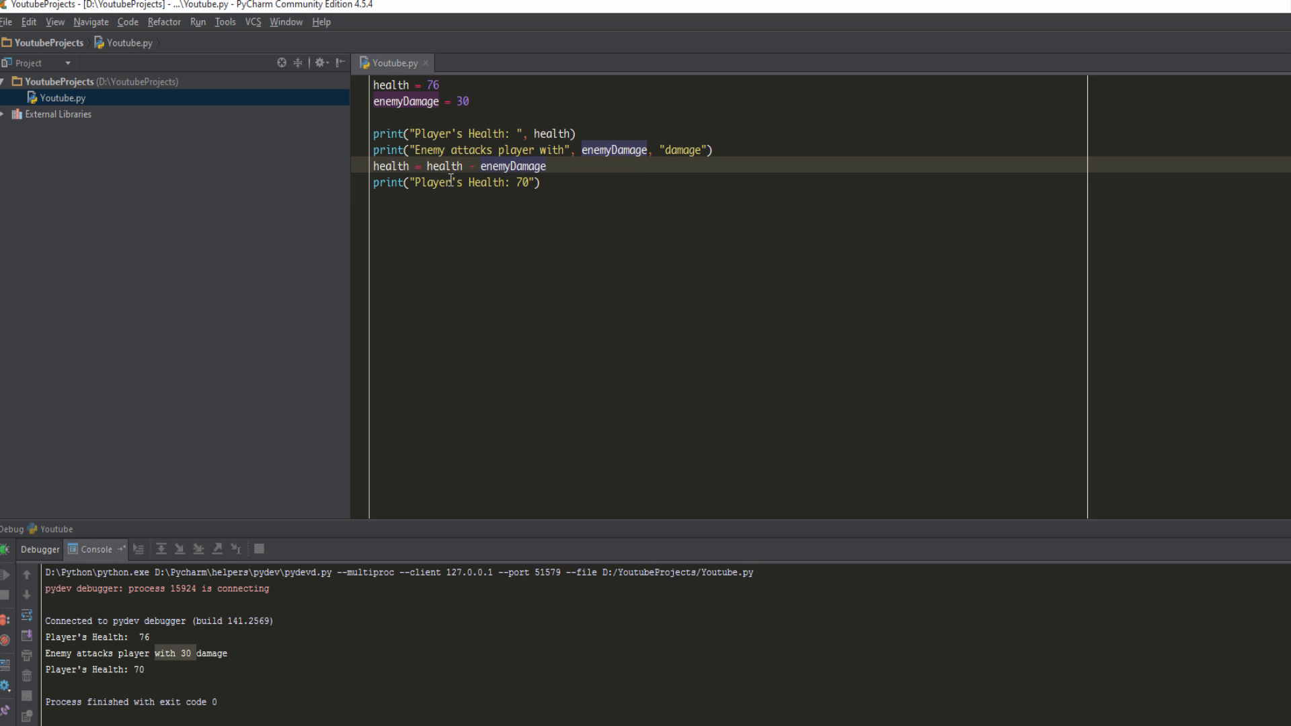
mouse_move(488, 108)
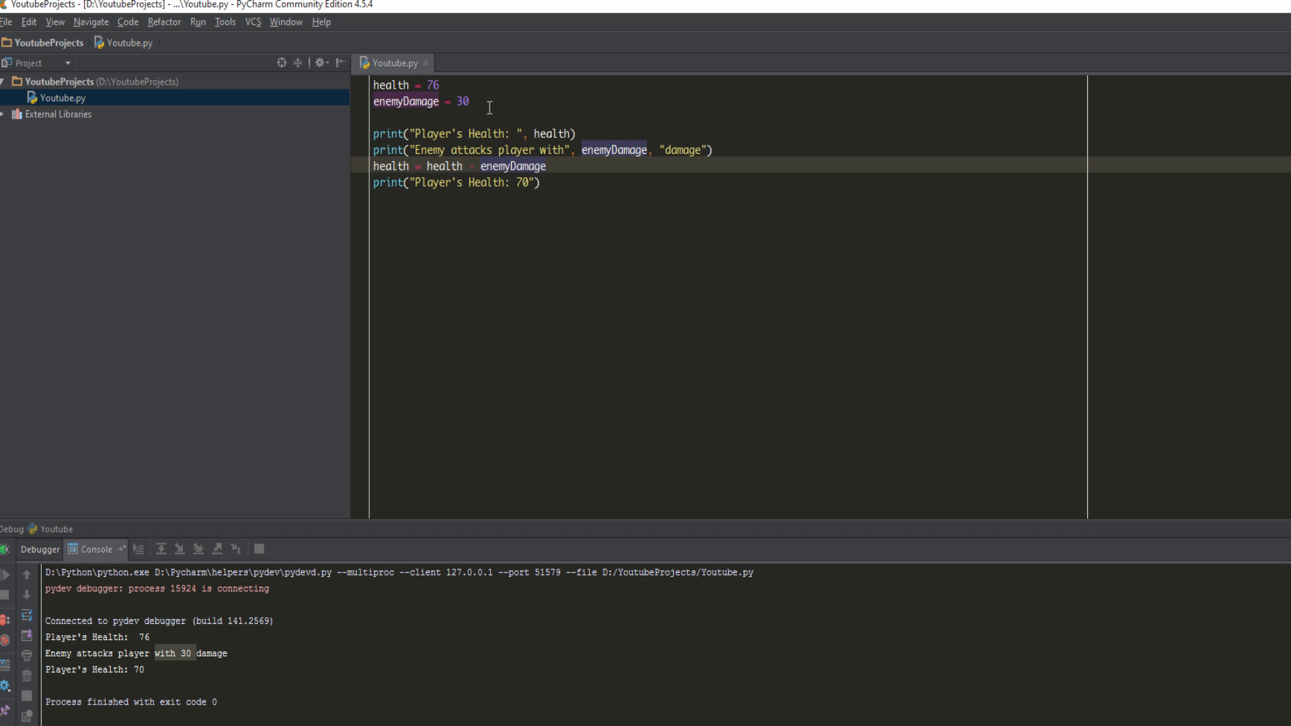
mouse_move(510, 183)
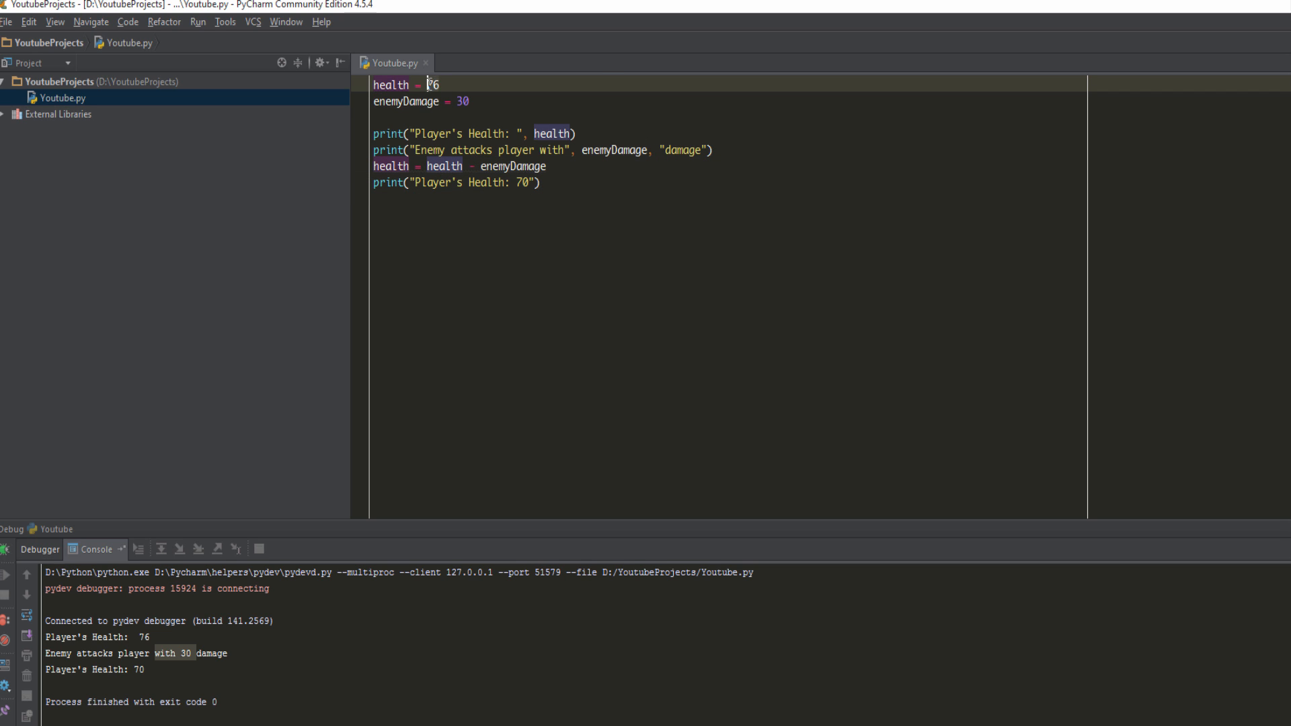
left_click(466, 101)
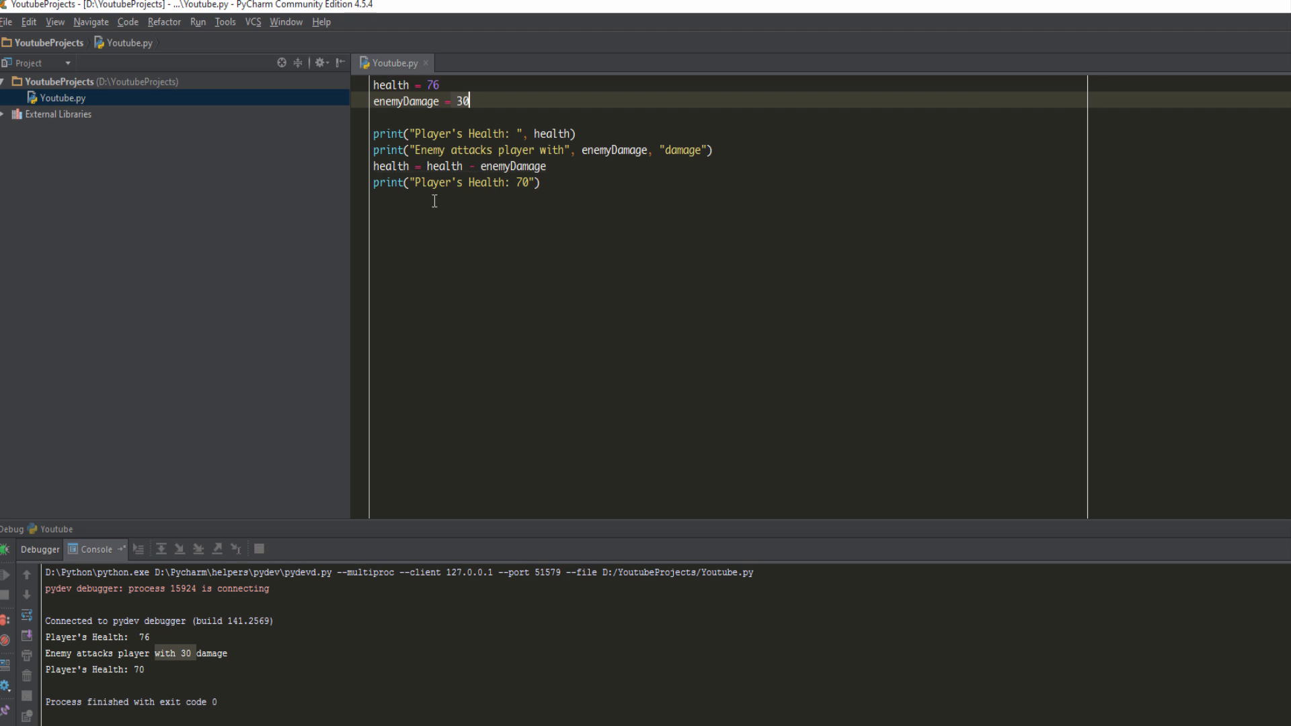
- Replace the hard-coded 70 in the final print with the health variable
left_click(421, 166)
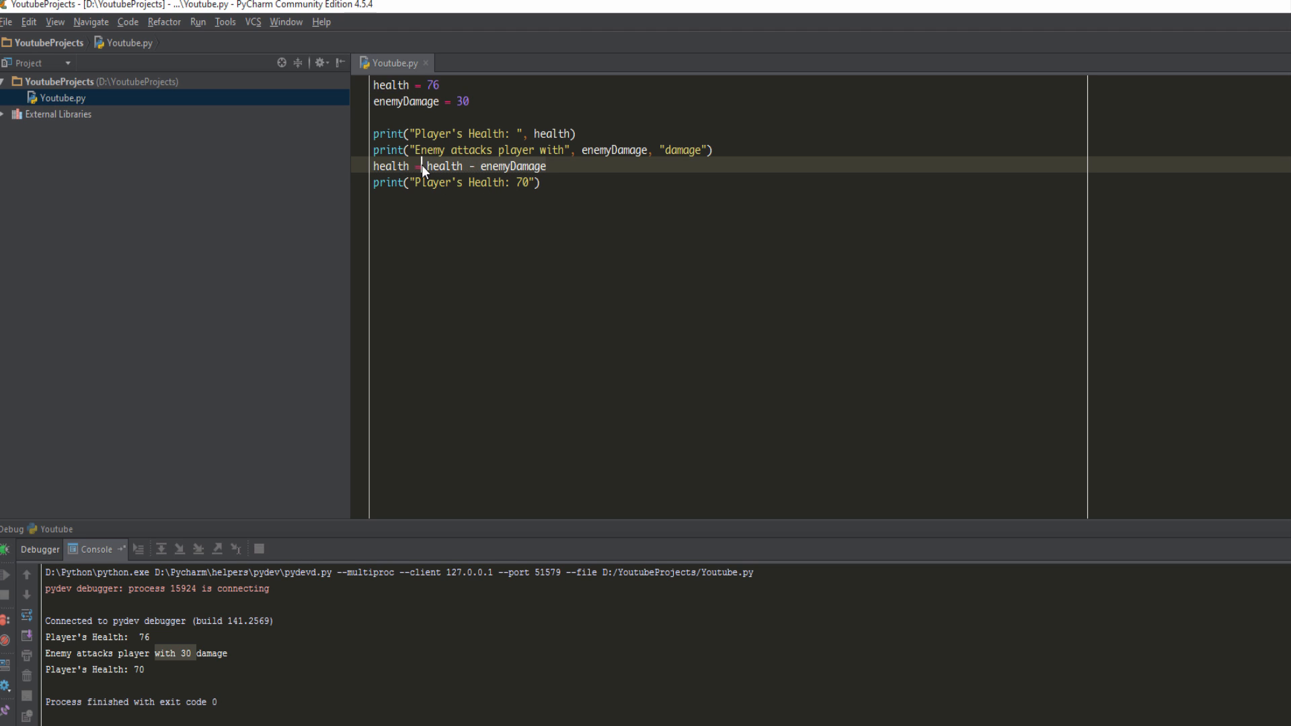
left_click(409, 83)
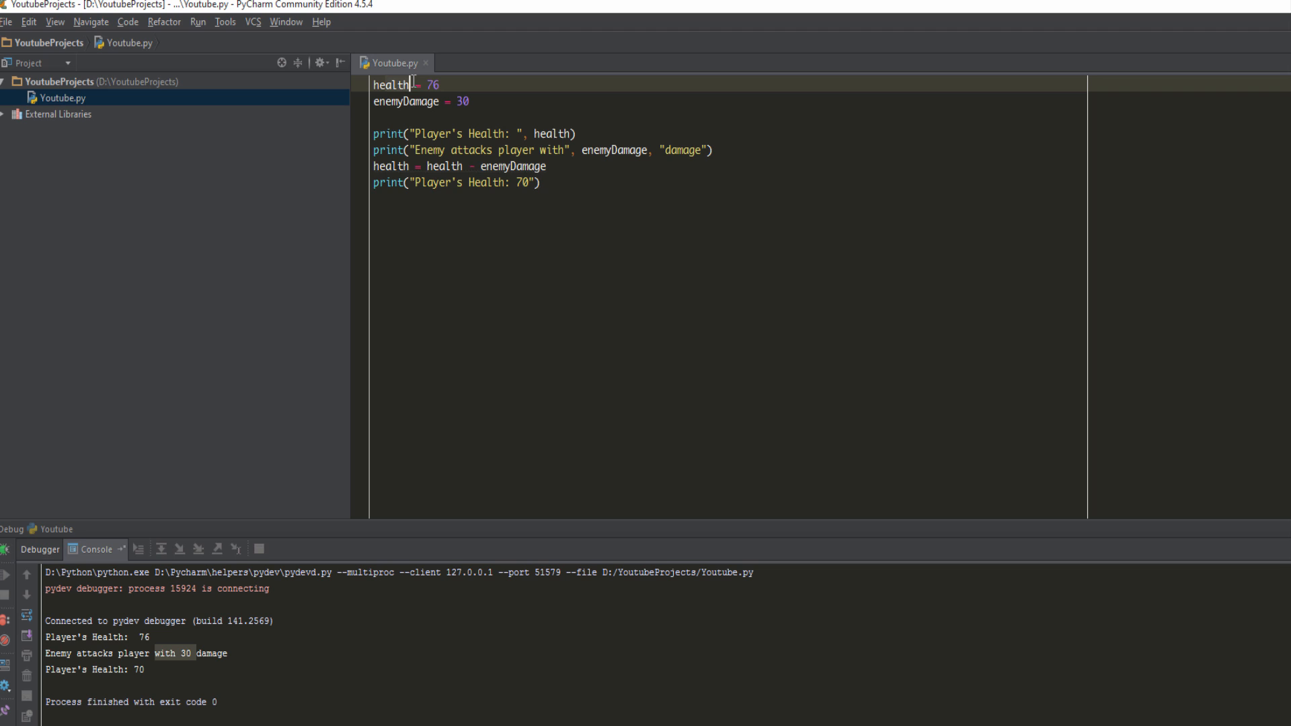
left_click(529, 182)
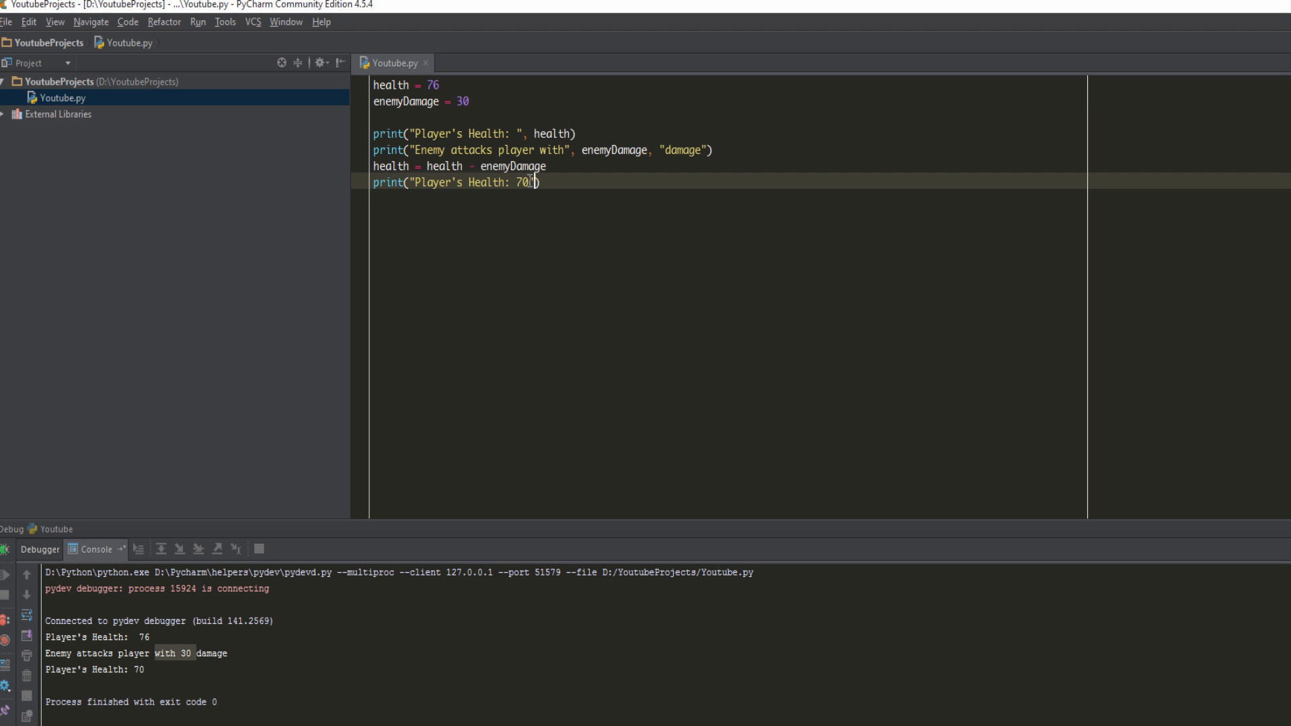
key("Backspace")
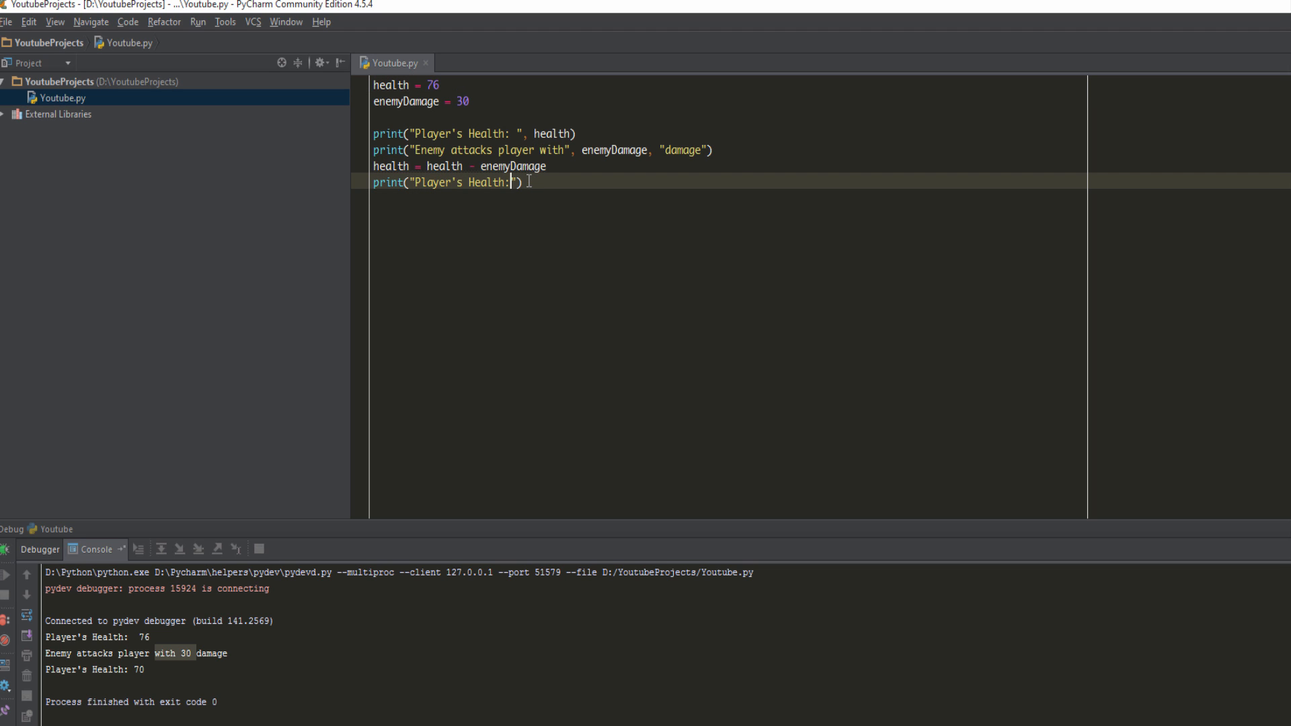
key("Backspace")
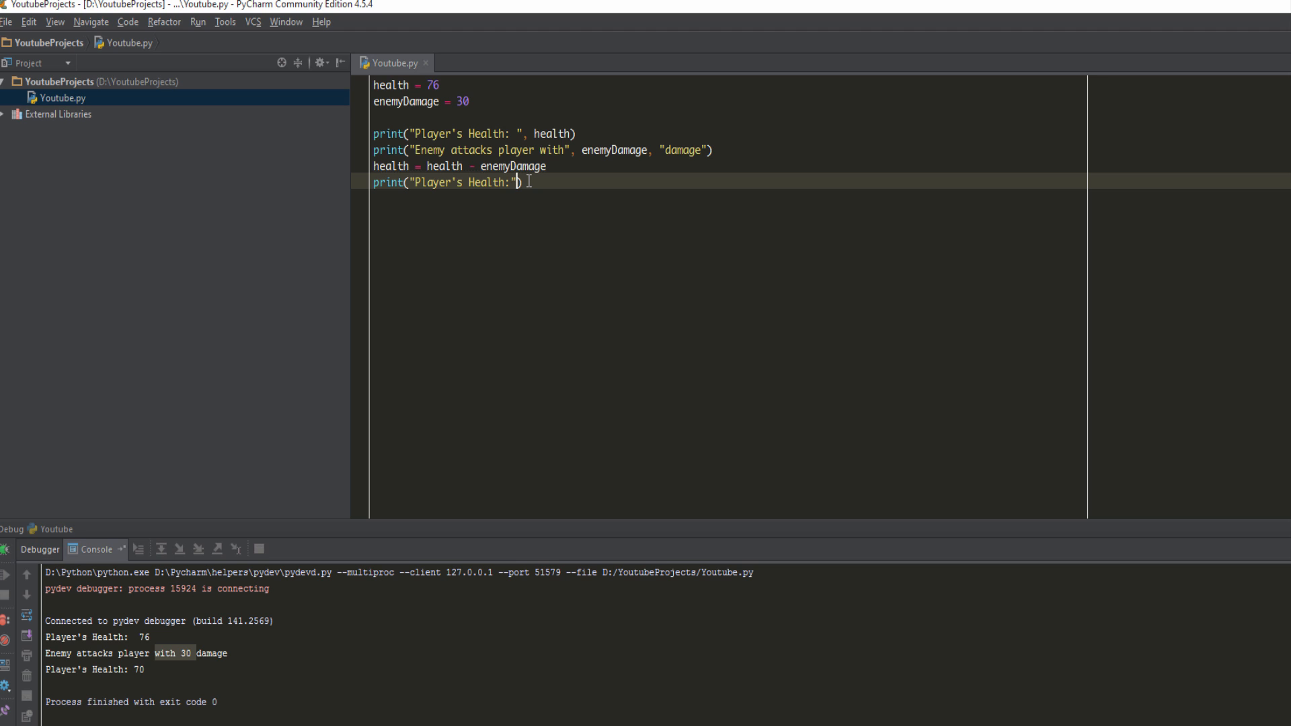
type(",")
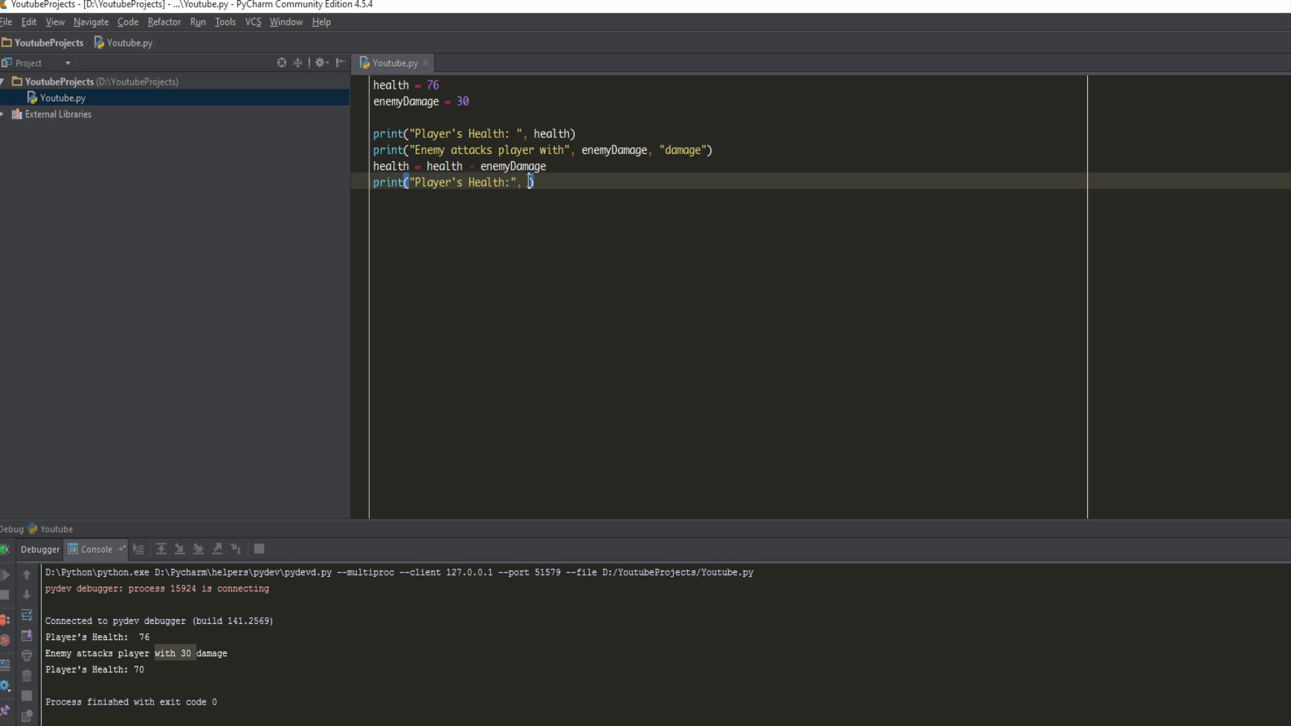
type("health")
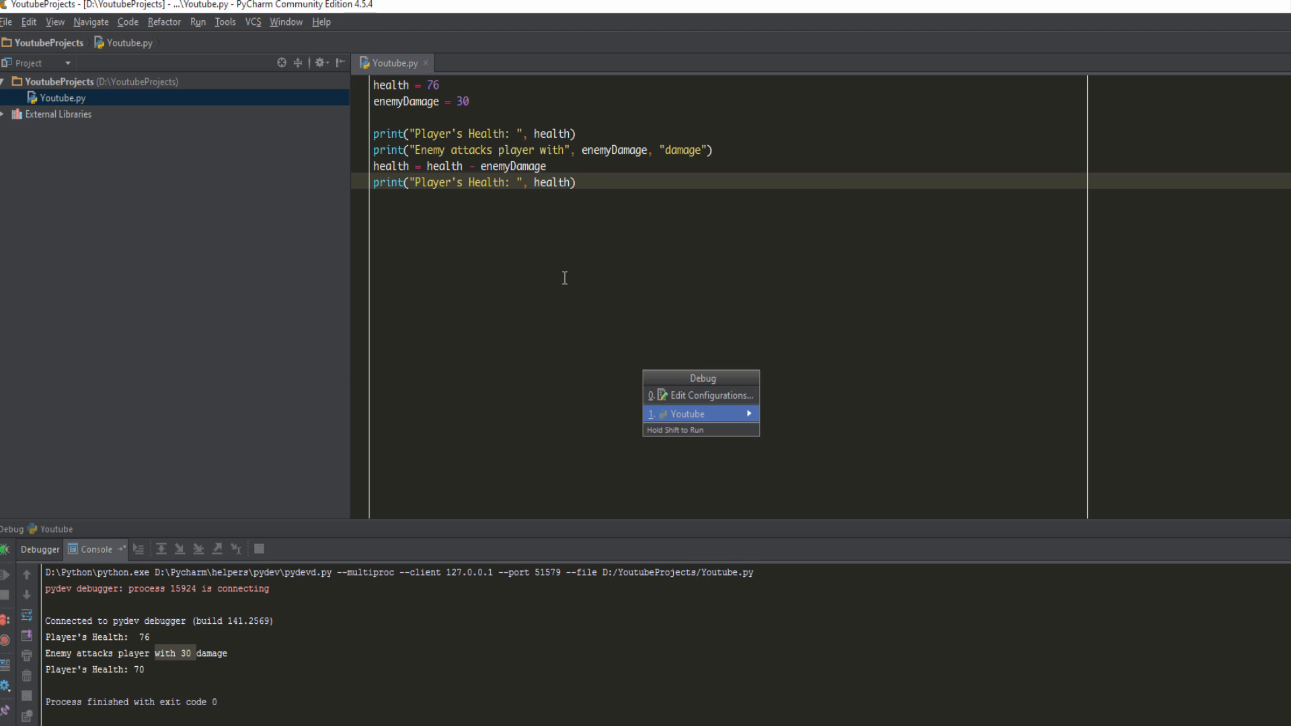
- Debug-run Youtube so the console prints 76, 30 damage and 46
left_click(686, 412)
type("100")
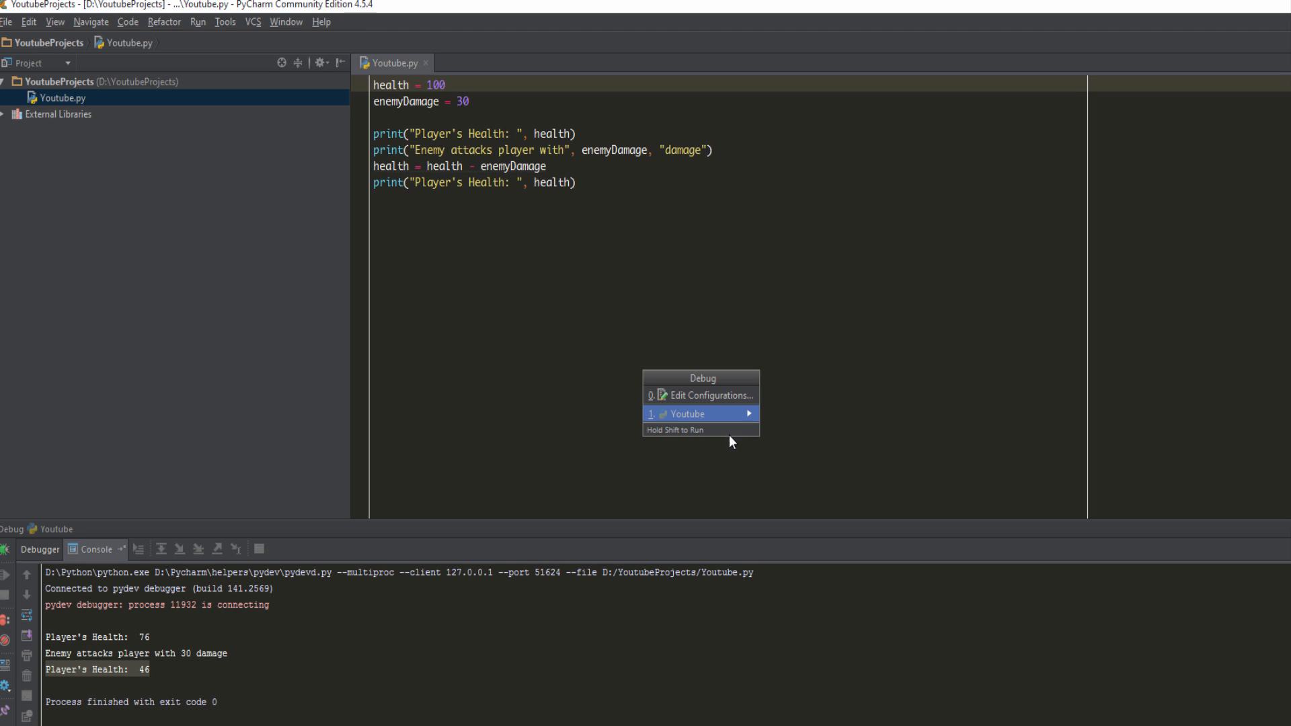
- Rerun Youtube with health = 100 so the console prints 100, 30 damage, 70
left_click(690, 413)
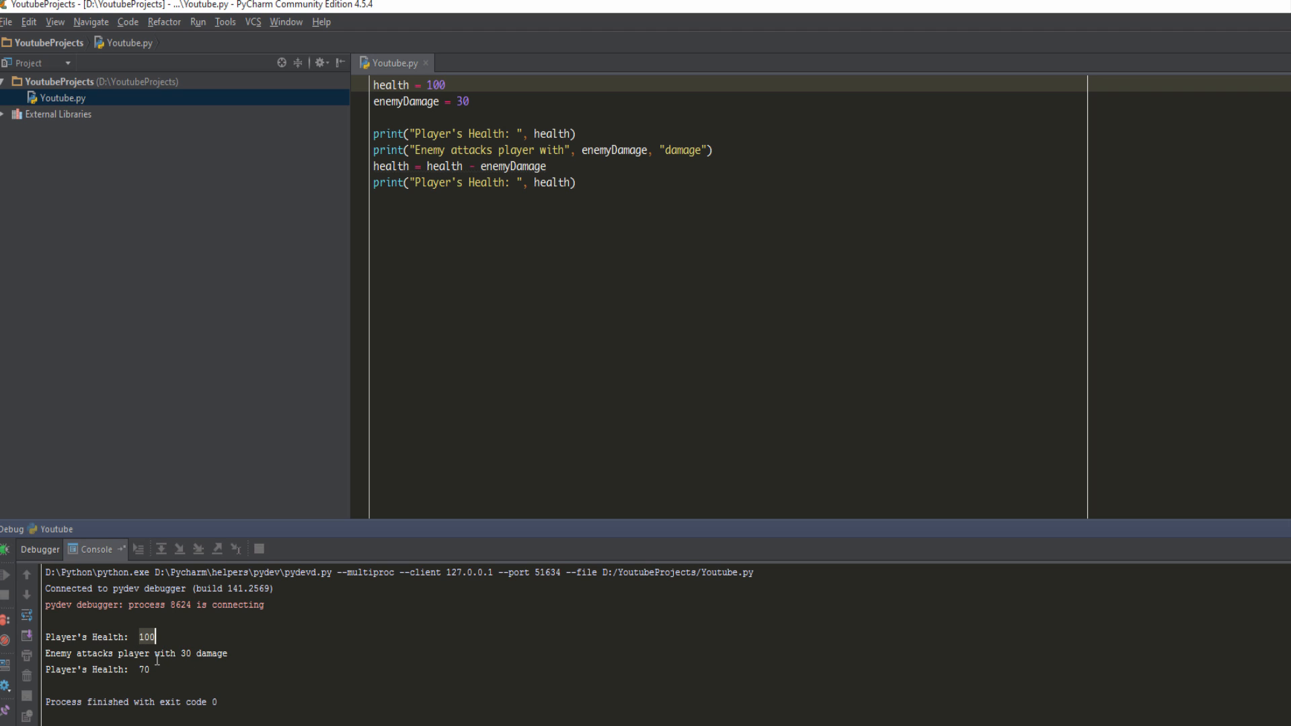
mouse_move(551, 133)
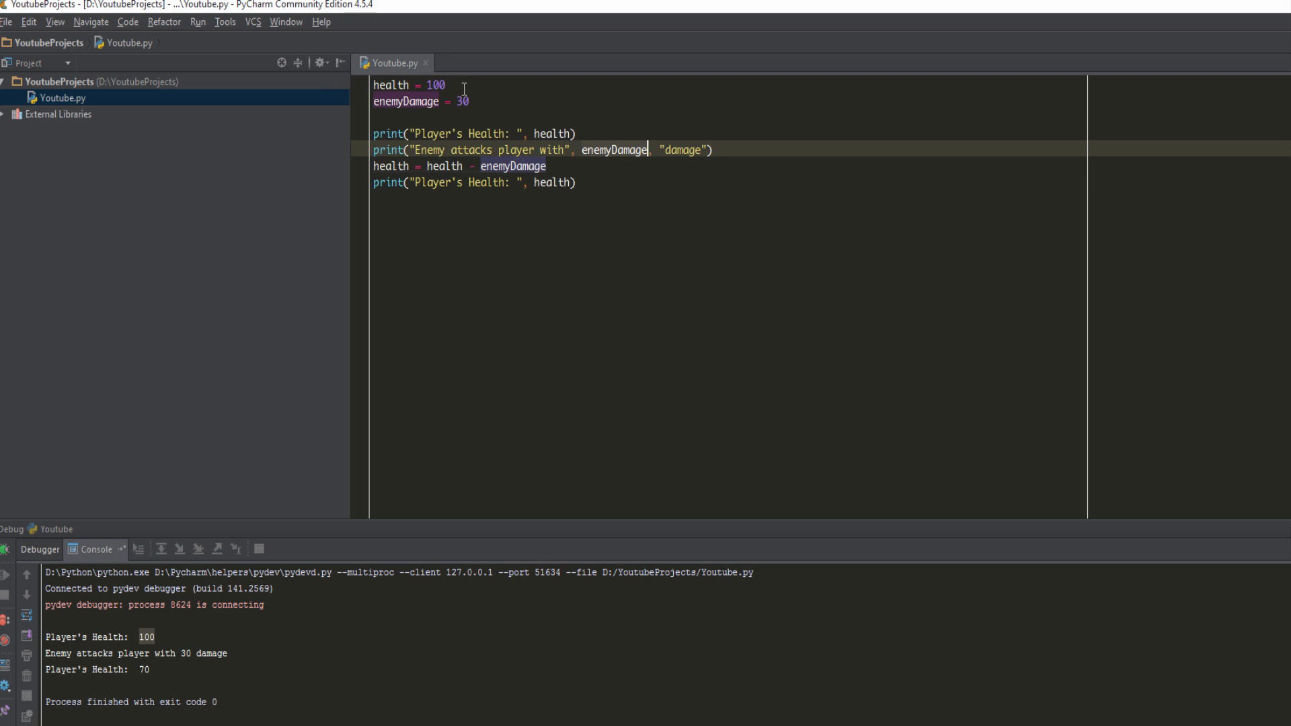
mouse_move(436, 165)
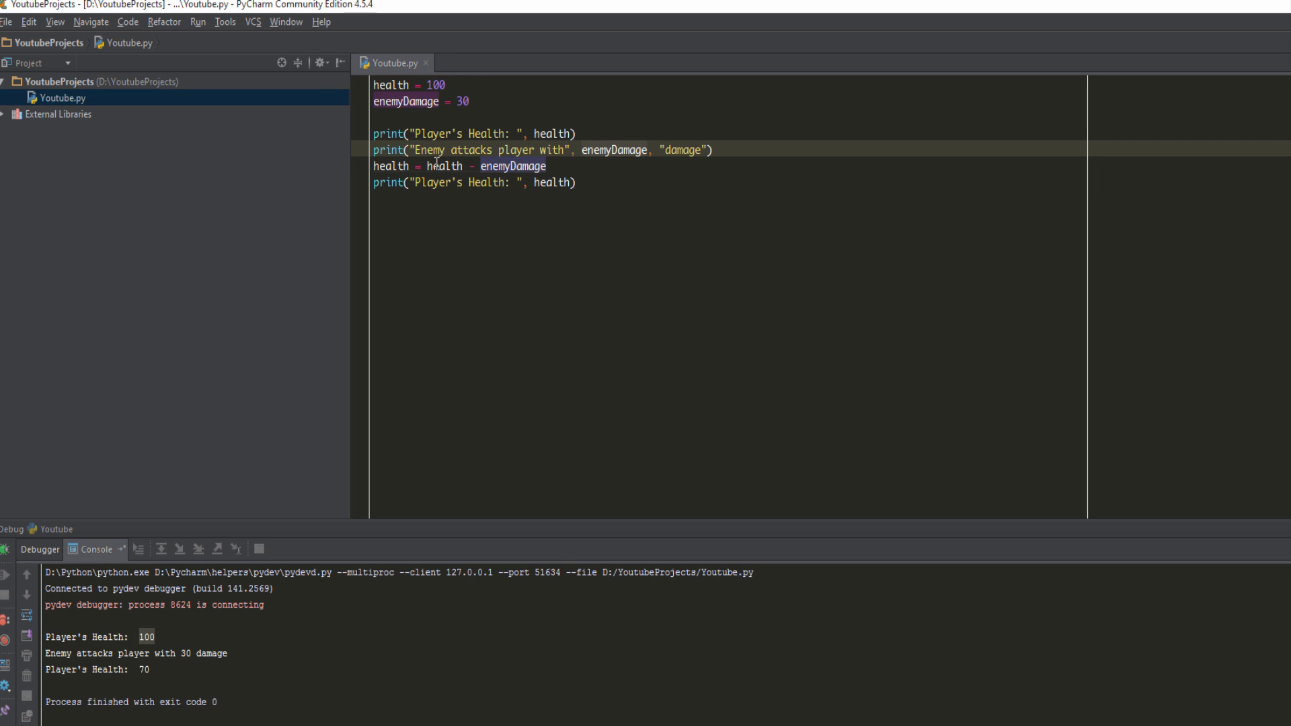
mouse_move(497, 181)
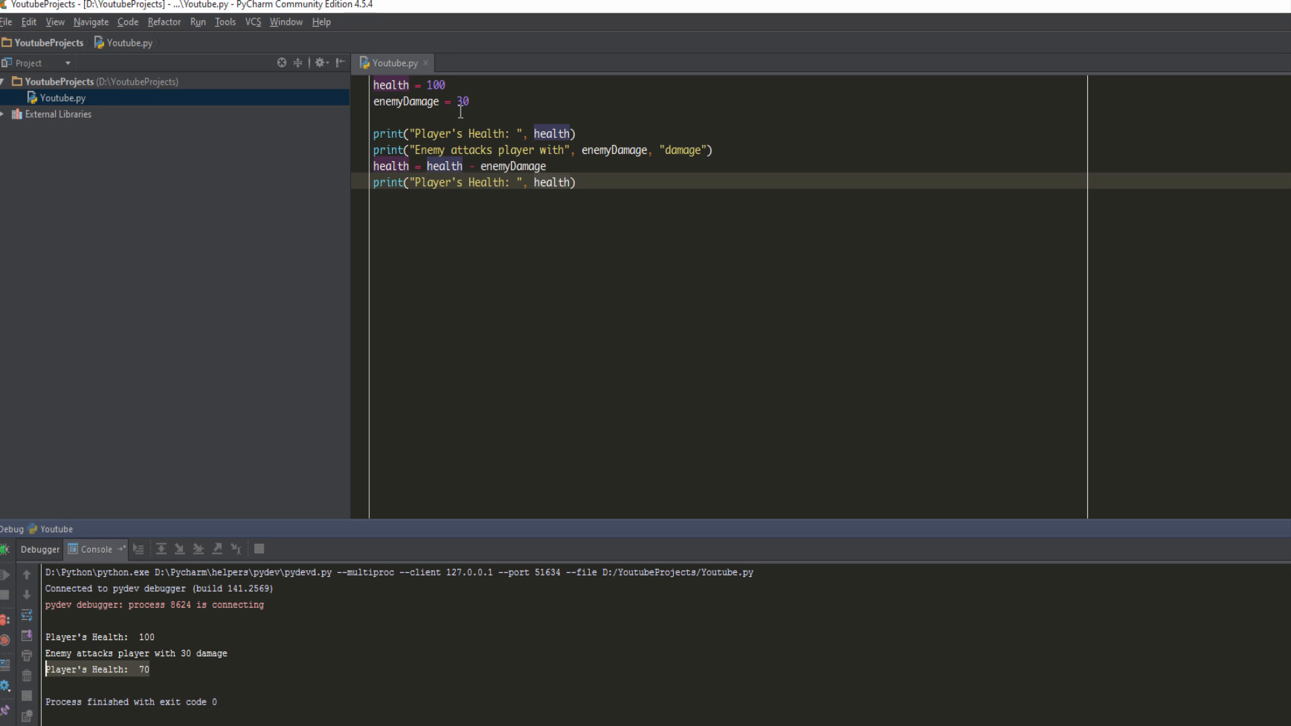
mouse_move(290, 94)
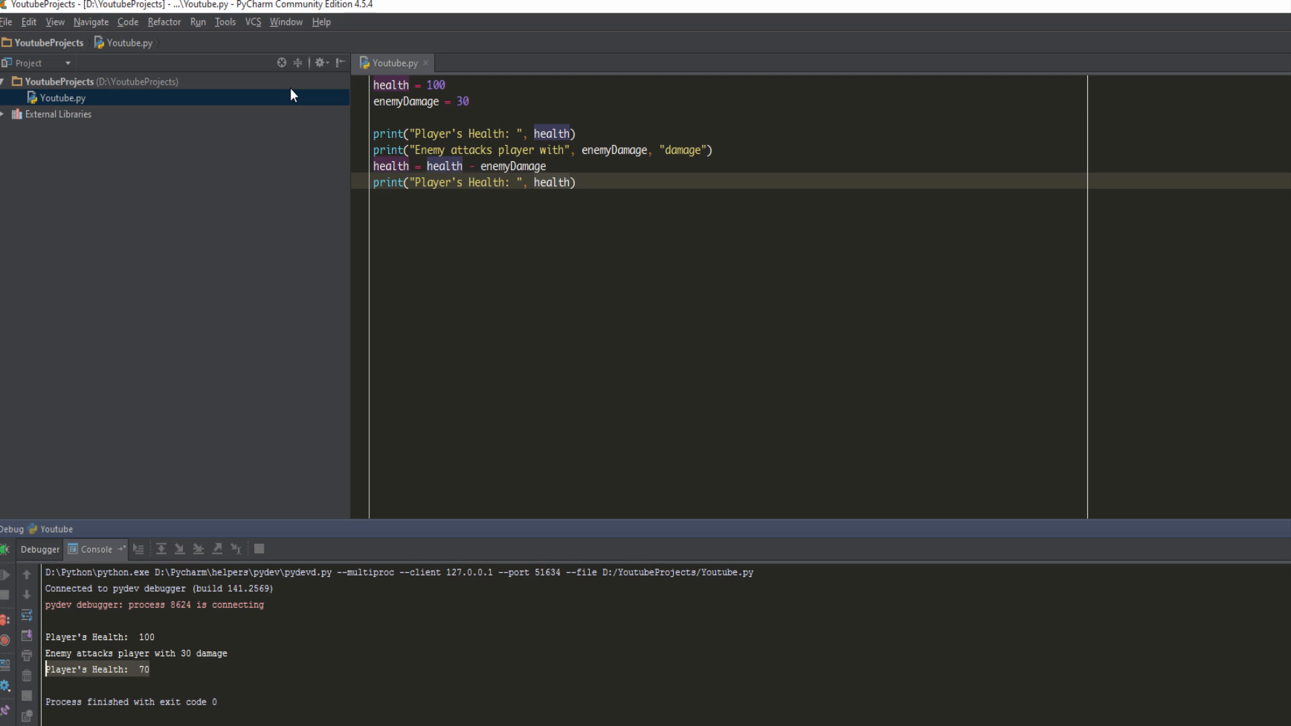
mouse_move(418, 84)
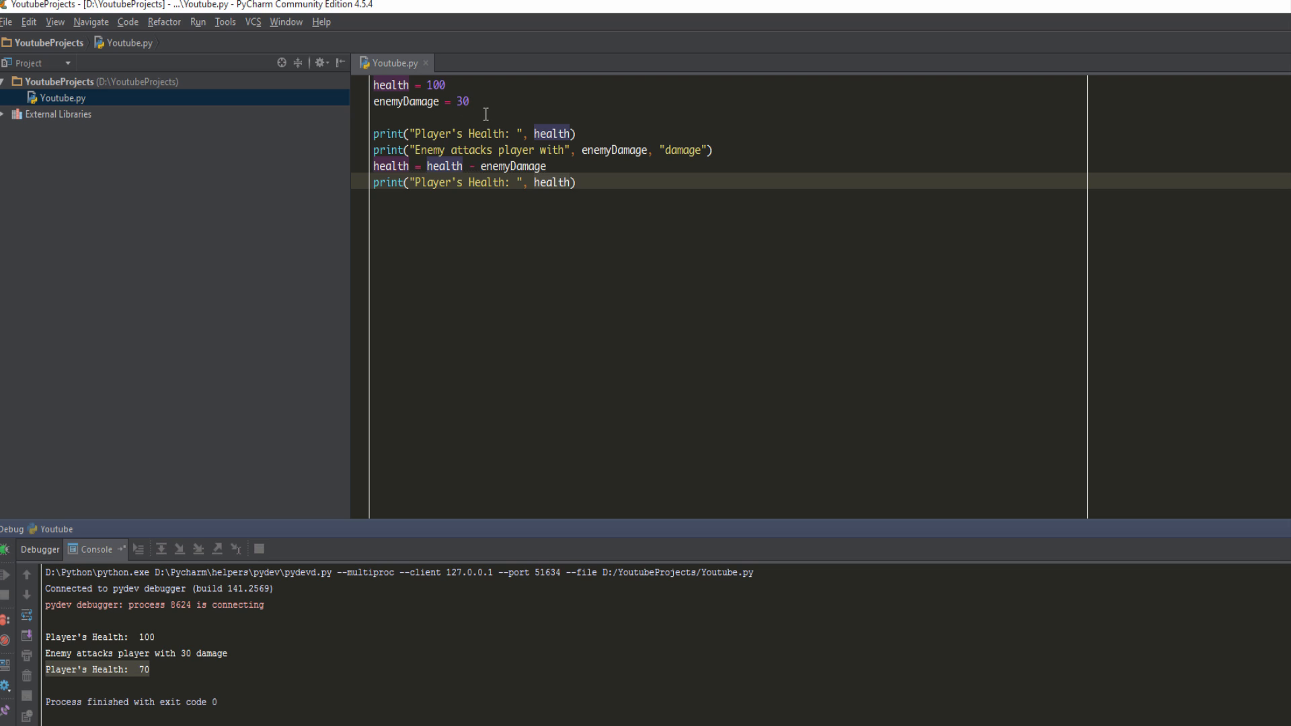
mouse_move(512, 110)
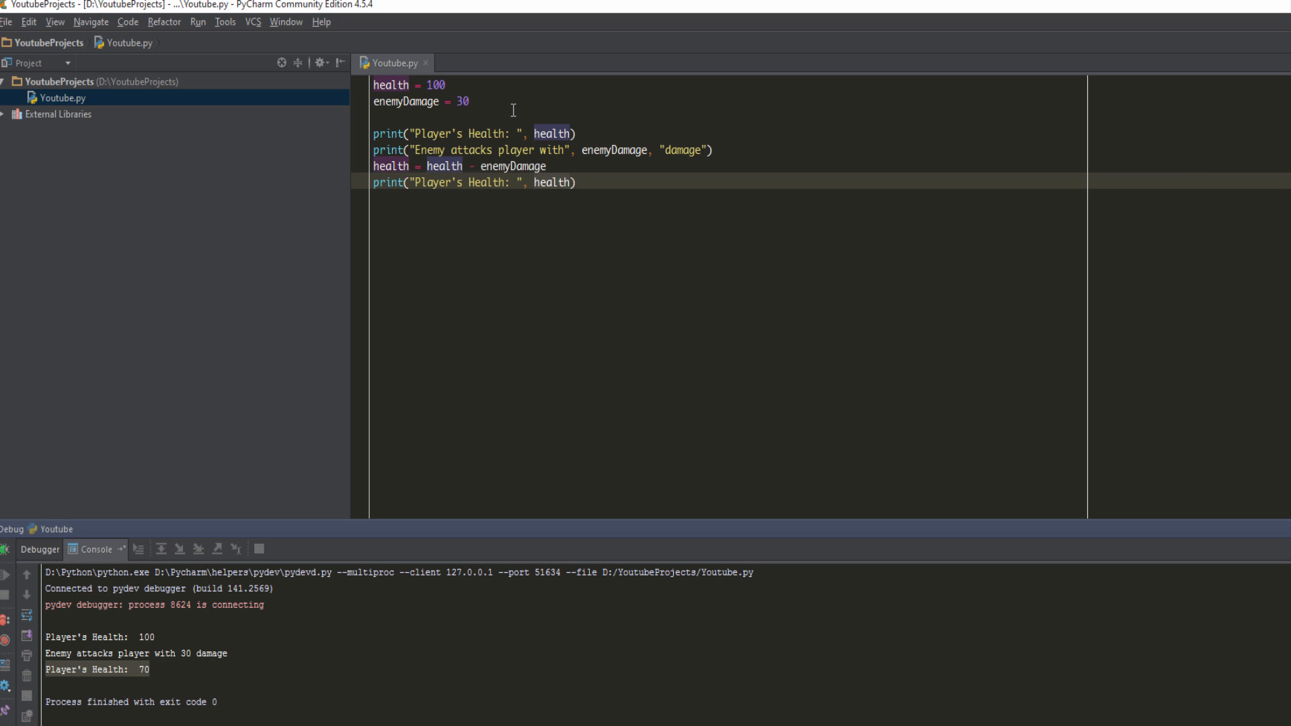
mouse_move(512, 109)
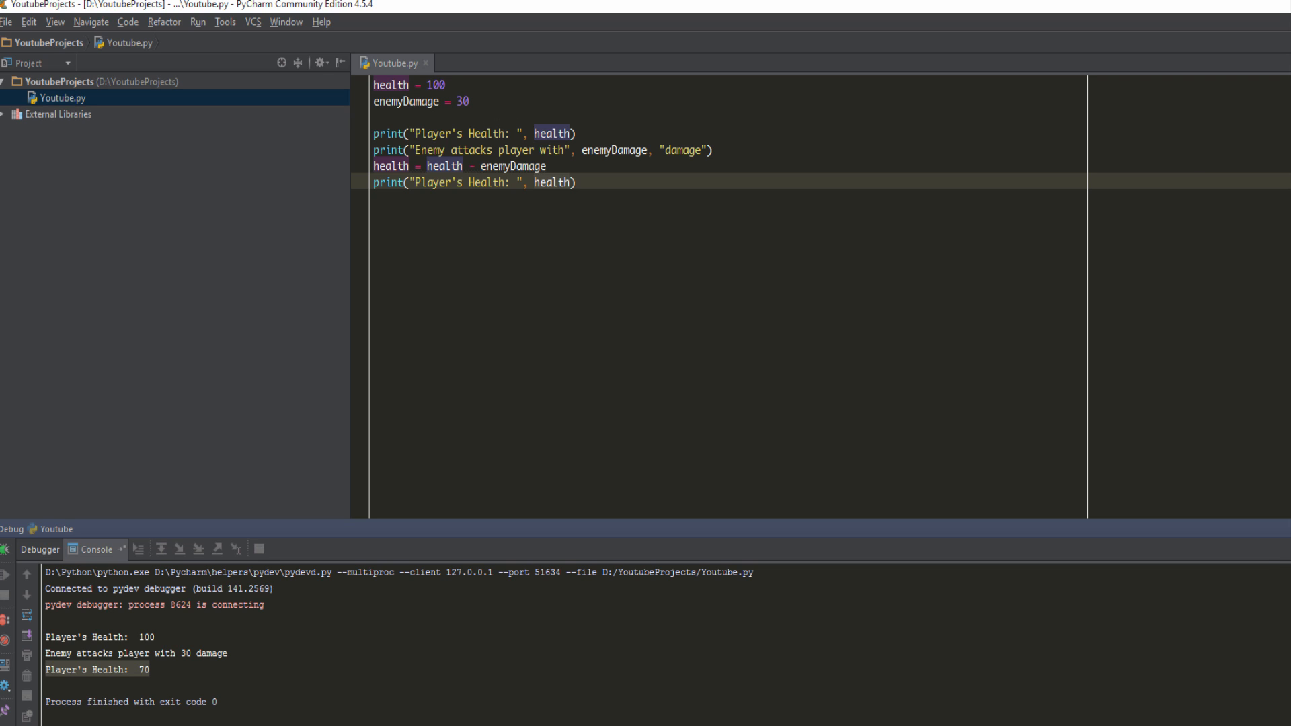